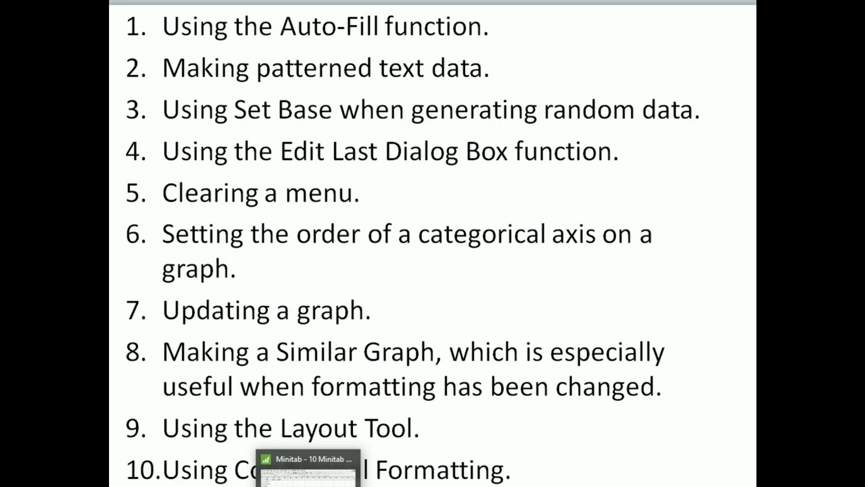
Switch from the tips slideshow to the Minitab worksheet with Shift, Yield1 and Yield2 columns.
{"action": "left_click", "coordinate": [307, 471]}
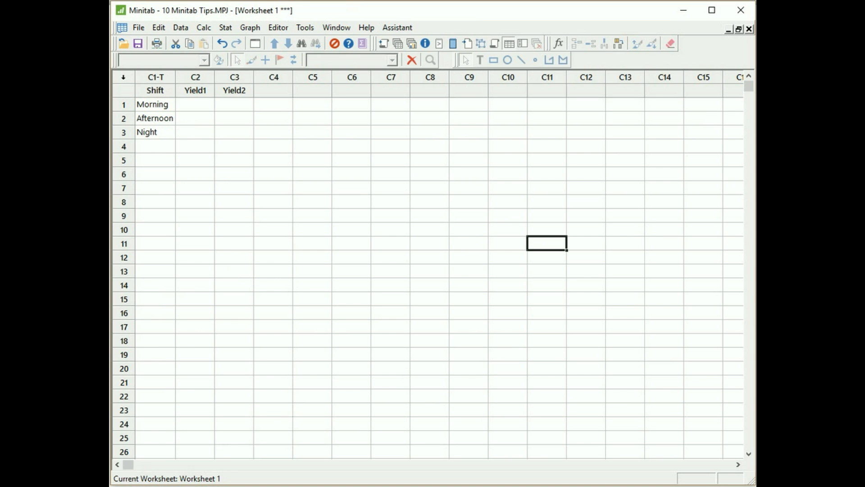
{"action": "mouse_move", "coordinate": [427, 348]}
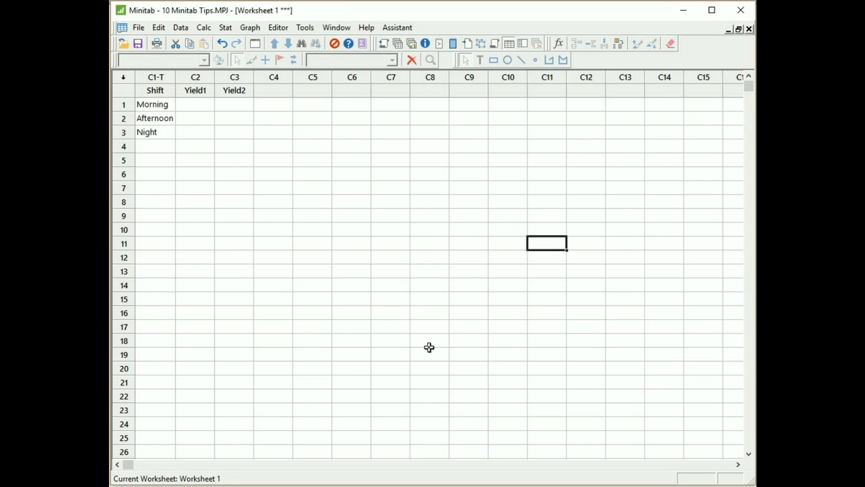
{"action": "mouse_move", "coordinate": [178, 91]}
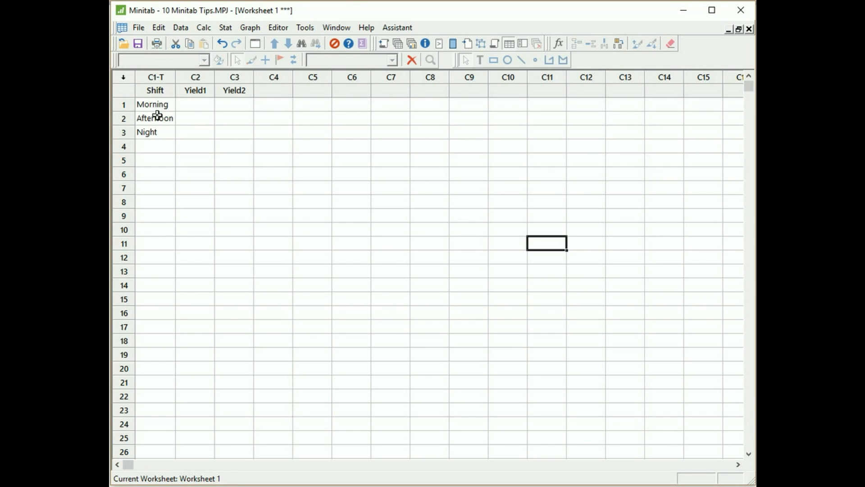
{"action": "mouse_move", "coordinate": [167, 155]}
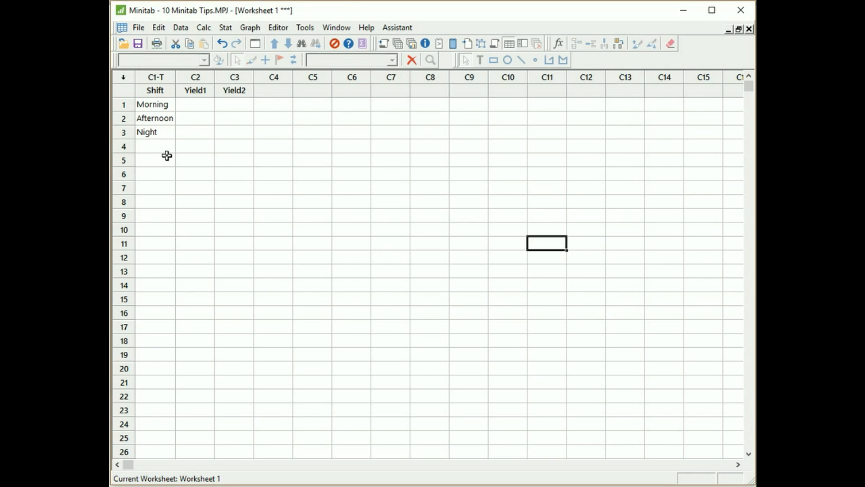
{"action": "mouse_move", "coordinate": [176, 155]}
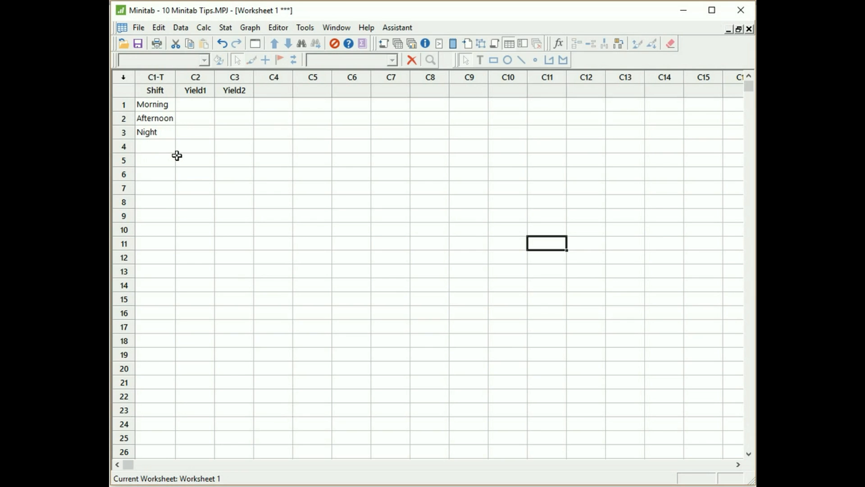
{"action": "mouse_move", "coordinate": [242, 132]}
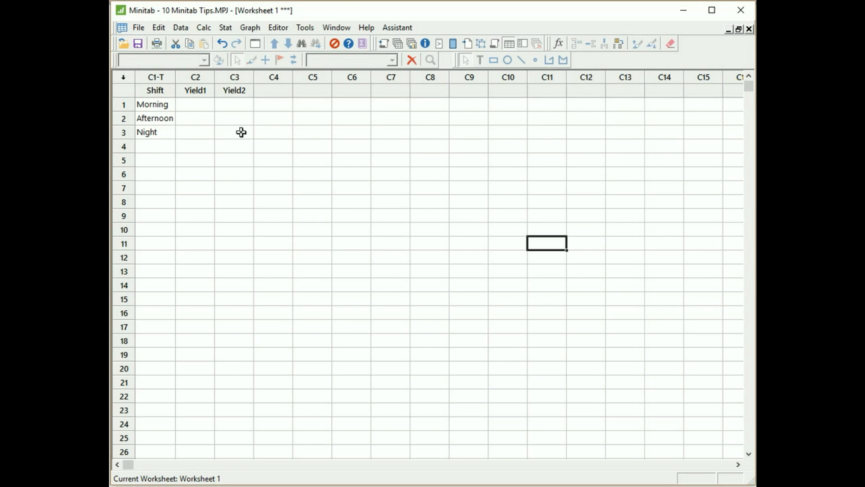
{"action": "mouse_move", "coordinate": [398, 179]}
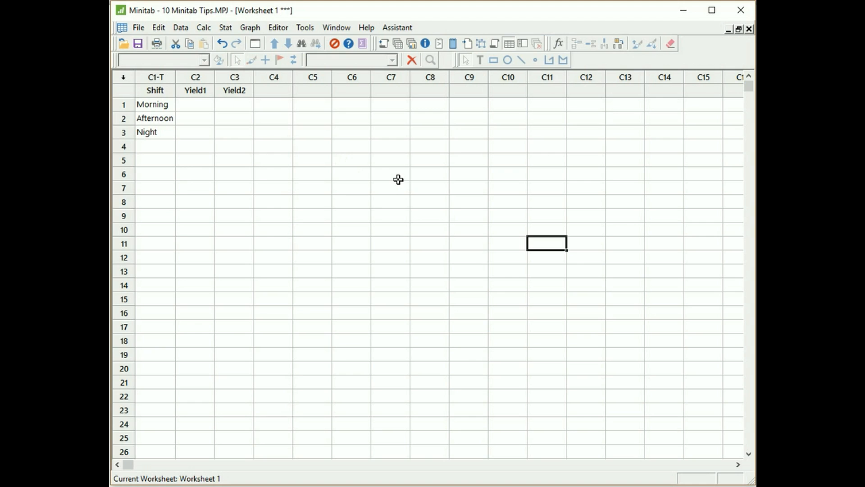
{"action": "mouse_move", "coordinate": [329, 174]}
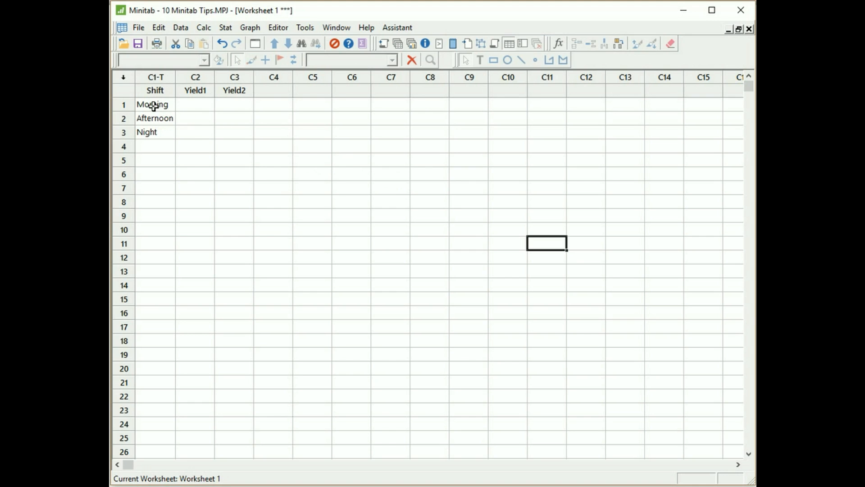
Auto-fill the Morning, Afternoon, Night pattern from rows 1–3 down to row 9.
{"action": "left_click_drag", "start_coordinate": [153, 105], "coordinate": [153, 131]}
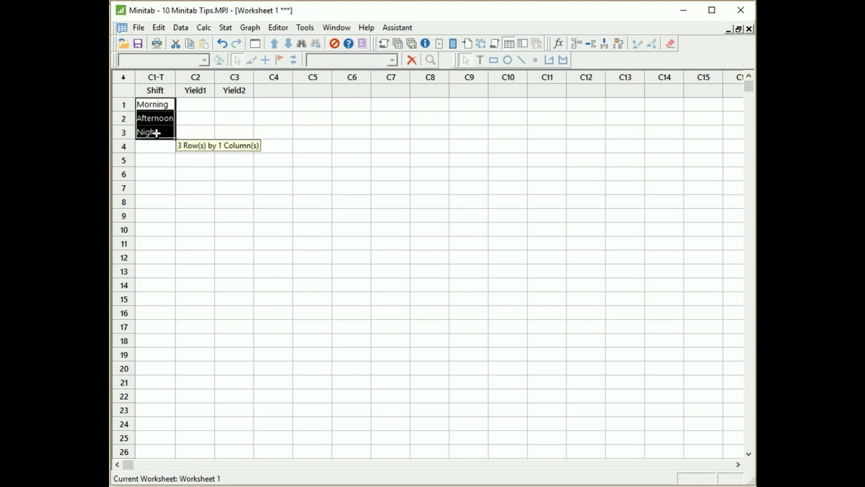
{"action": "mouse_move", "coordinate": [173, 144]}
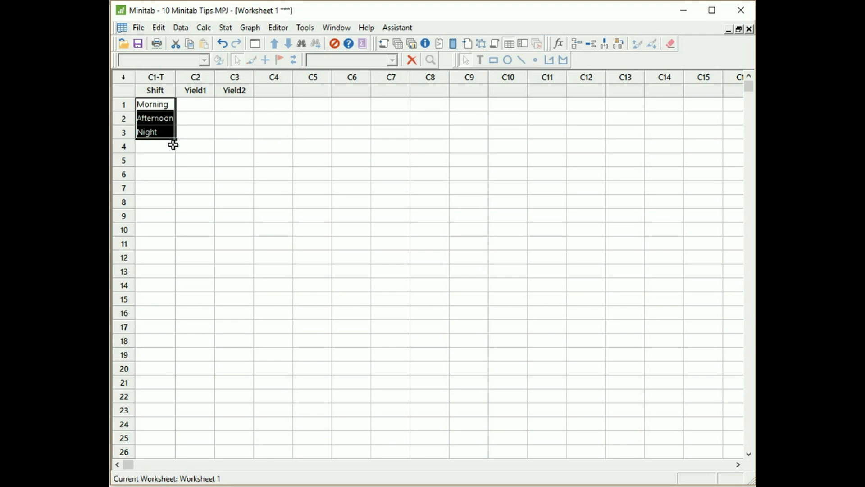
{"action": "mouse_move", "coordinate": [179, 139]}
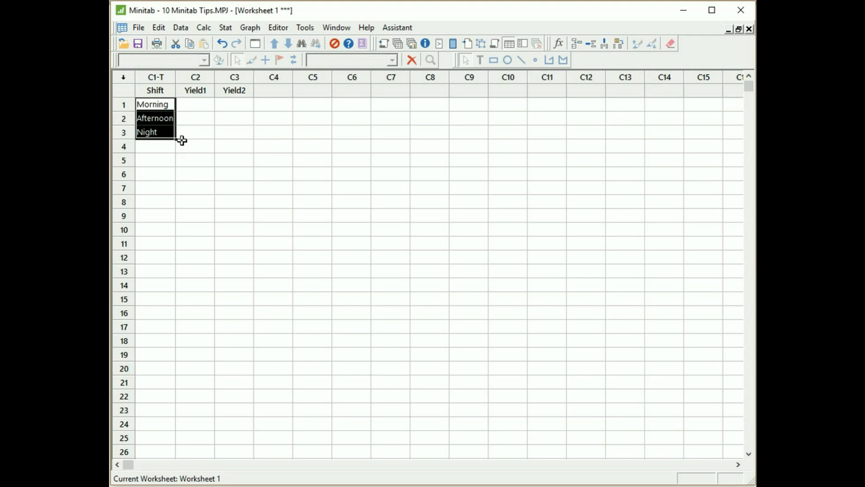
{"action": "mouse_move", "coordinate": [174, 148]}
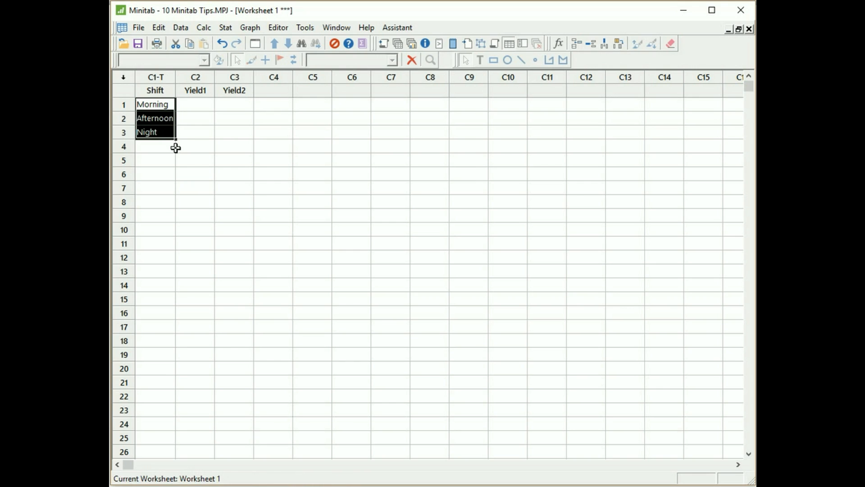
{"action": "mouse_move", "coordinate": [176, 144]}
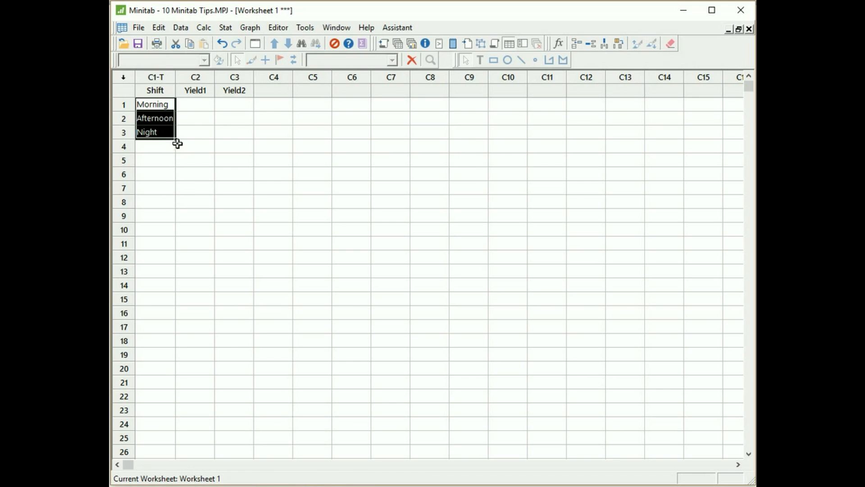
{"action": "left_click_drag", "start_coordinate": [173, 137], "coordinate": [176, 176]}
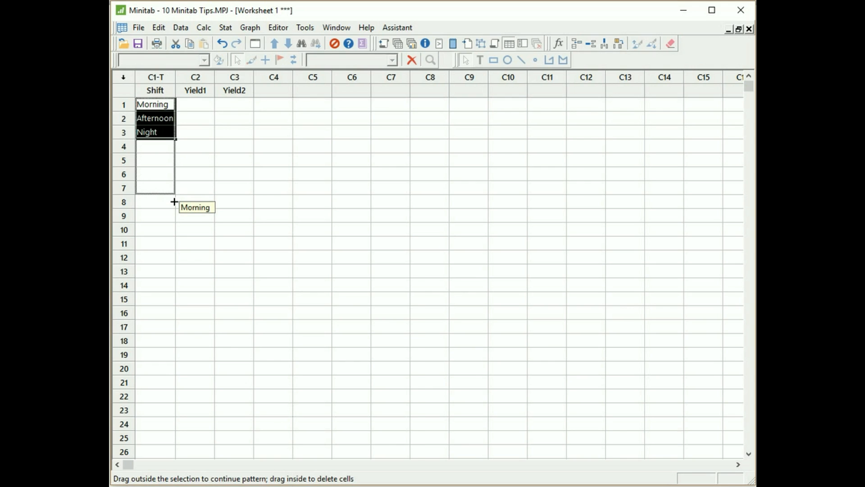
{"action": "left_click_drag", "start_coordinate": [173, 201], "coordinate": [173, 216]}
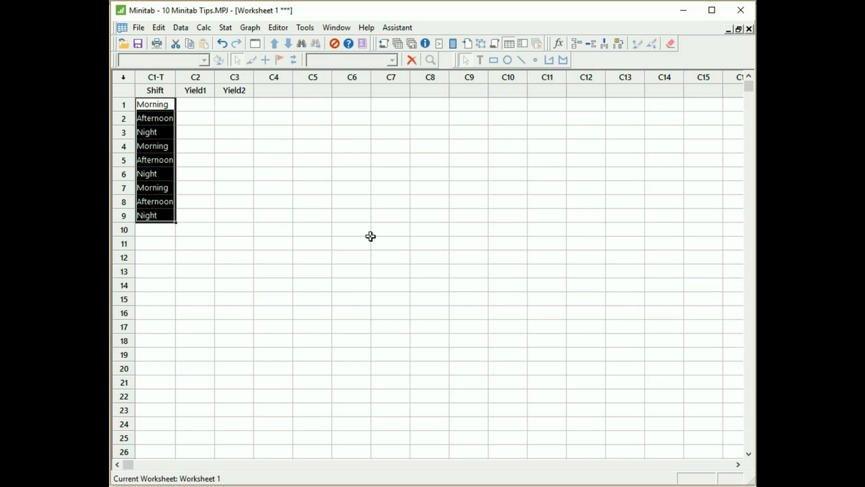
{"action": "mouse_move", "coordinate": [228, 267]}
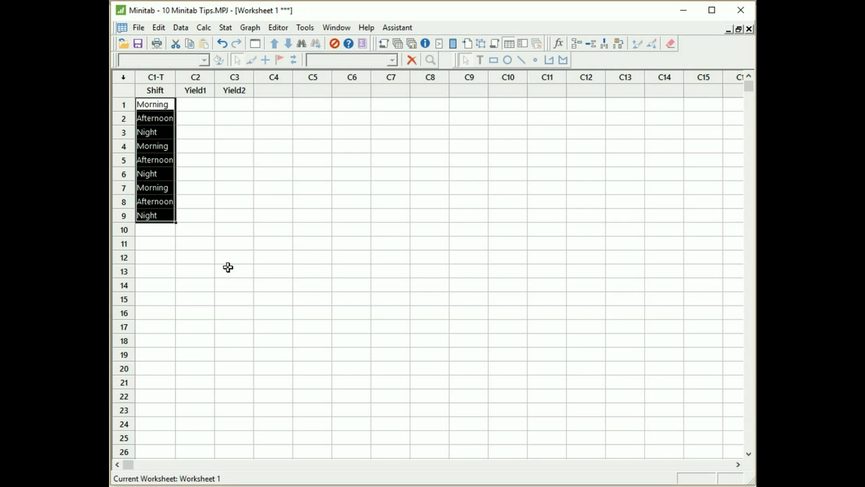
Generate Morning, Afternoon, Night repeated ten times into Shift via patterned text values.
{"action": "left_click", "coordinate": [233, 270]}
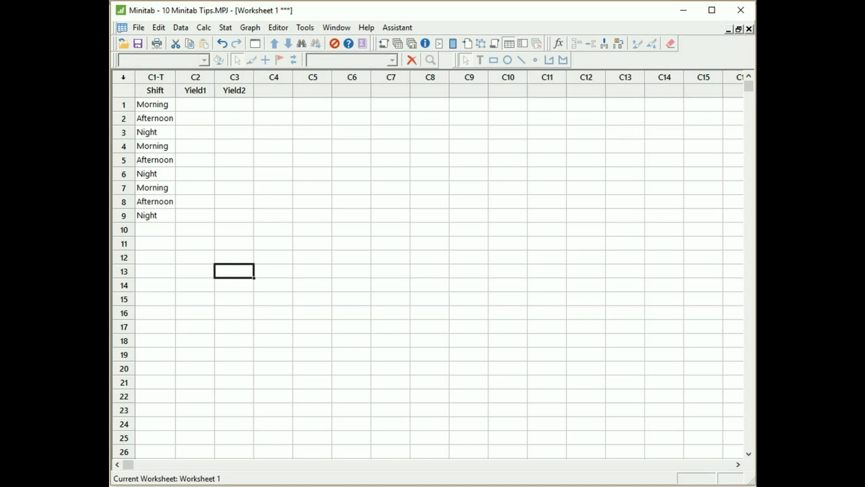
{"action": "mouse_move", "coordinate": [296, 120]}
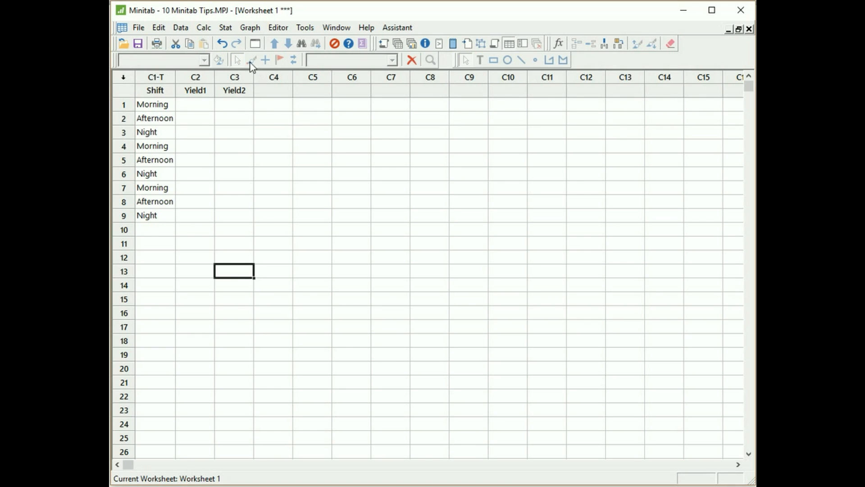
{"action": "left_click", "coordinate": [204, 27]}
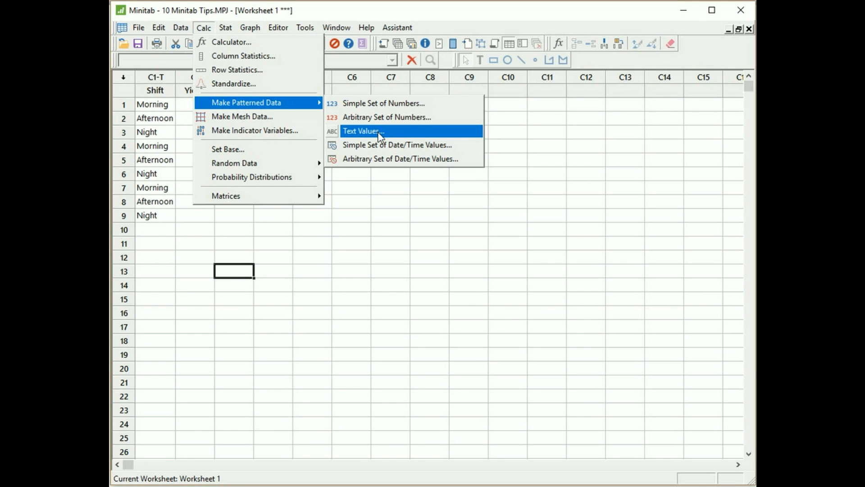
{"action": "left_click", "coordinate": [364, 131]}
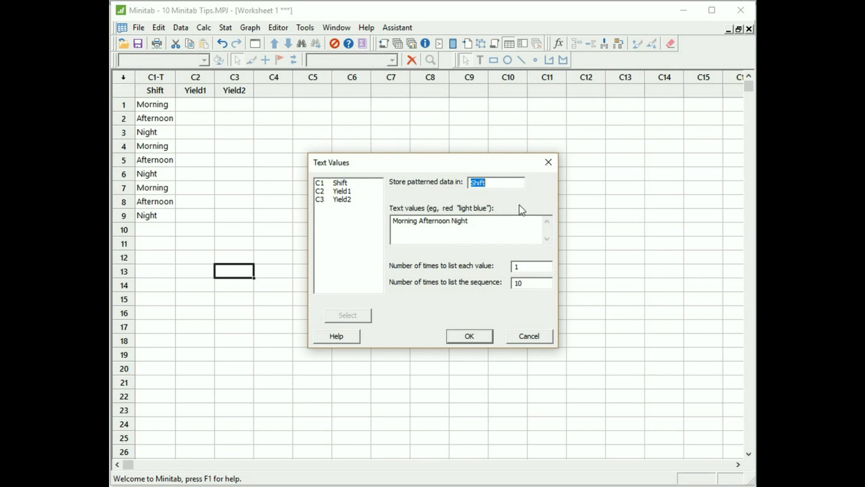
{"action": "mouse_move", "coordinate": [455, 196]}
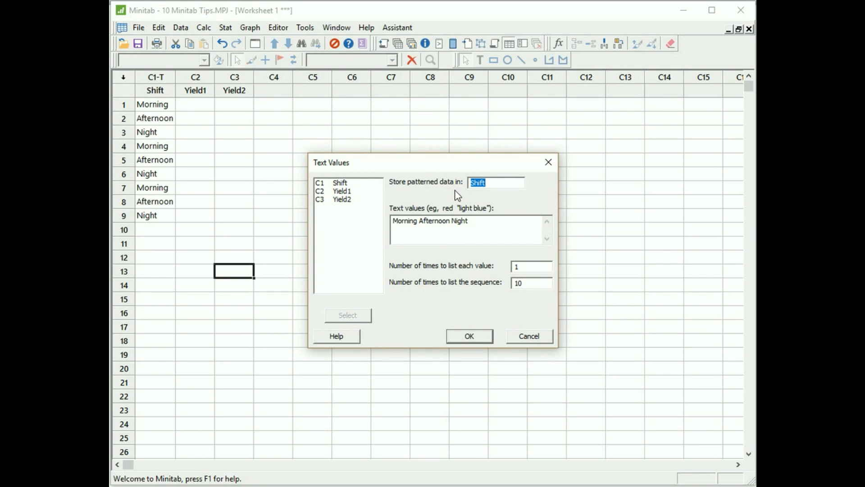
{"action": "mouse_move", "coordinate": [507, 199]}
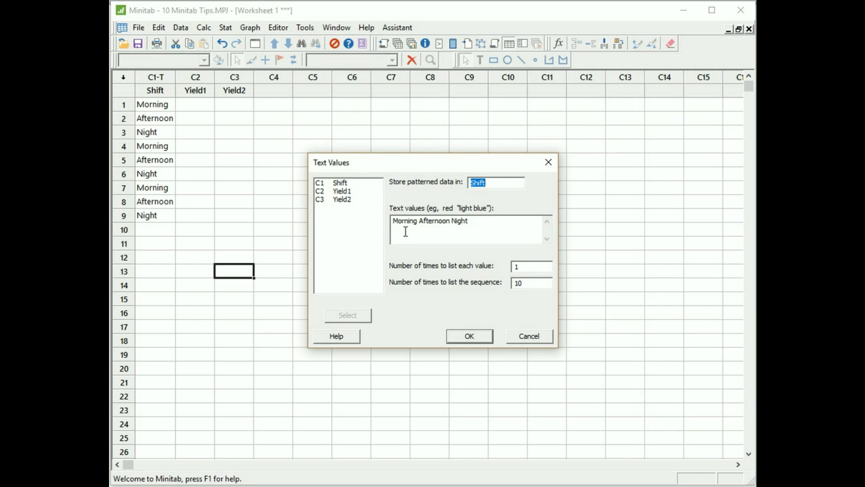
{"action": "mouse_move", "coordinate": [478, 234]}
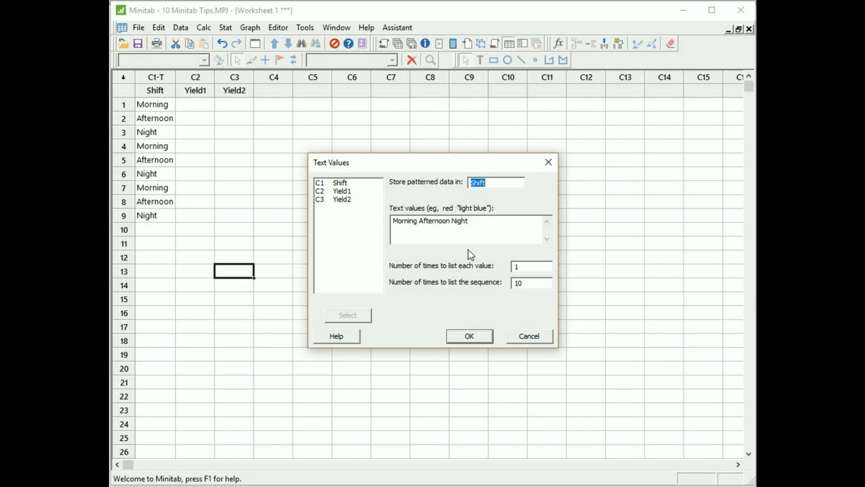
{"action": "mouse_move", "coordinate": [422, 277]}
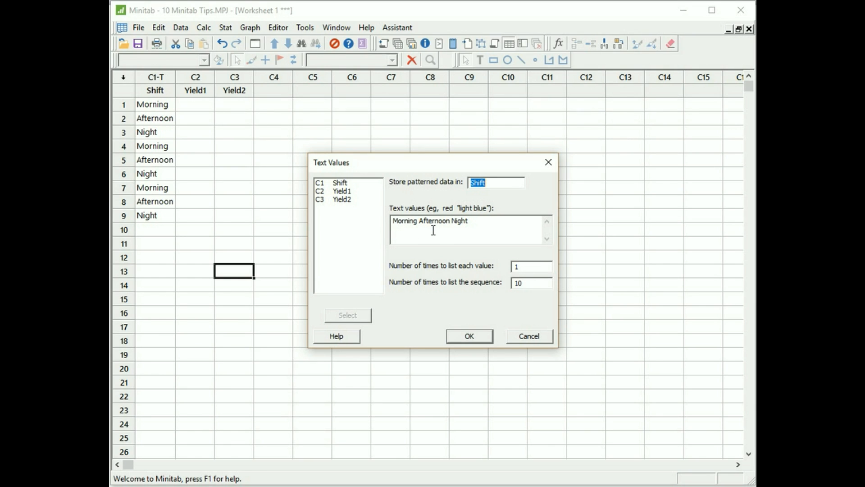
{"action": "mouse_move", "coordinate": [509, 240]}
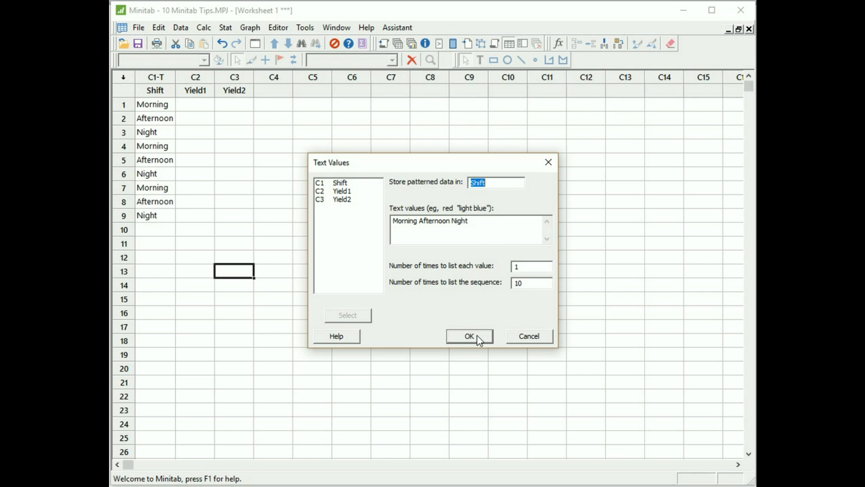
{"action": "left_click", "coordinate": [469, 336]}
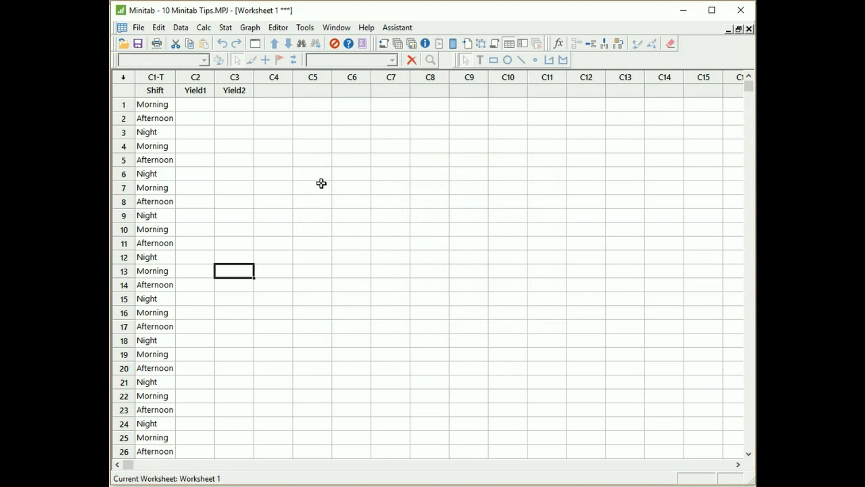
{"action": "mouse_move", "coordinate": [319, 181]}
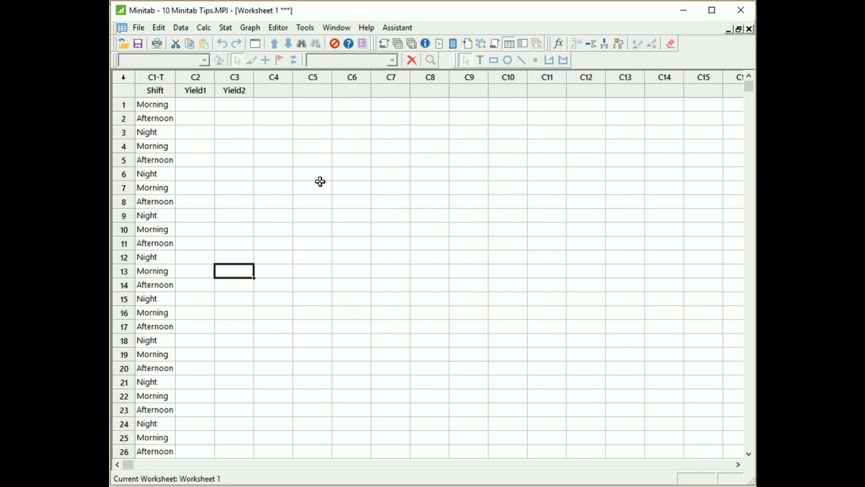
{"action": "scroll", "scroll_direction": "down", "scroll_amount": 3}
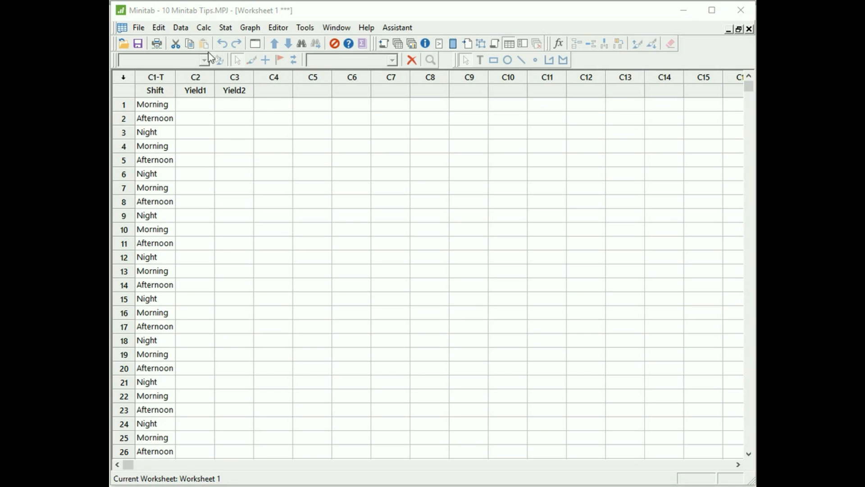
Set the random data generator base to 3.
{"action": "left_click", "coordinate": [203, 27]}
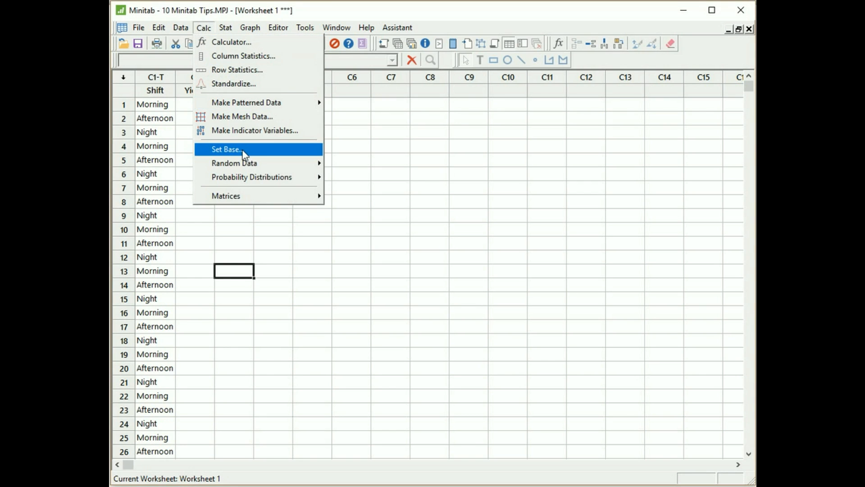
{"action": "left_click", "coordinate": [227, 150]}
{"action": "type", "text": "3"}
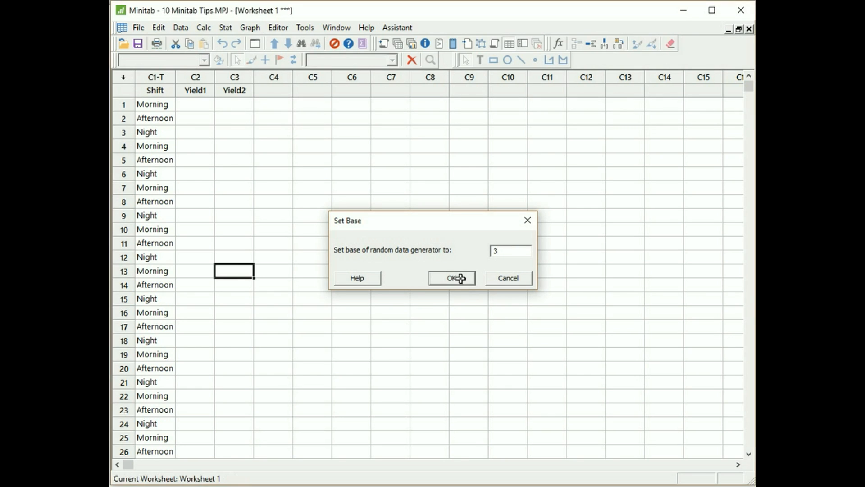
{"action": "left_click", "coordinate": [452, 278]}
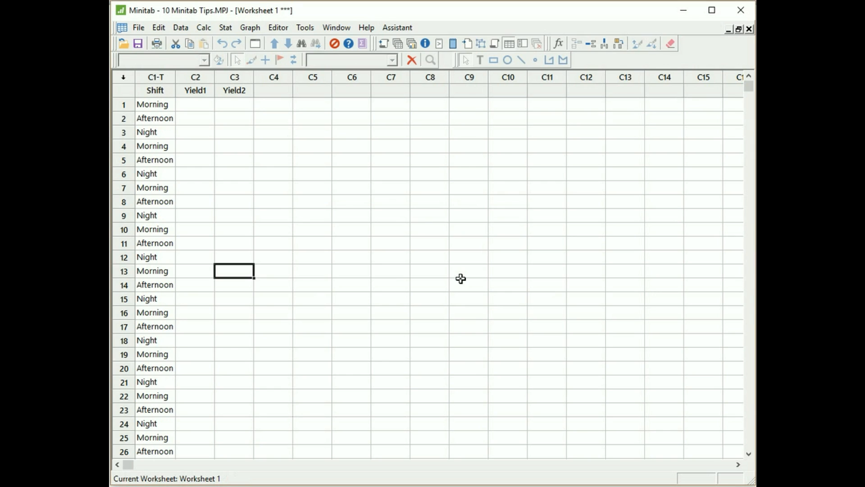
{"action": "mouse_move", "coordinate": [259, 68]}
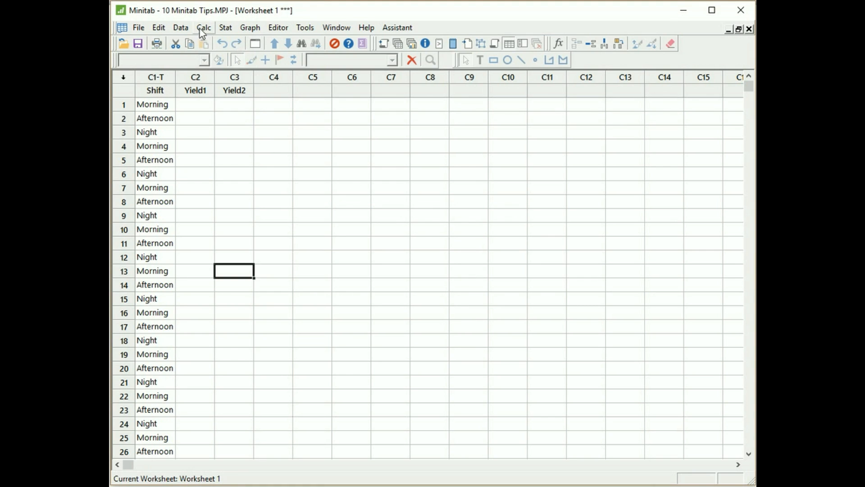
Generate 30 uniform random values between 60 and 100 into Yield1.
{"action": "left_click", "coordinate": [204, 27]}
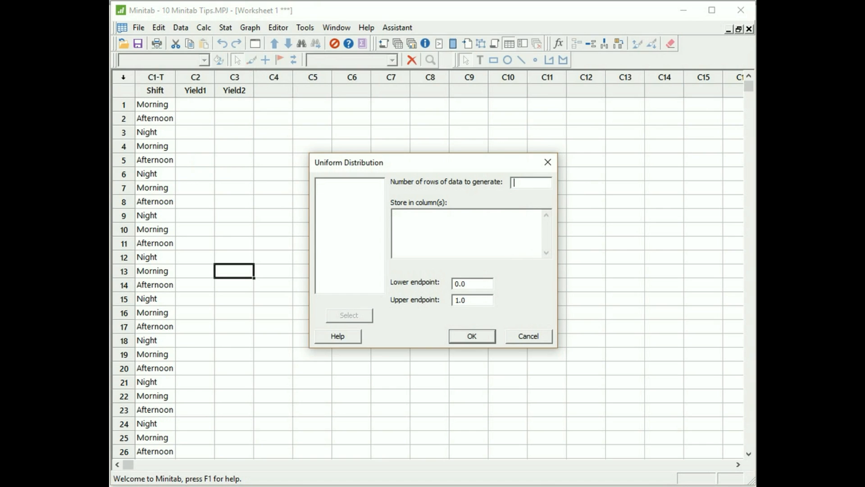
{"action": "mouse_move", "coordinate": [539, 241]}
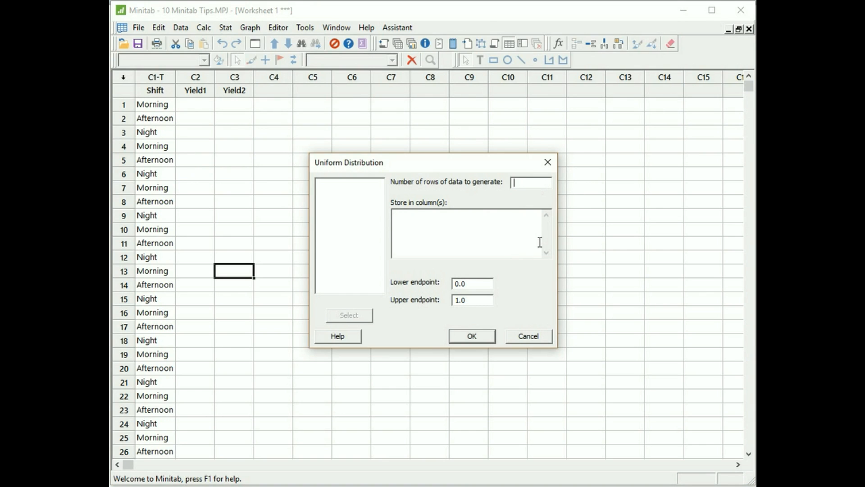
{"action": "type", "text": "30"}
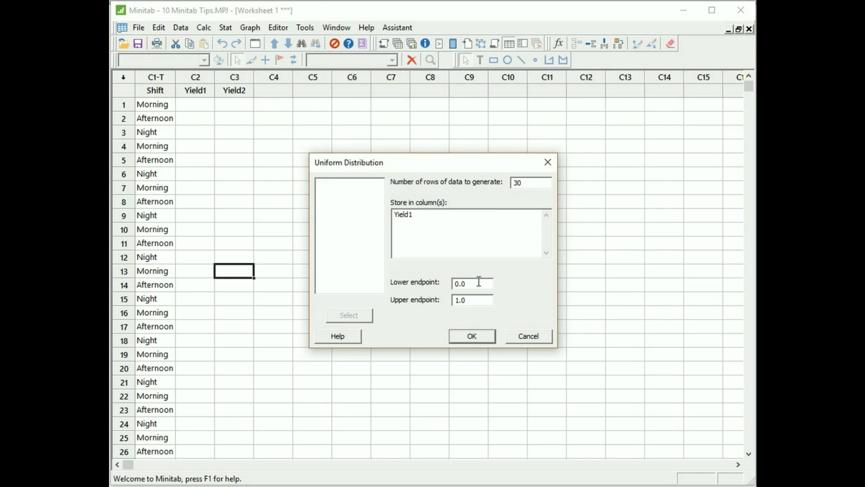
{"action": "type", "text": "6"}
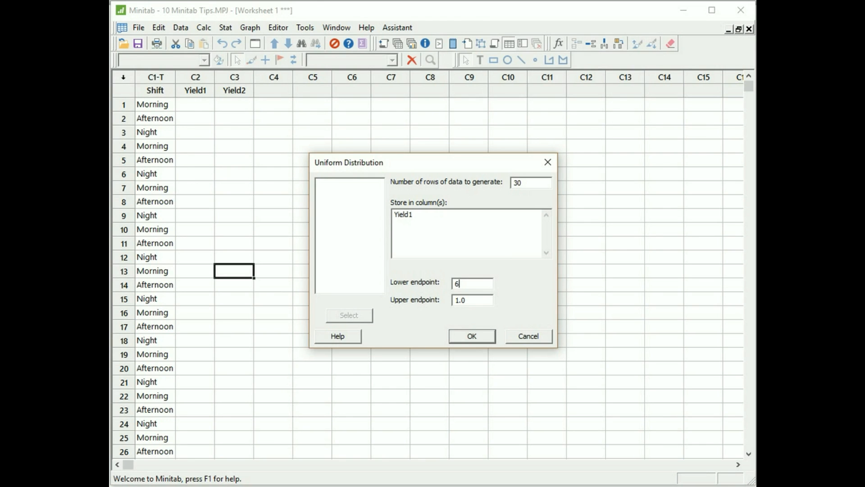
{"action": "type", "text": "0"}
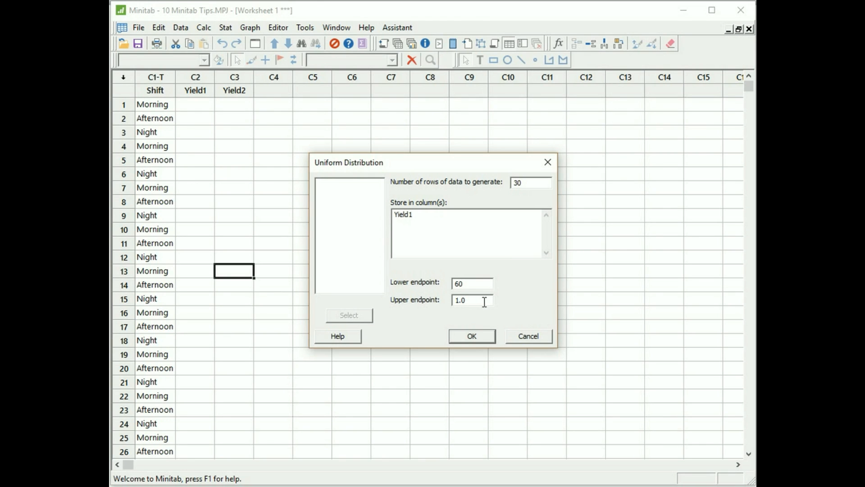
{"action": "type", "text": "10"}
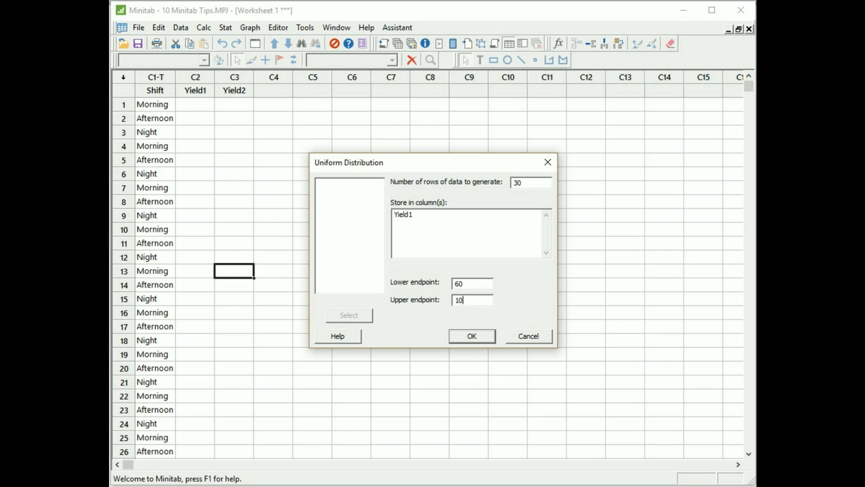
{"action": "left_click", "coordinate": [472, 335]}
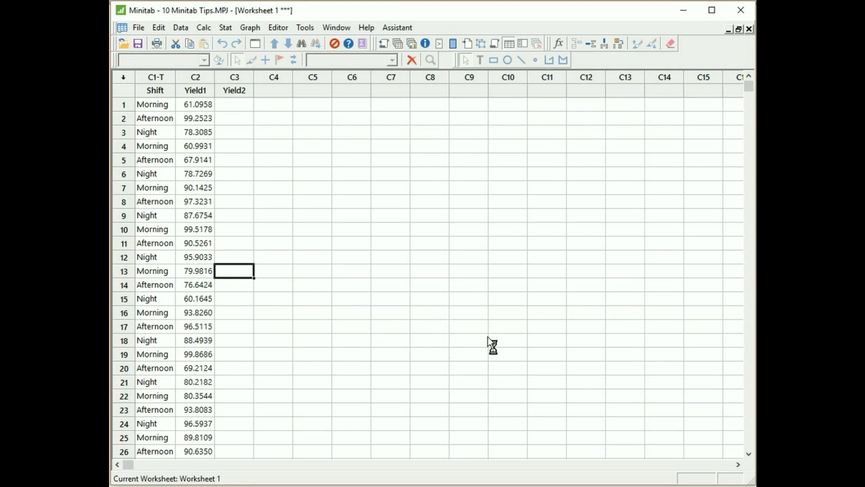
{"action": "mouse_move", "coordinate": [208, 194]}
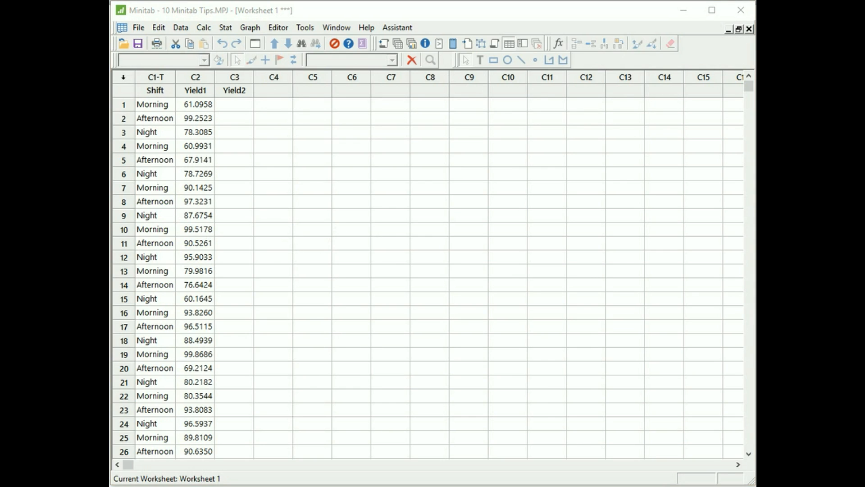
{"action": "mouse_move", "coordinate": [370, 219]}
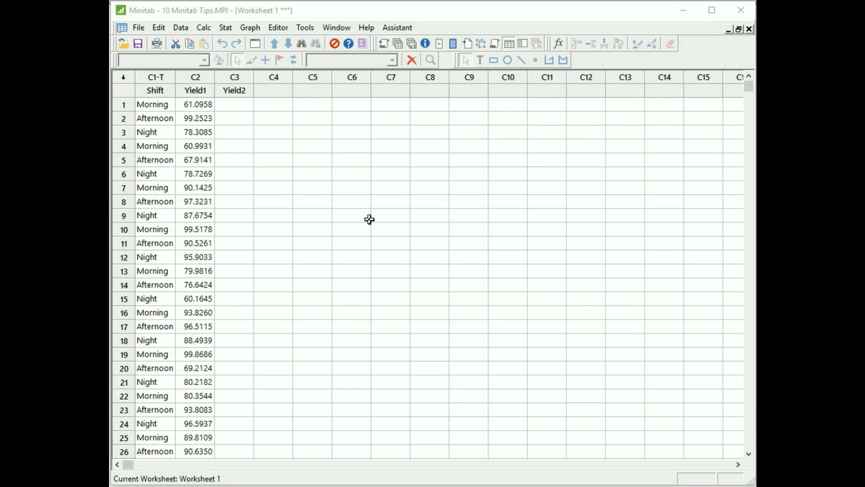
{"action": "mouse_move", "coordinate": [351, 217]}
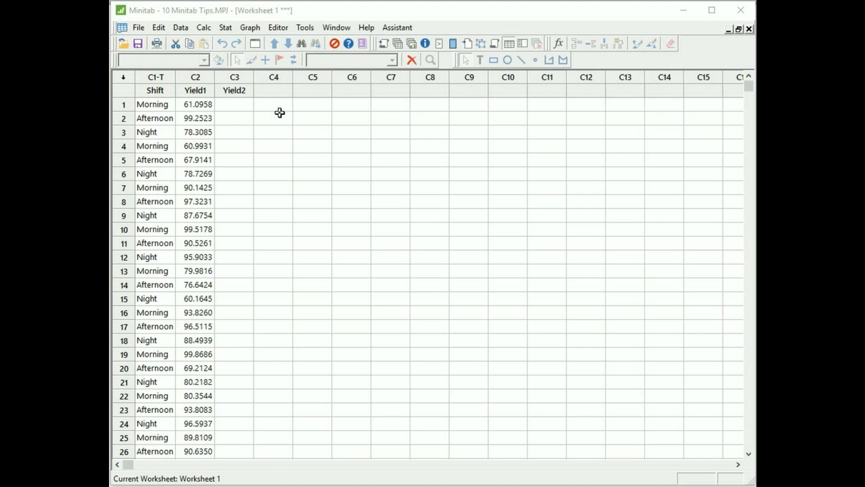
{"action": "mouse_move", "coordinate": [258, 43]}
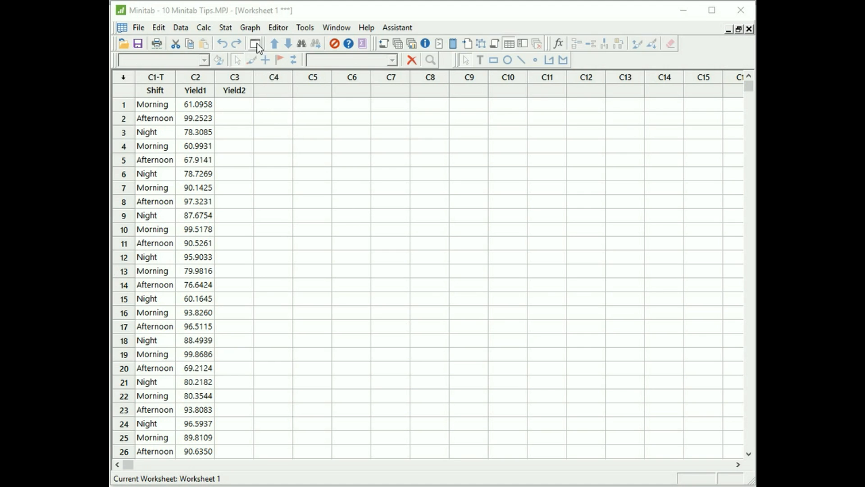
{"action": "mouse_move", "coordinate": [254, 42]}
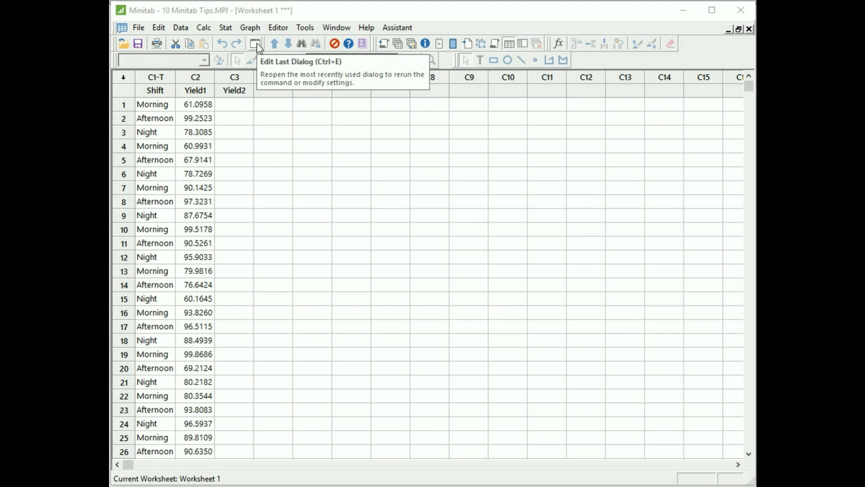
Reopen the last-used Uniform Distribution dialog with its previous settings.
{"action": "left_click", "coordinate": [252, 43]}
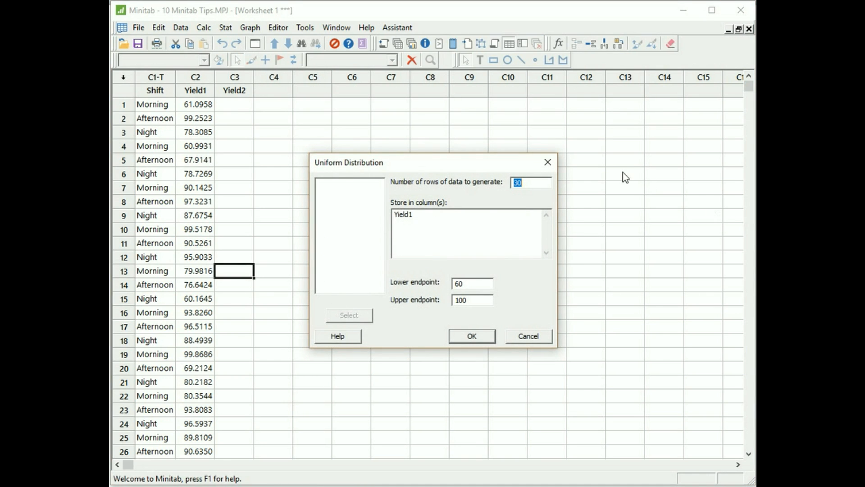
{"action": "mouse_move", "coordinate": [587, 209]}
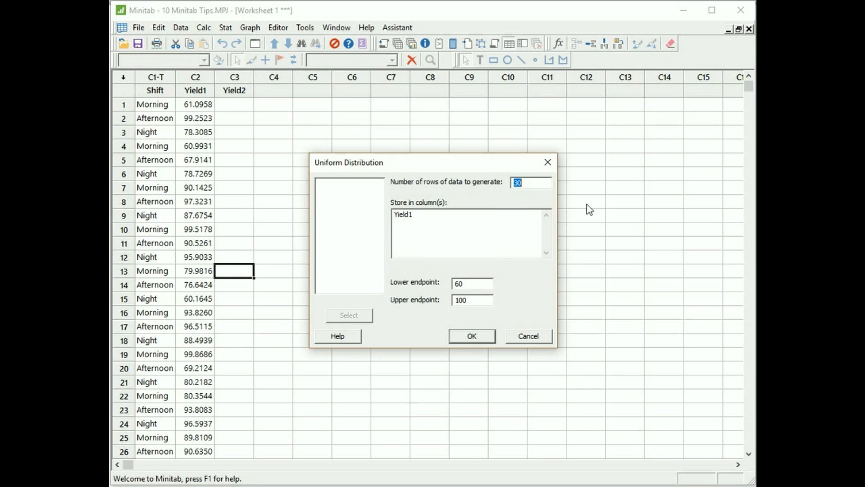
{"action": "mouse_move", "coordinate": [315, 175]}
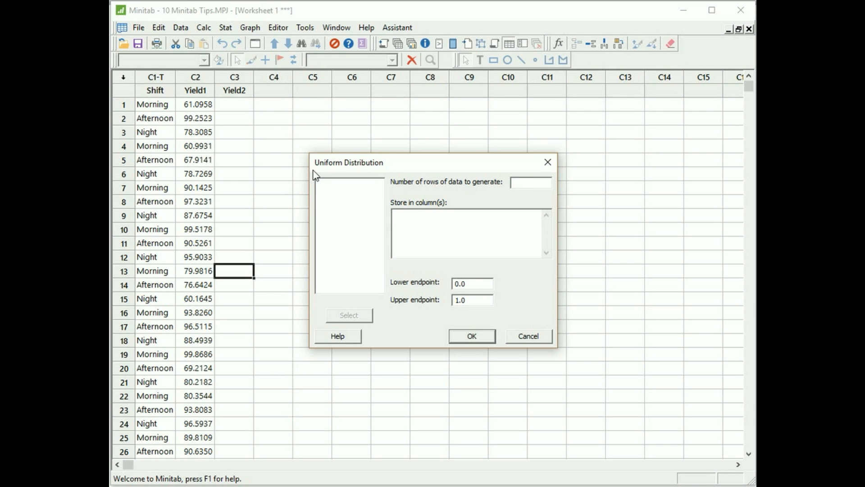
Generate 30 uniform random values between 60 and 100 into Yield2.
{"action": "left_click", "coordinate": [532, 182]}
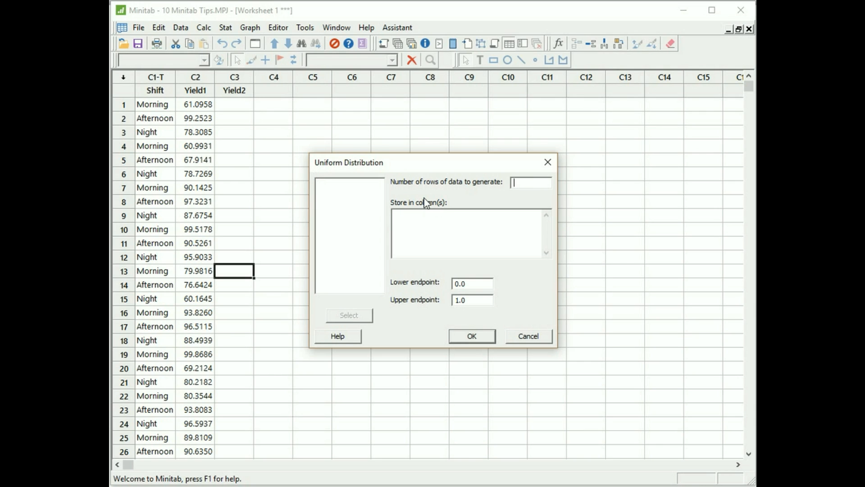
{"action": "type", "text": "30"}
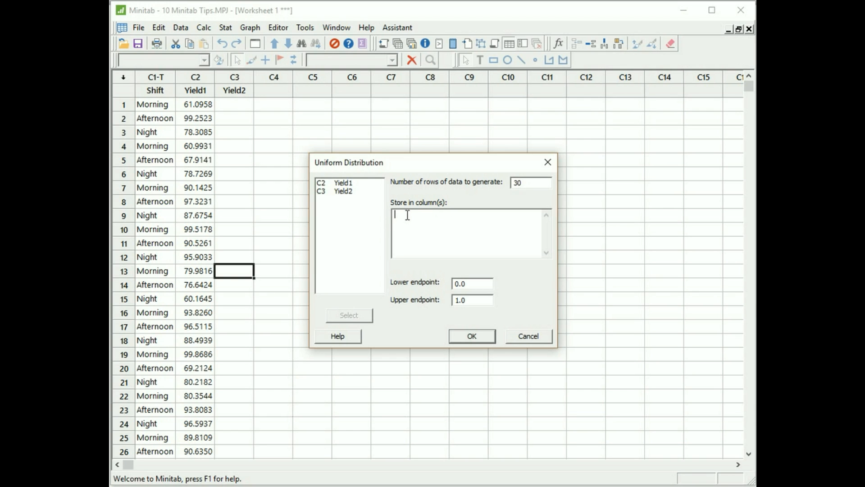
{"action": "type", "text": "Yield2"}
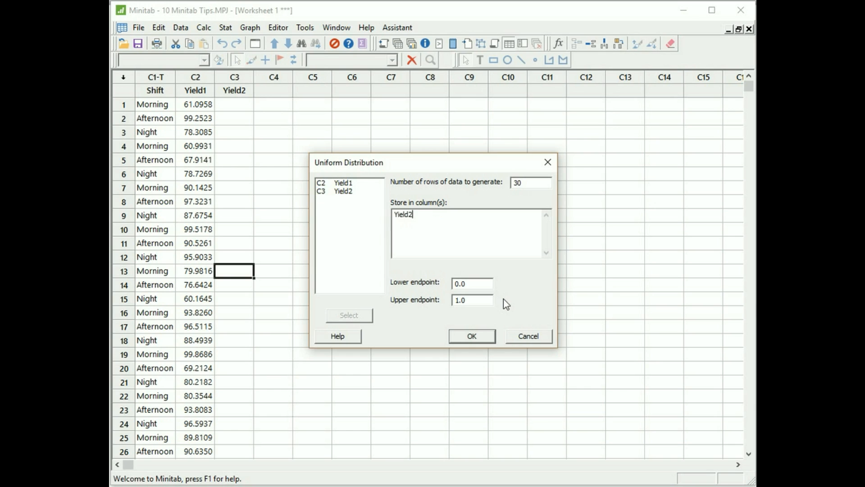
{"action": "left_click", "coordinate": [472, 283]}
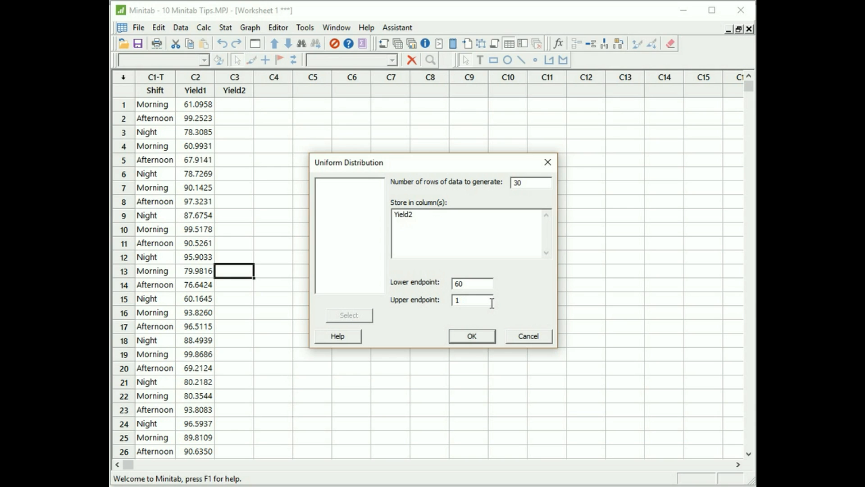
{"action": "type", "text": "00"}
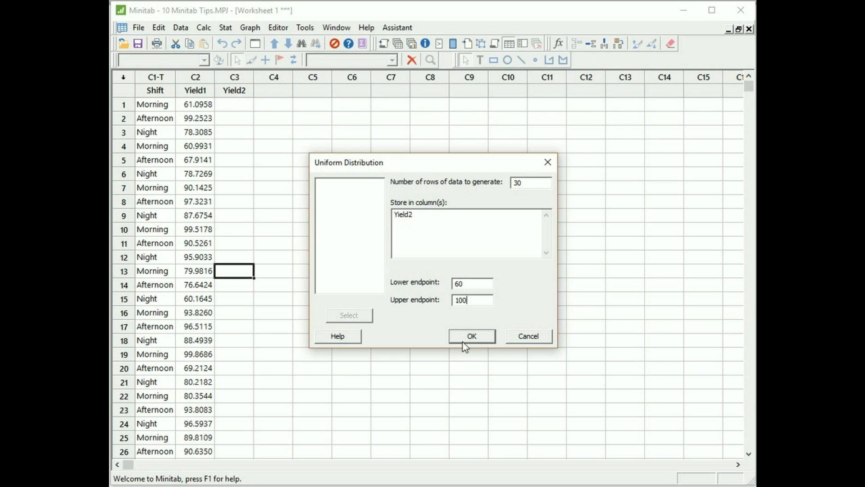
{"action": "left_click", "coordinate": [472, 335]}
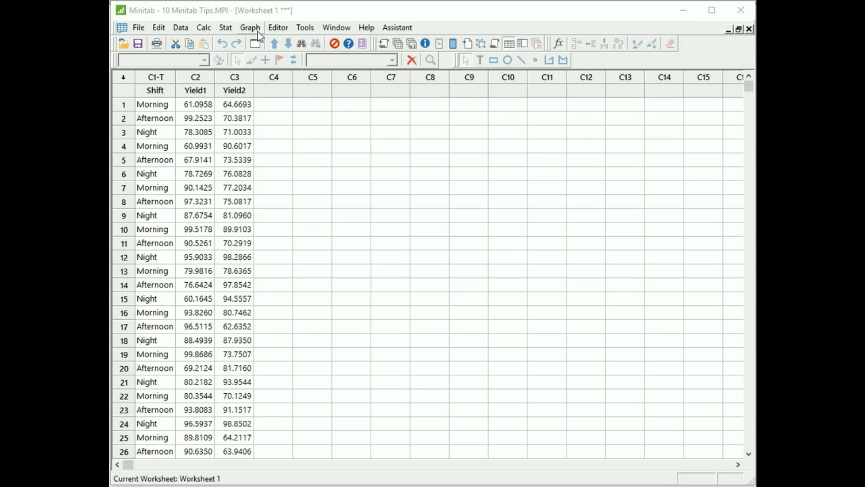
Start a simple bar chart whose bars represent a function of a variable.
{"action": "left_click", "coordinate": [248, 27]}
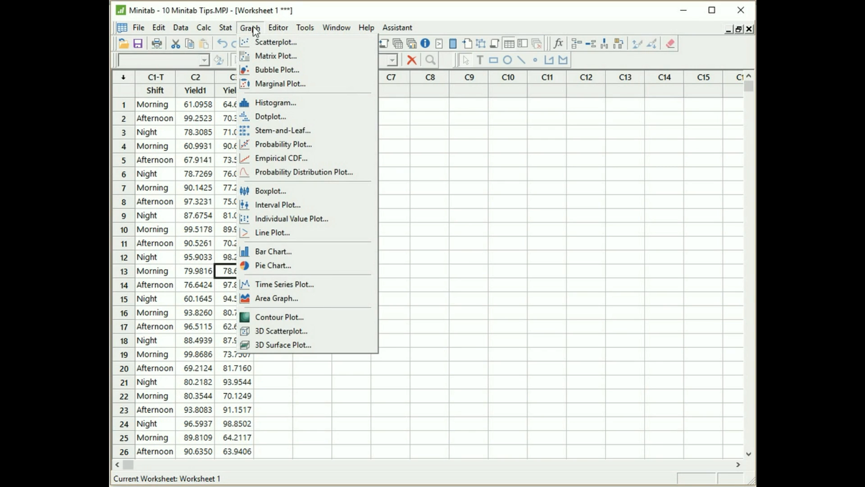
{"action": "left_click", "coordinate": [273, 251]}
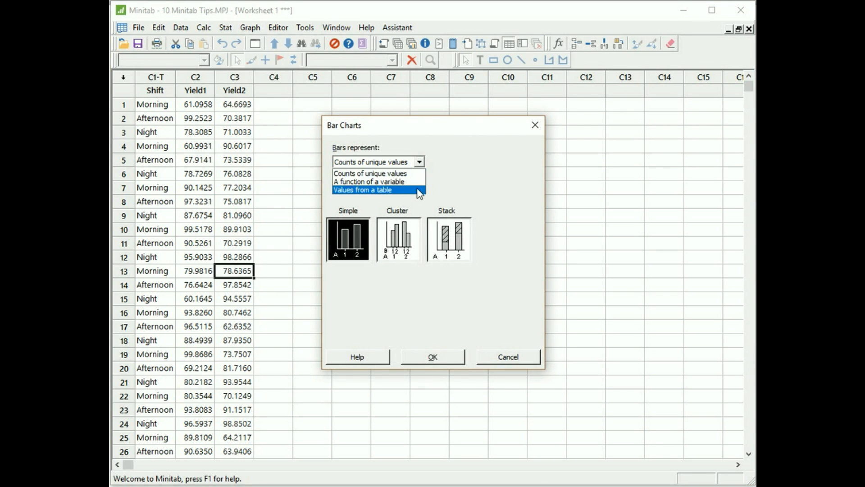
{"action": "left_click", "coordinate": [370, 179]}
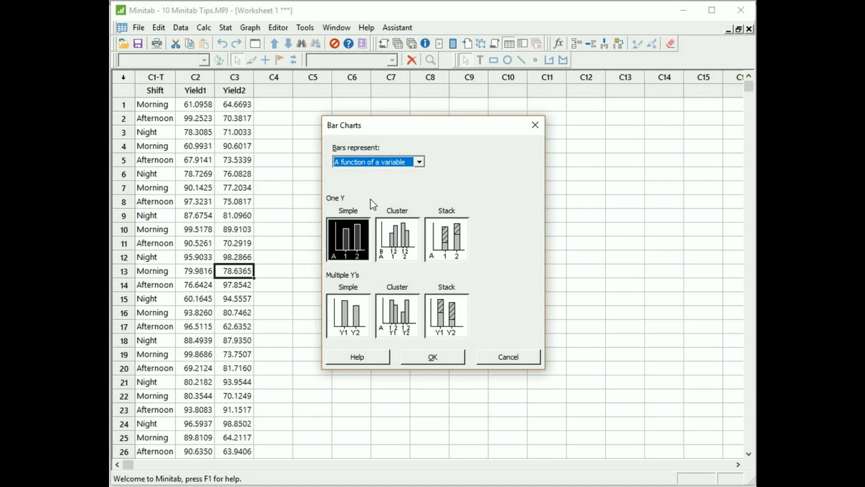
{"action": "left_click", "coordinate": [432, 357]}
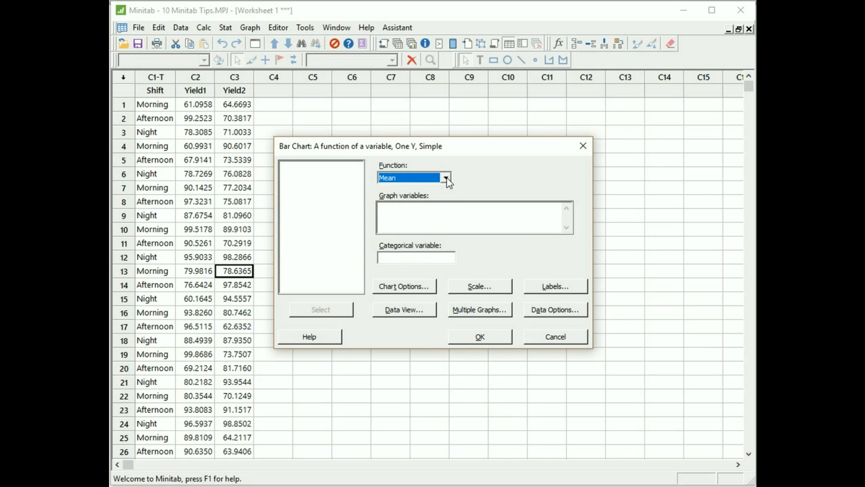
Chart the StDev of Yield1 grouped by Shift and create the bar chart.
{"action": "left_click", "coordinate": [445, 178]}
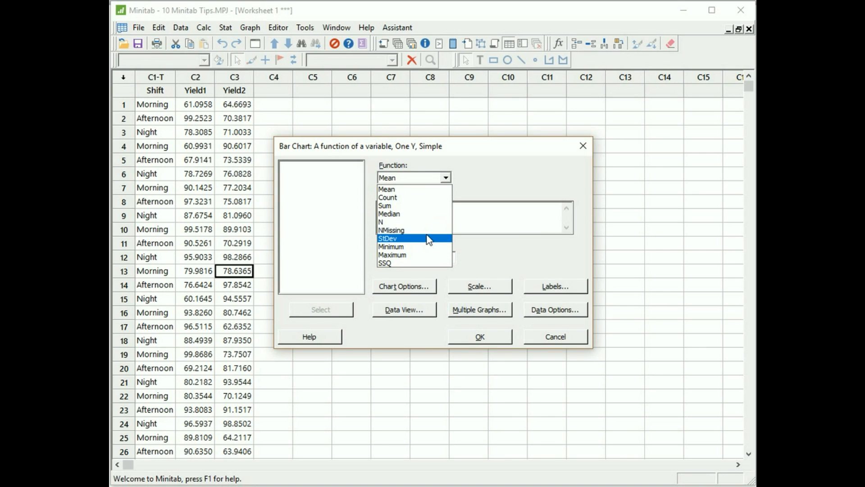
{"action": "left_click", "coordinate": [388, 237]}
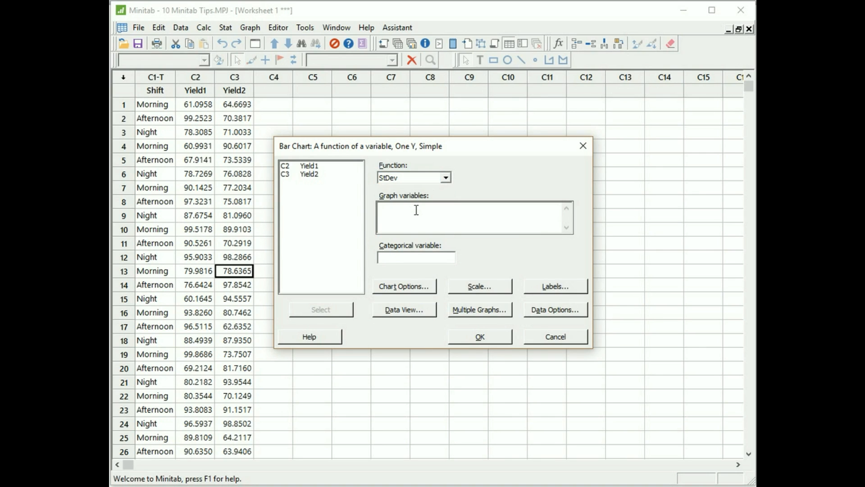
{"action": "double_click", "coordinate": [308, 166]}
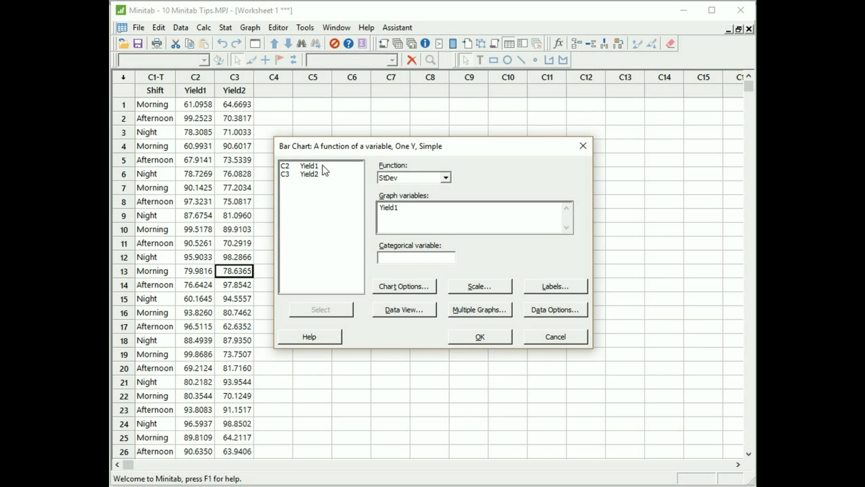
{"action": "left_click", "coordinate": [416, 258]}
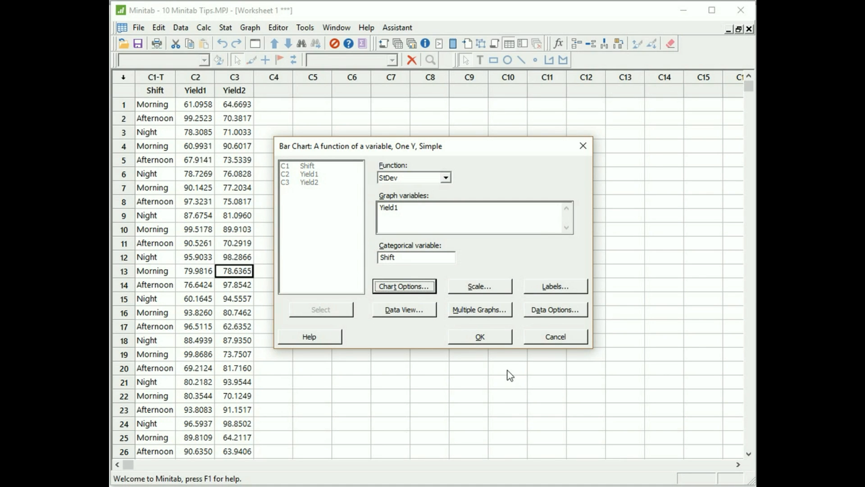
{"action": "left_click", "coordinate": [479, 336]}
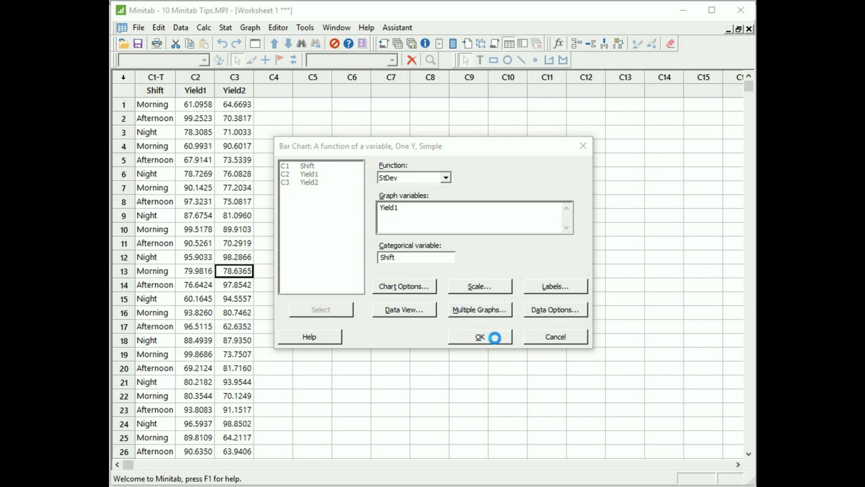
{"action": "left_click", "coordinate": [479, 337]}
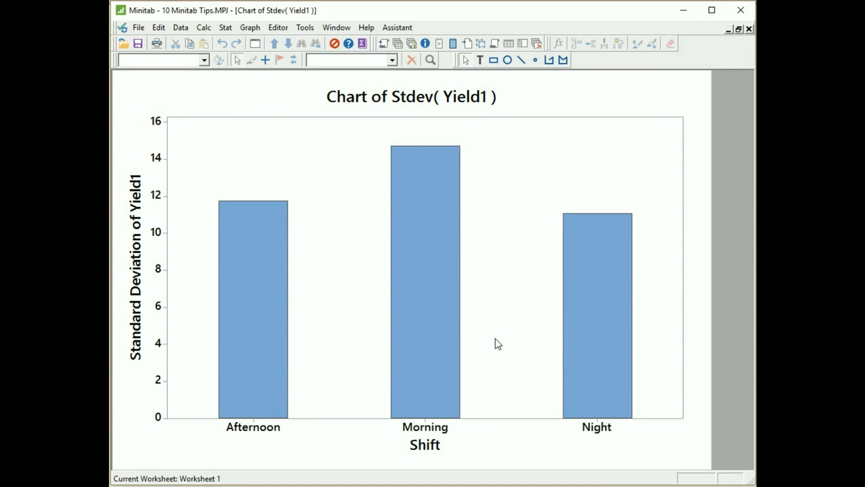
{"action": "mouse_move", "coordinate": [488, 214]}
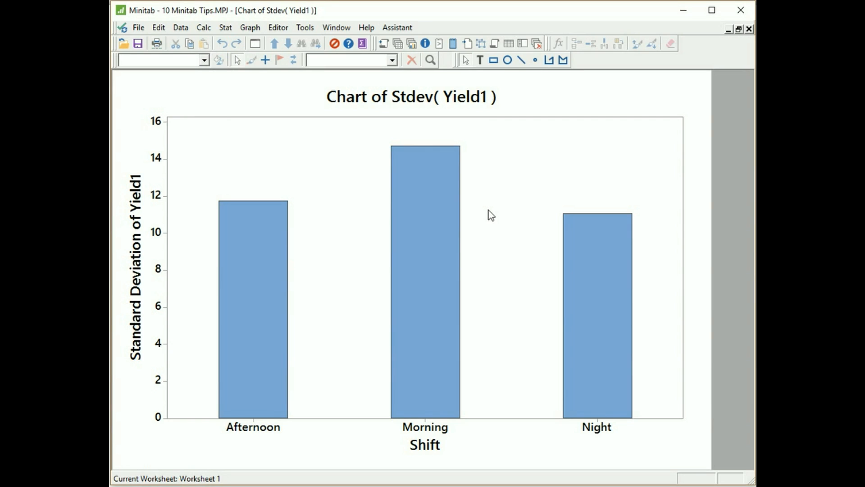
{"action": "mouse_move", "coordinate": [126, 431]}
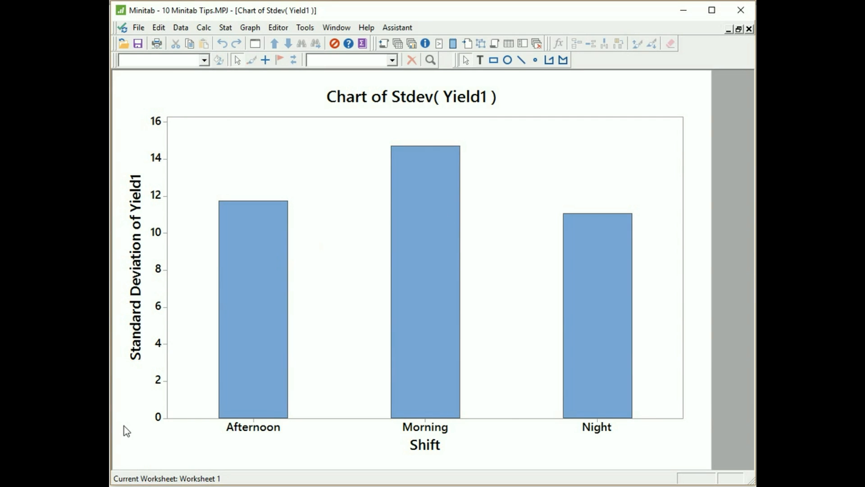
{"action": "mouse_move", "coordinate": [296, 458]}
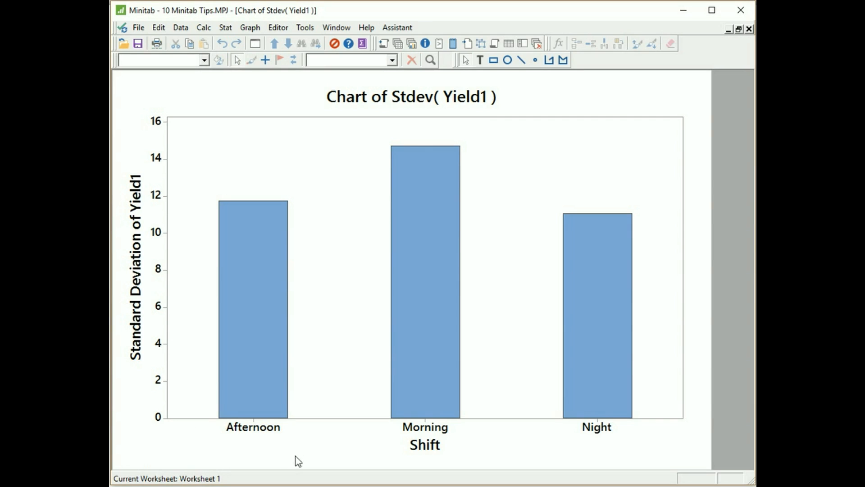
{"action": "mouse_move", "coordinate": [611, 448]}
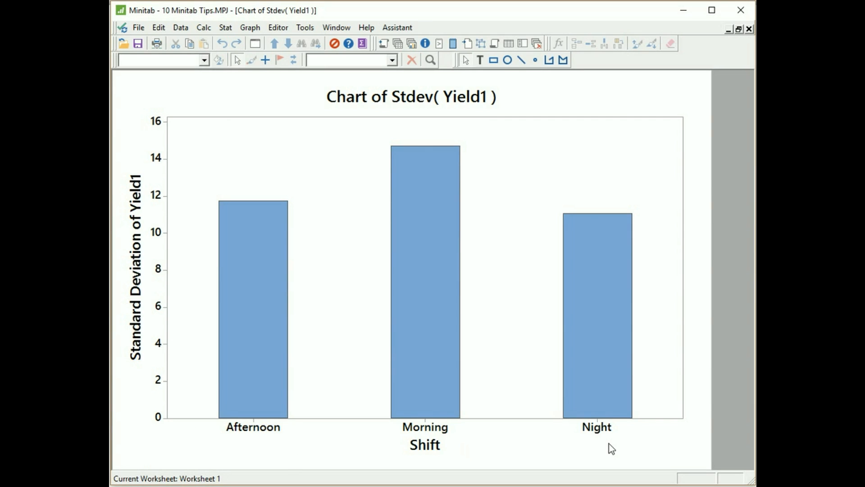
{"action": "mouse_move", "coordinate": [305, 463]}
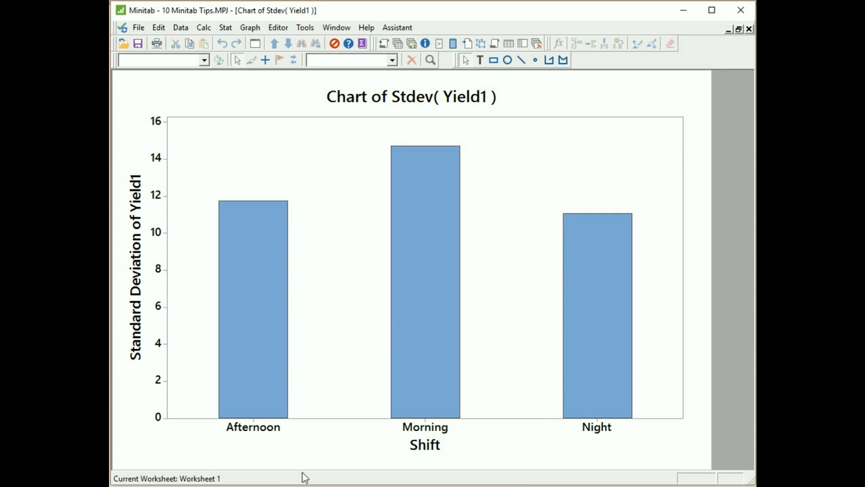
{"action": "mouse_move", "coordinate": [578, 445]}
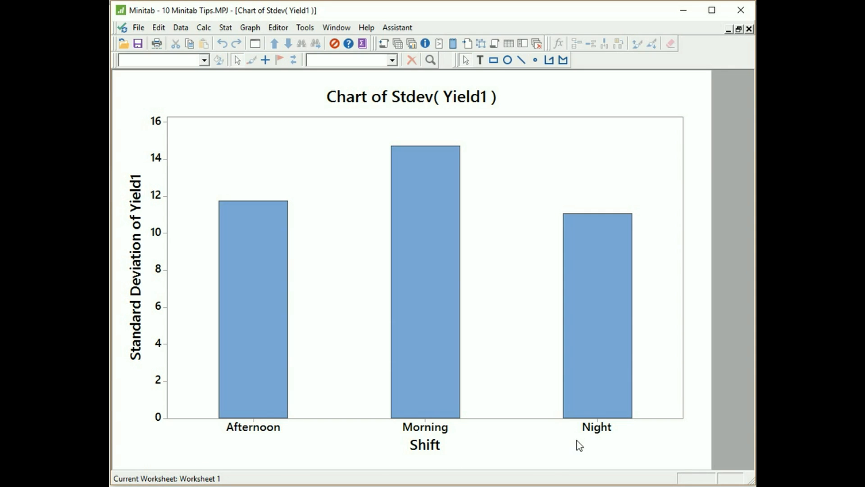
{"action": "mouse_move", "coordinate": [243, 451]}
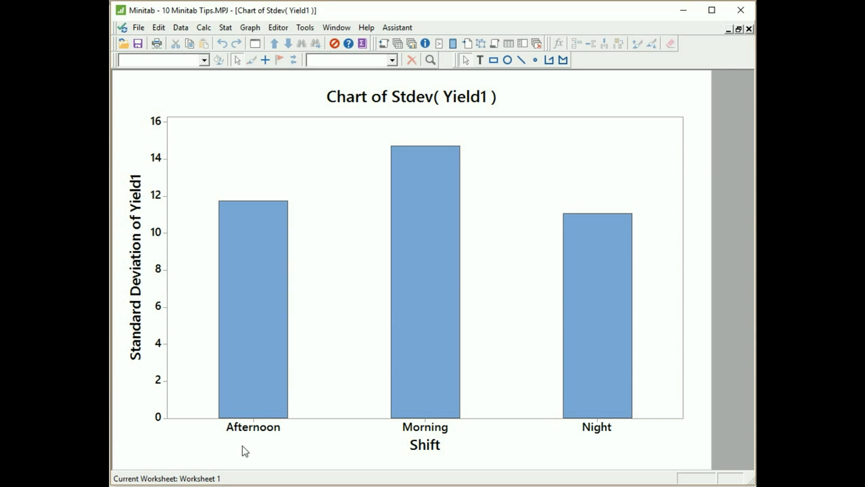
{"action": "mouse_move", "coordinate": [380, 358]}
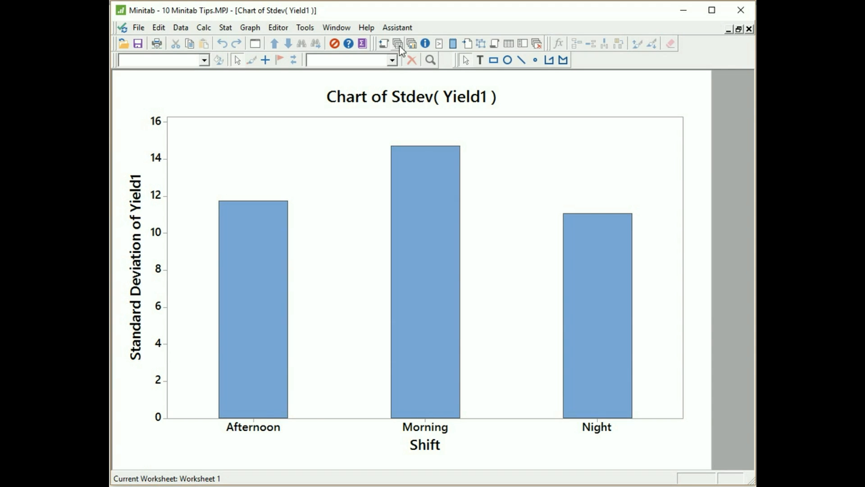
Bring Worksheet 1 forward and select a cell in the Shift column.
{"action": "left_click", "coordinate": [396, 42]}
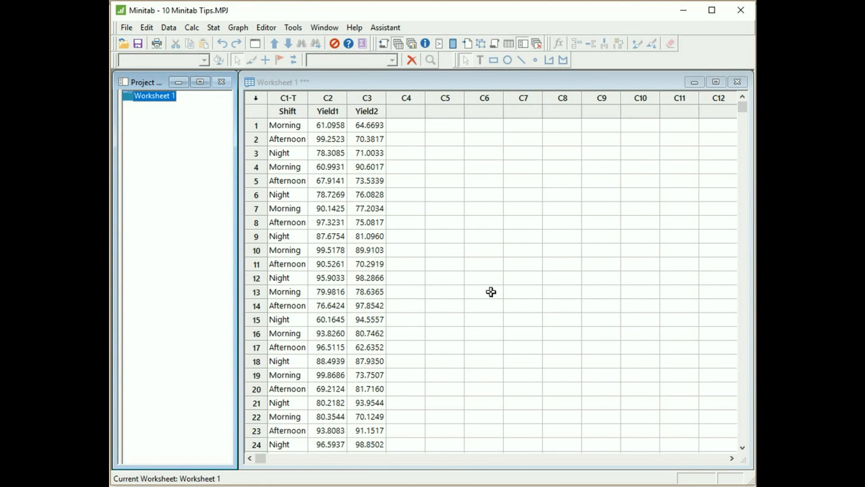
{"action": "mouse_move", "coordinate": [319, 153]}
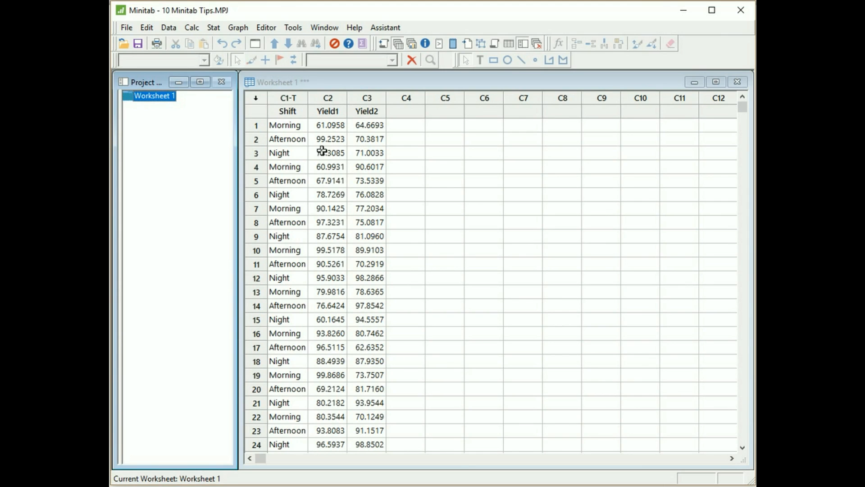
{"action": "mouse_move", "coordinate": [298, 154]}
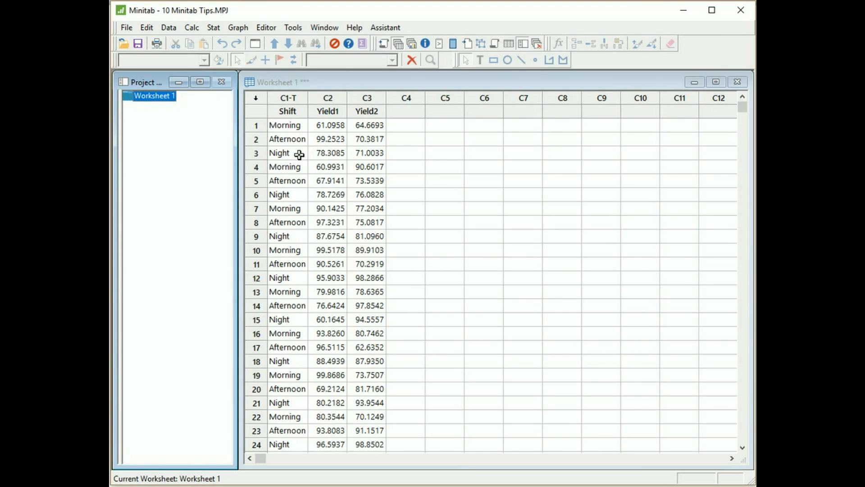
{"action": "left_click", "coordinate": [287, 152]}
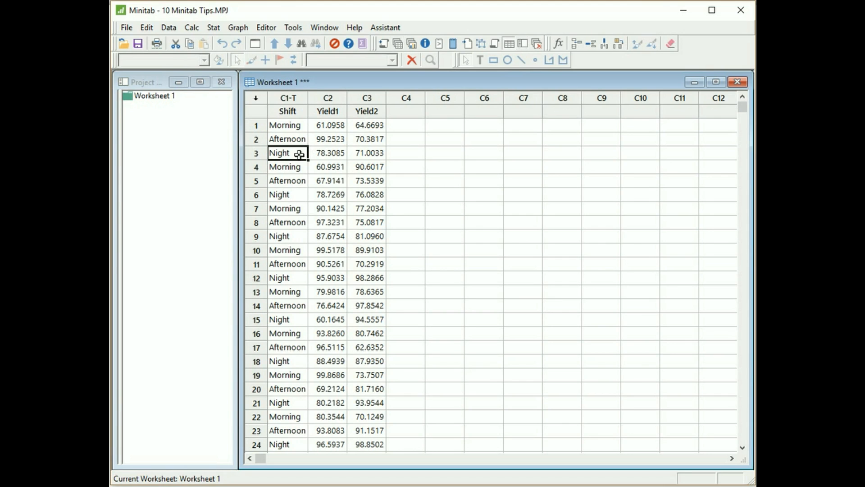
Set the Shift column's value order to order of occurrence in worksheet via Column Properties.
{"action": "right_click", "coordinate": [284, 152]}
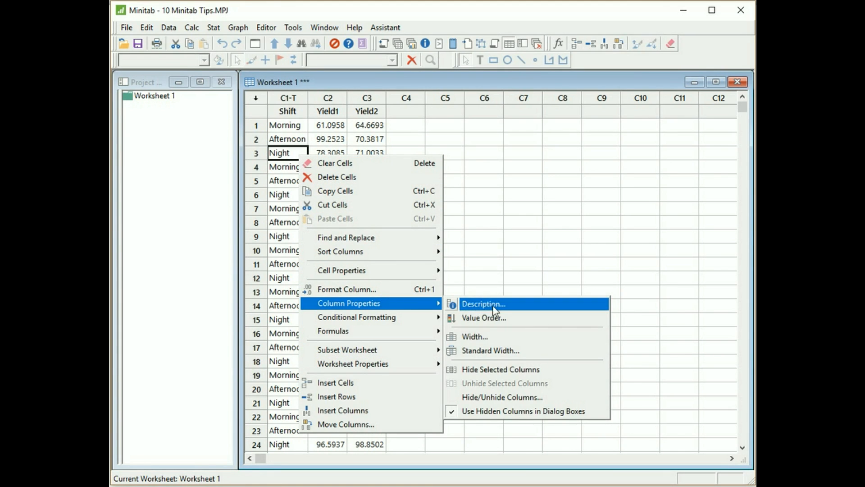
{"action": "mouse_move", "coordinate": [508, 321]}
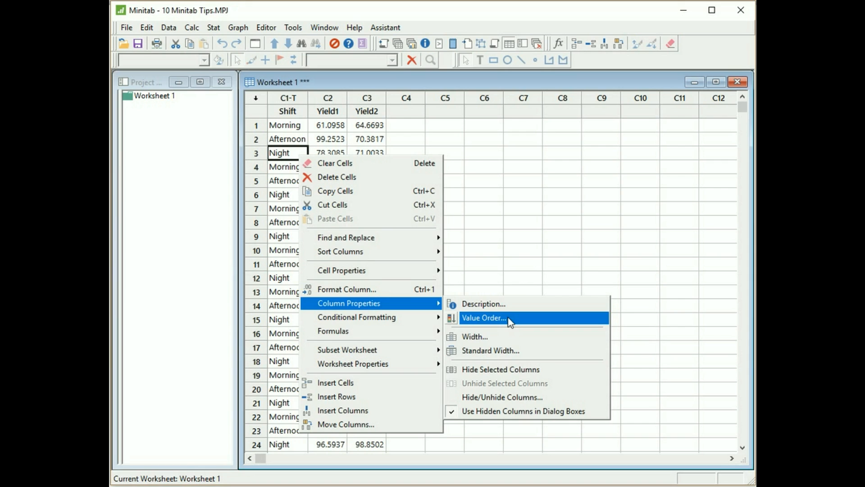
{"action": "left_click", "coordinate": [484, 319]}
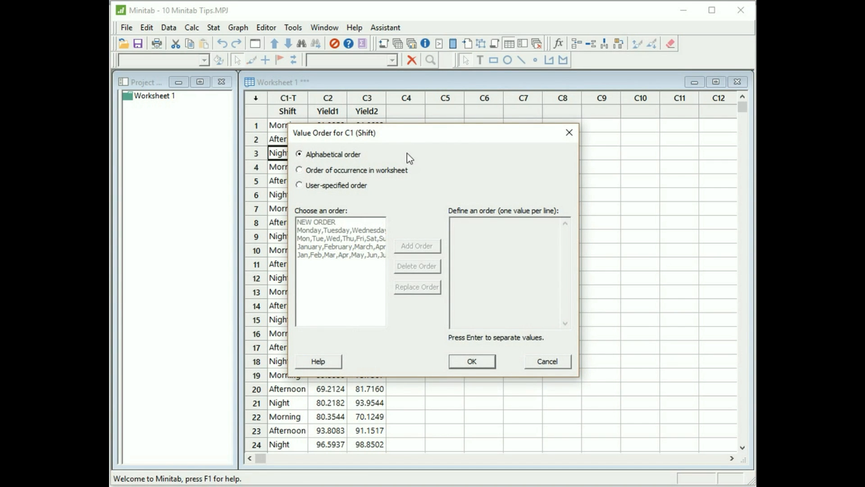
{"action": "mouse_move", "coordinate": [317, 163]}
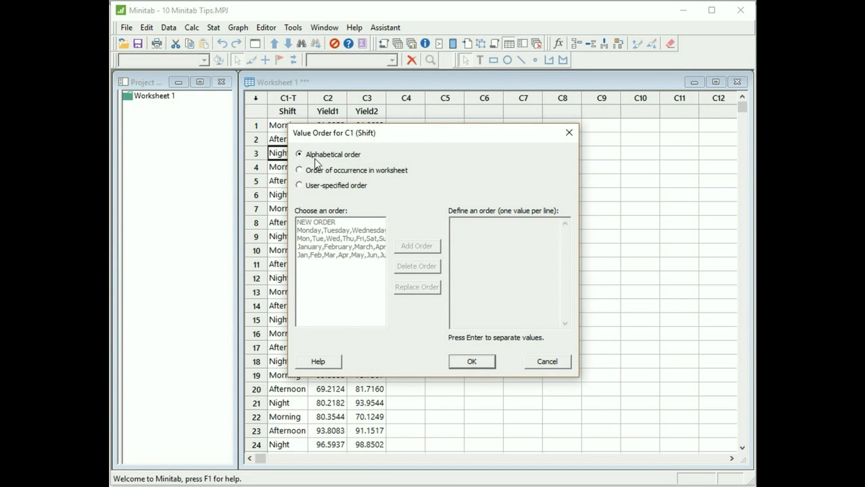
{"action": "mouse_move", "coordinate": [371, 175]}
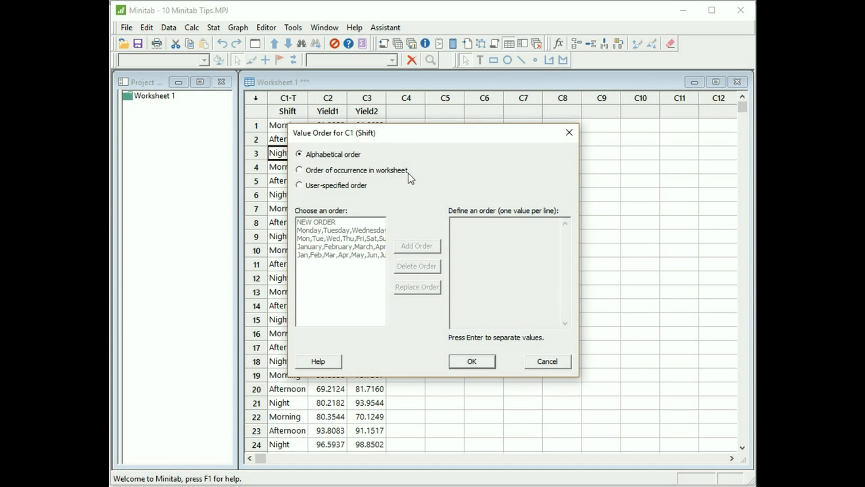
{"action": "left_click", "coordinate": [299, 170]}
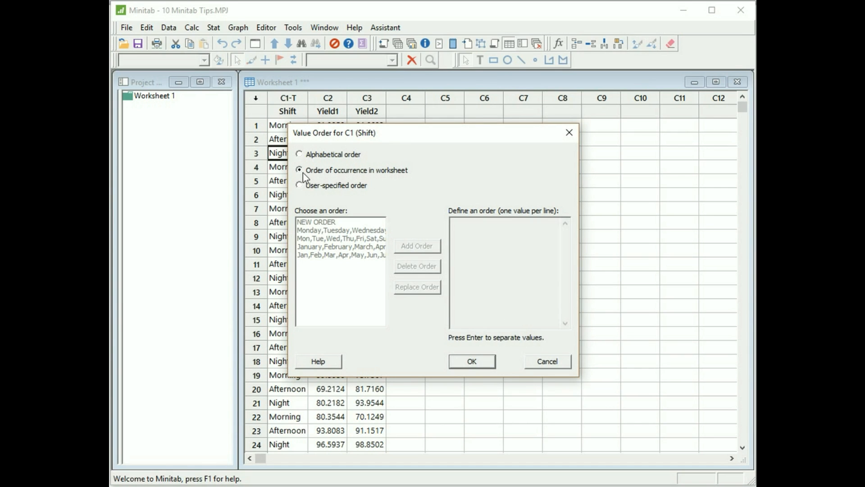
{"action": "mouse_move", "coordinate": [303, 196]}
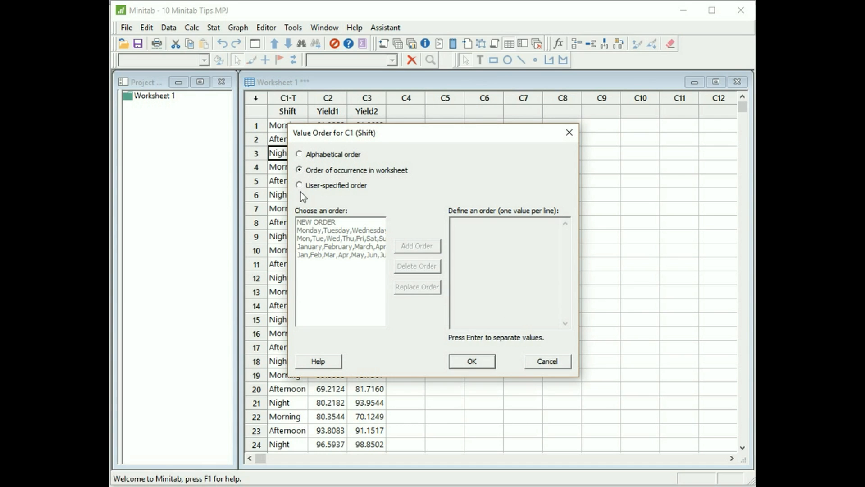
{"action": "mouse_move", "coordinate": [374, 197]}
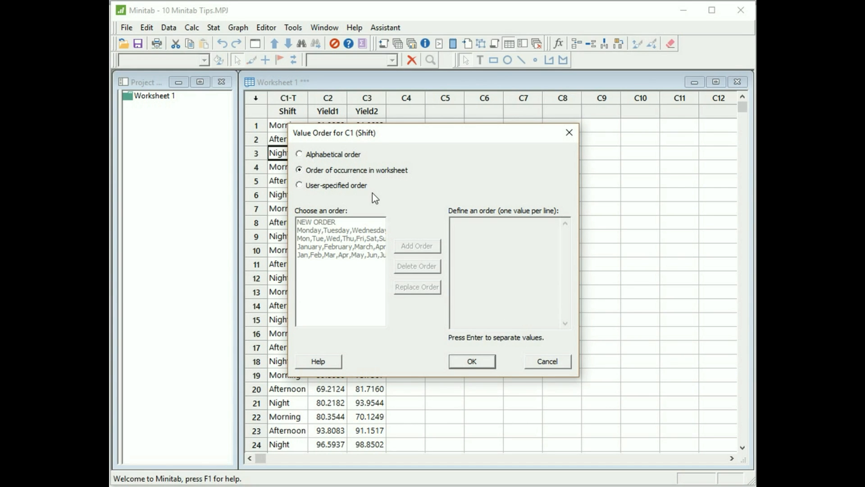
{"action": "mouse_move", "coordinate": [310, 268]}
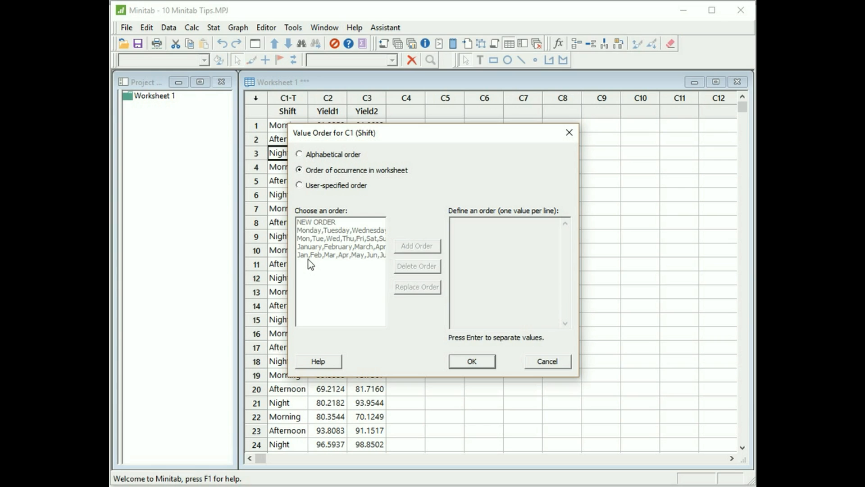
{"action": "mouse_move", "coordinate": [308, 271]}
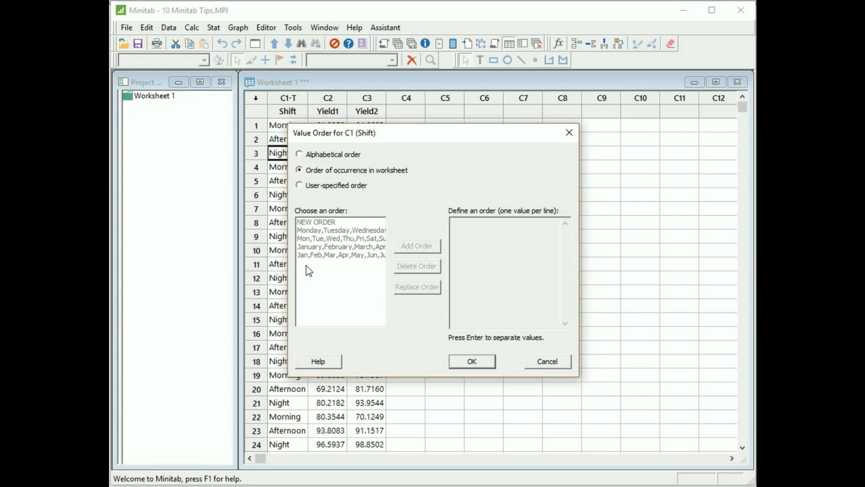
{"action": "mouse_move", "coordinate": [351, 276]}
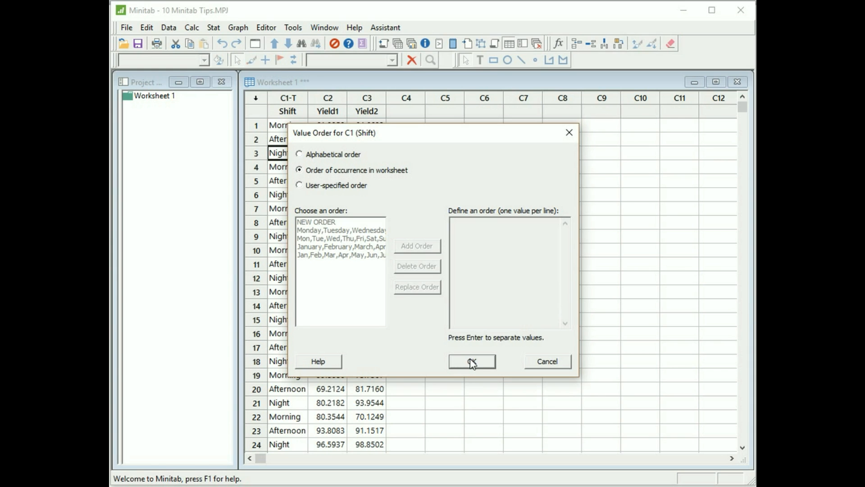
{"action": "left_click", "coordinate": [471, 361]}
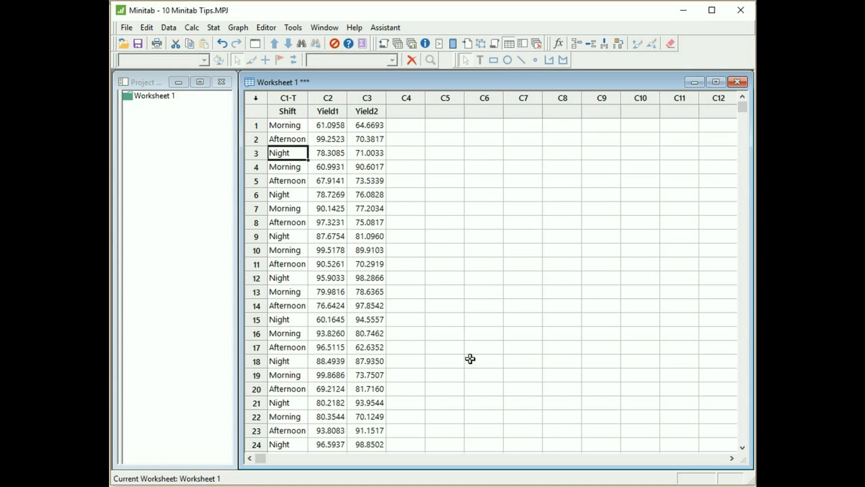
{"action": "mouse_move", "coordinate": [427, 88]}
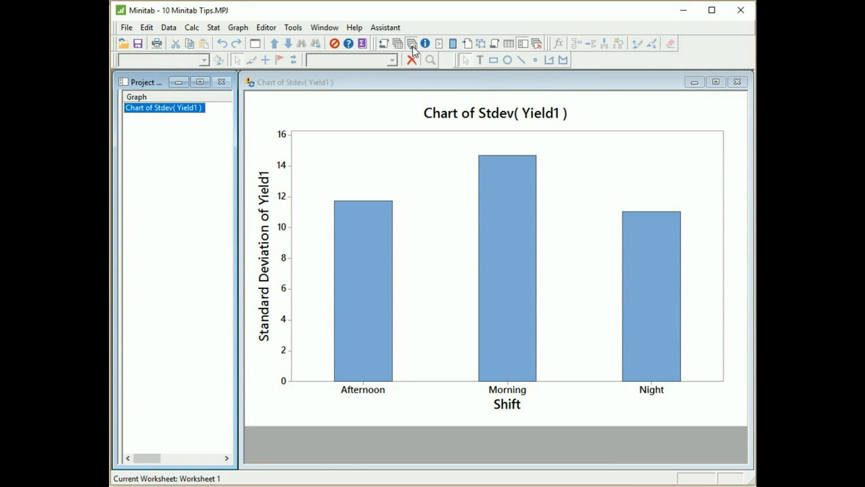
{"action": "mouse_move", "coordinate": [412, 42]}
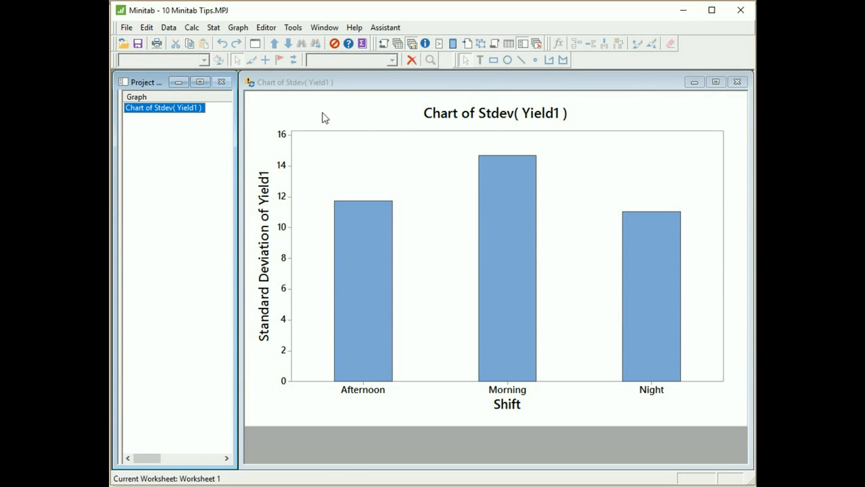
{"action": "mouse_move", "coordinate": [252, 105]}
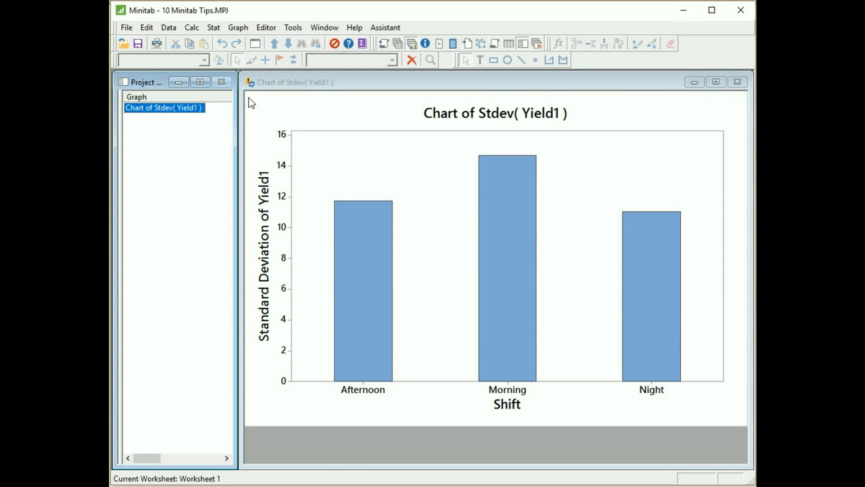
{"action": "mouse_move", "coordinate": [253, 92]}
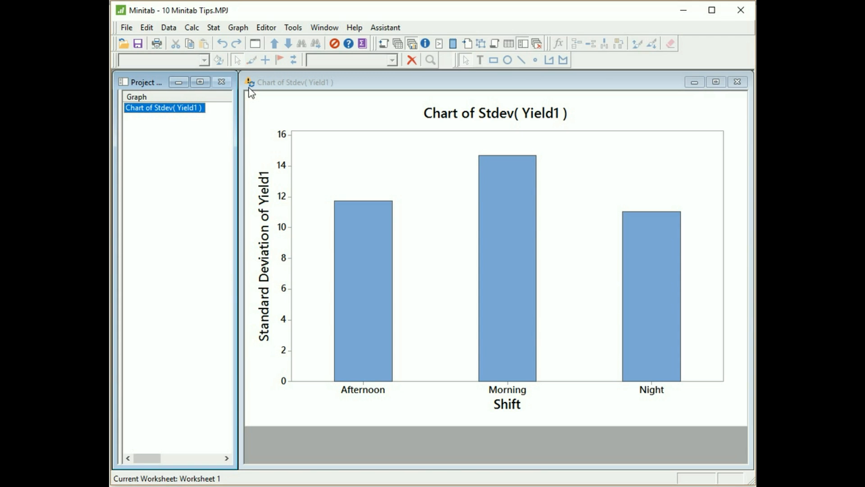
{"action": "mouse_move", "coordinate": [248, 98]}
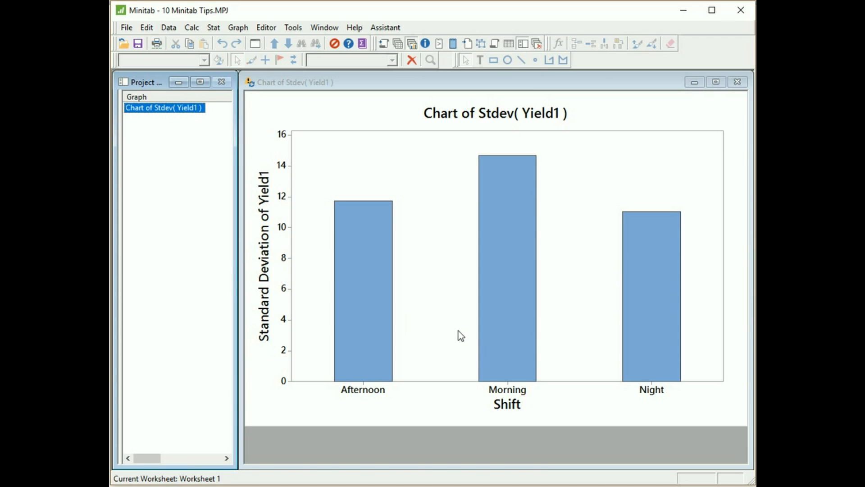
{"action": "mouse_move", "coordinate": [357, 164]}
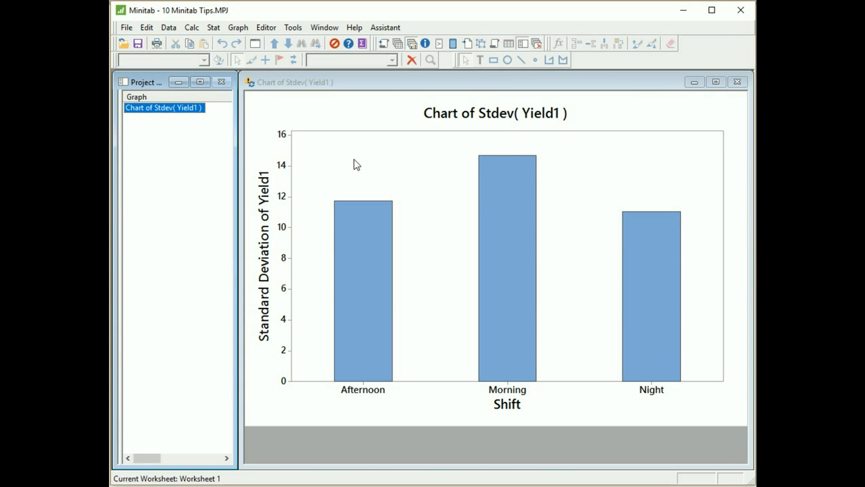
{"action": "mouse_move", "coordinate": [341, 126]}
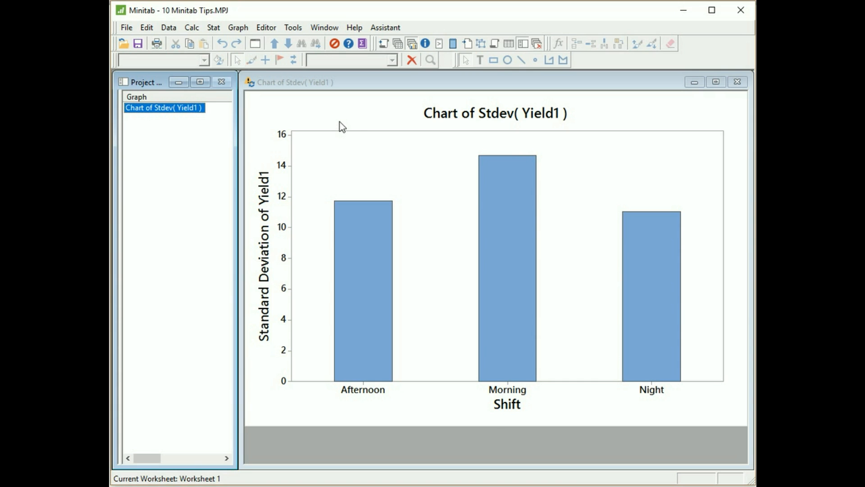
{"action": "right_click", "coordinate": [341, 127]}
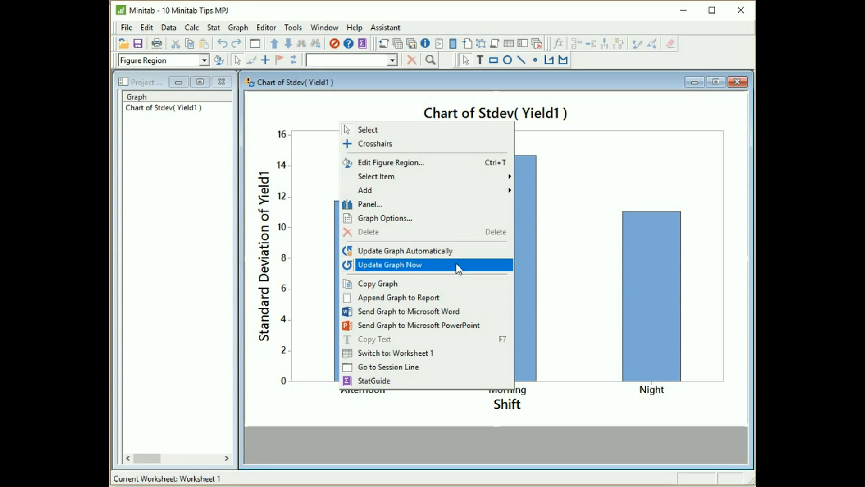
{"action": "left_click", "coordinate": [389, 265]}
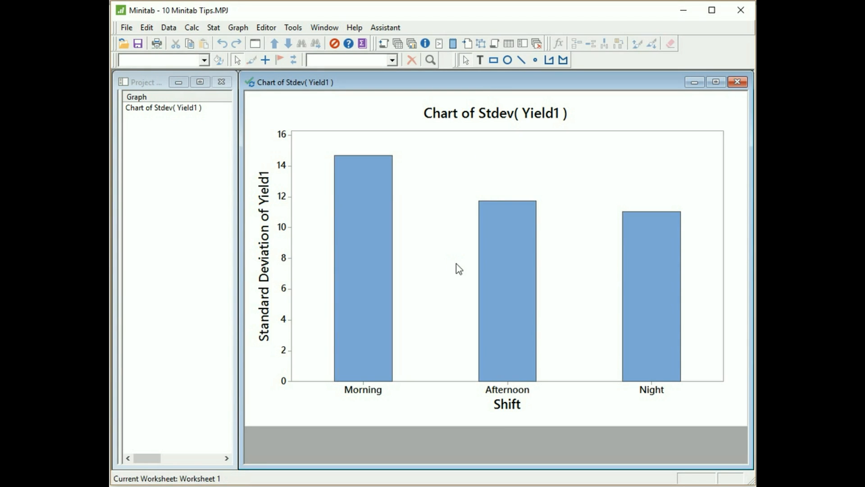
{"action": "mouse_move", "coordinate": [254, 98]}
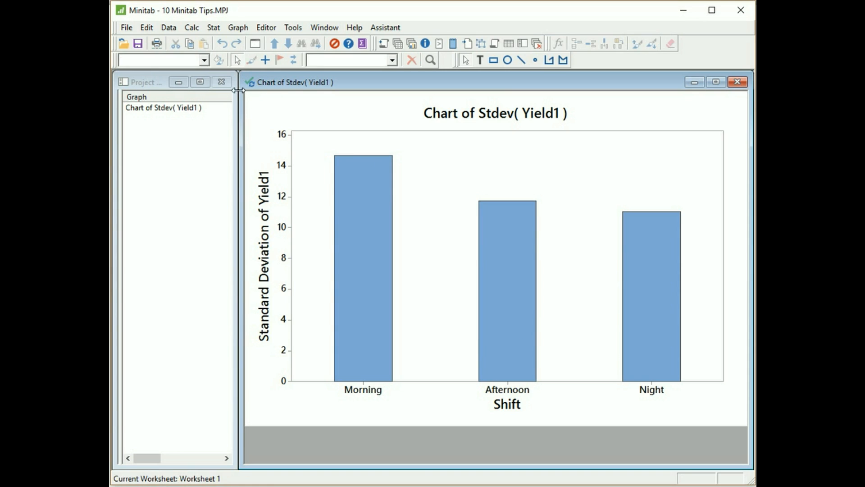
{"action": "mouse_move", "coordinate": [250, 99]}
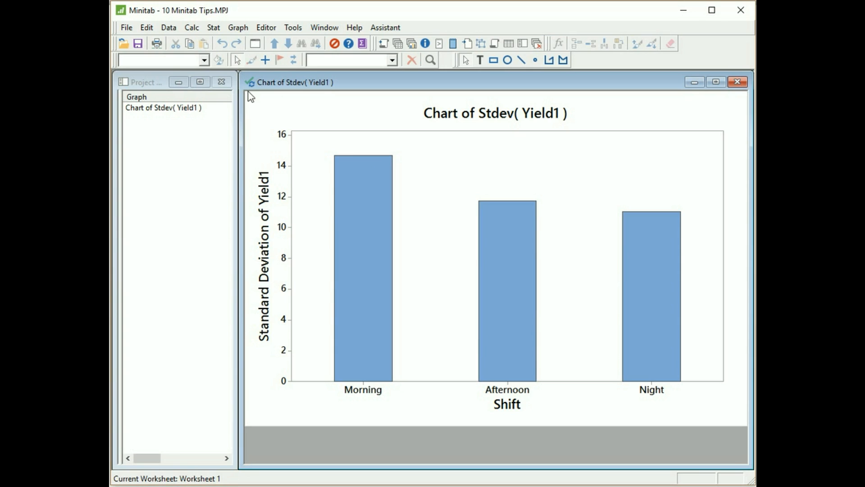
{"action": "mouse_move", "coordinate": [265, 102]}
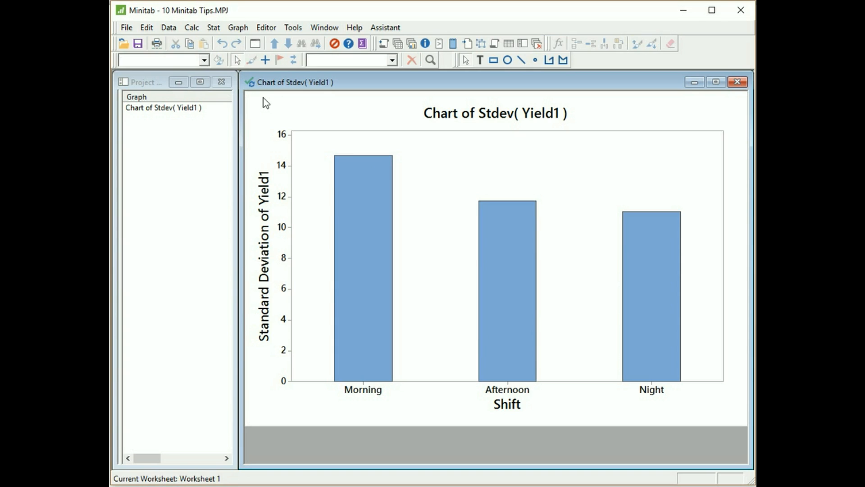
{"action": "mouse_move", "coordinate": [343, 413]}
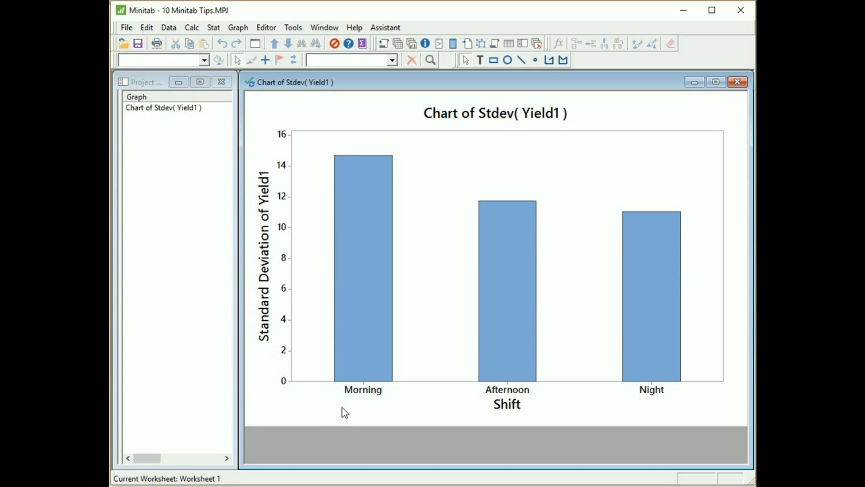
{"action": "mouse_move", "coordinate": [706, 416]}
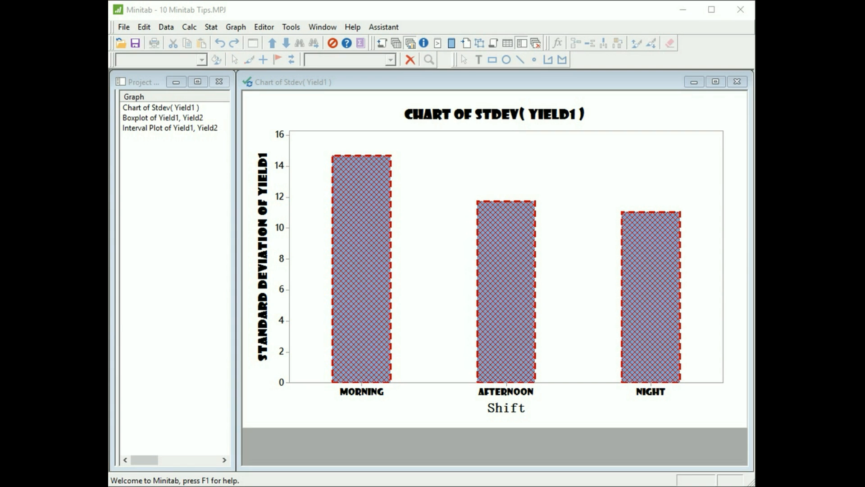
{"action": "mouse_move", "coordinate": [401, 217]}
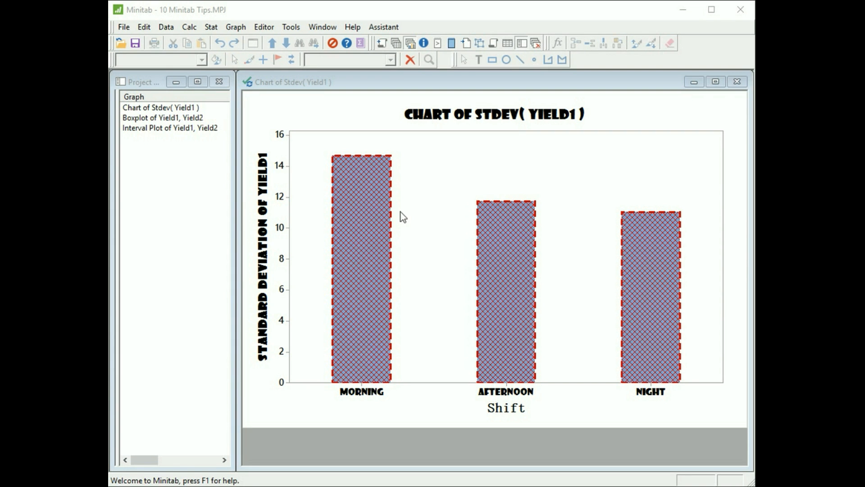
{"action": "mouse_move", "coordinate": [491, 188]}
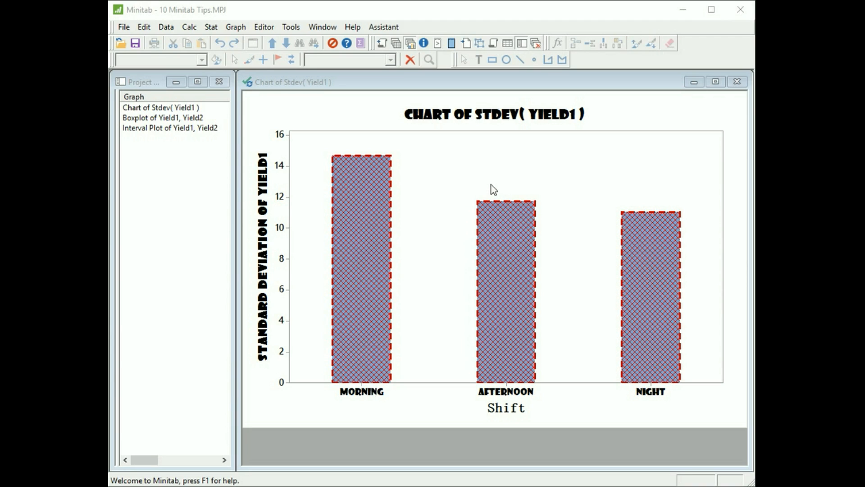
{"action": "mouse_move", "coordinate": [389, 335]}
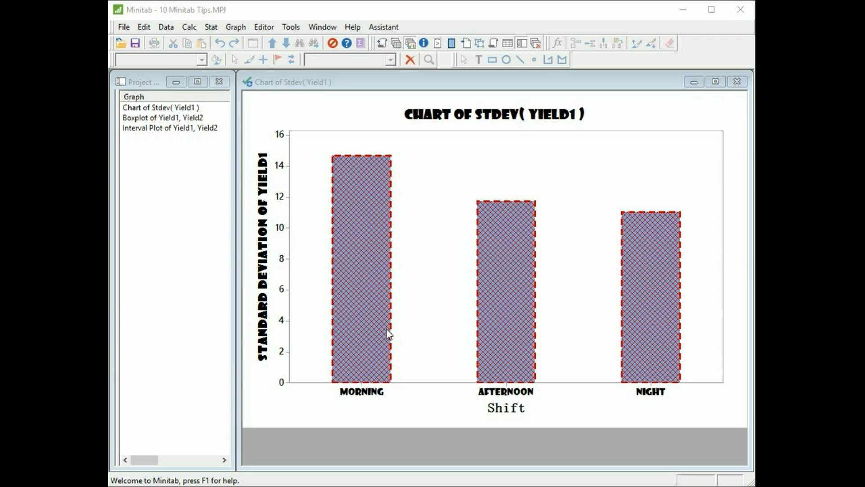
{"action": "mouse_move", "coordinate": [517, 143]}
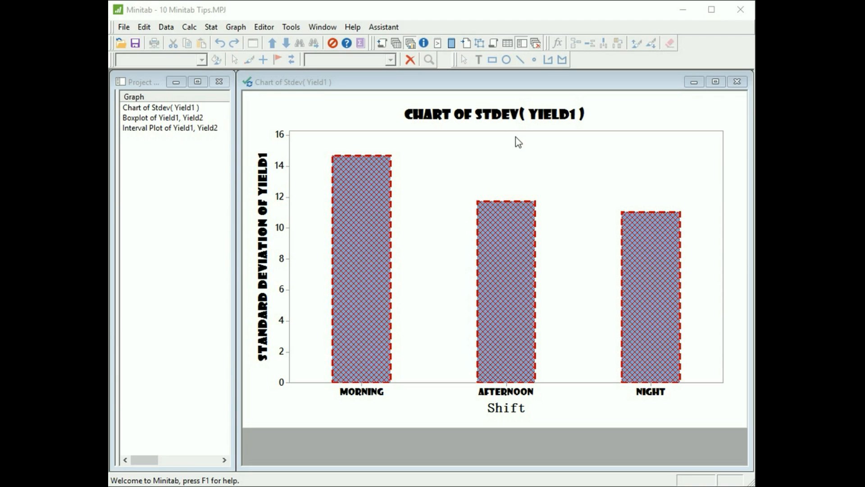
{"action": "mouse_move", "coordinate": [572, 156]}
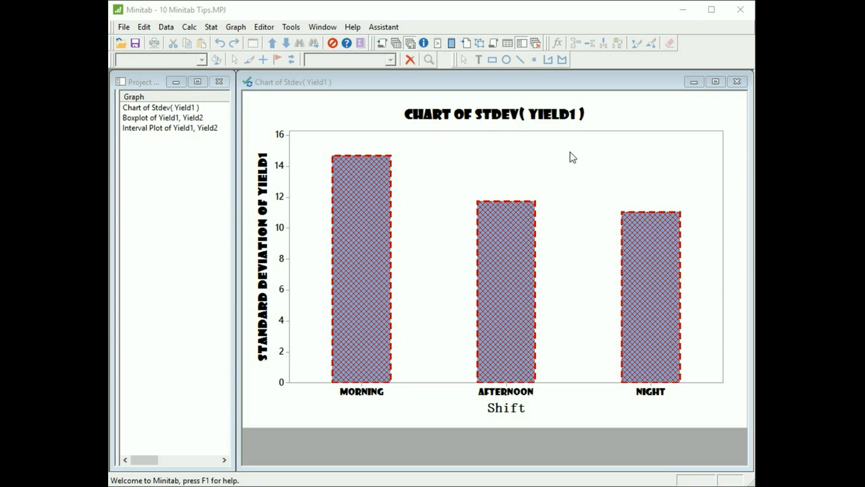
{"action": "mouse_move", "coordinate": [409, 419]}
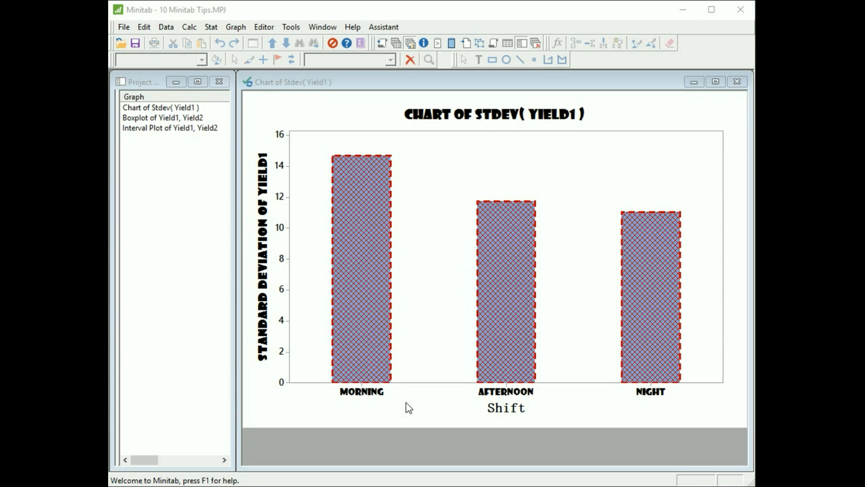
{"action": "mouse_move", "coordinate": [361, 408]}
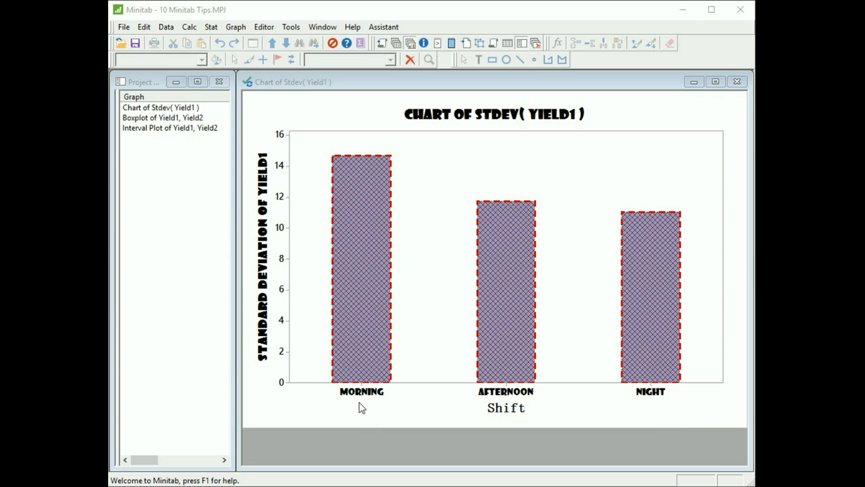
{"action": "mouse_move", "coordinate": [658, 423]}
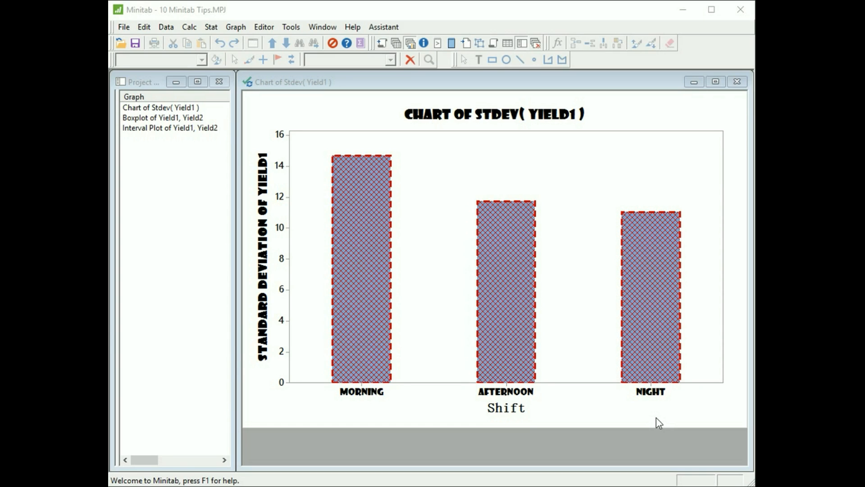
{"action": "mouse_move", "coordinate": [289, 246]}
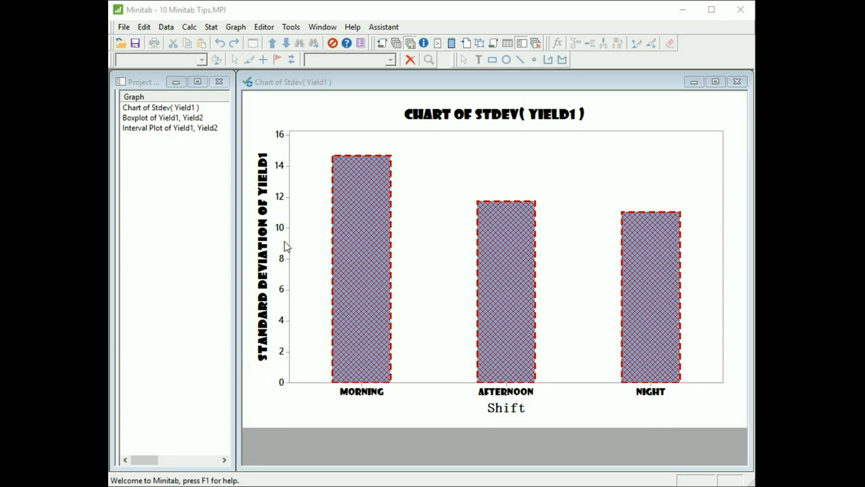
{"action": "mouse_move", "coordinate": [365, 265]}
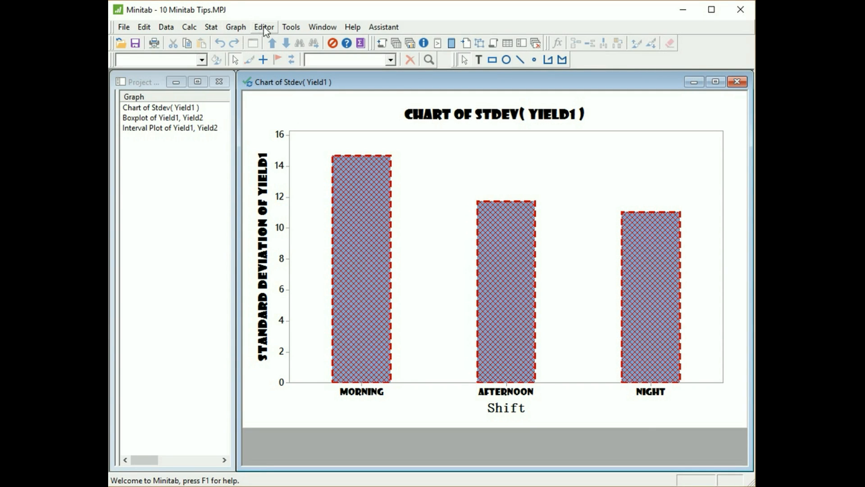
Start Make Similar Graph from the Stdev(Yield1) chart with Yield2 as the new Y variable.
{"action": "left_click", "coordinate": [264, 27]}
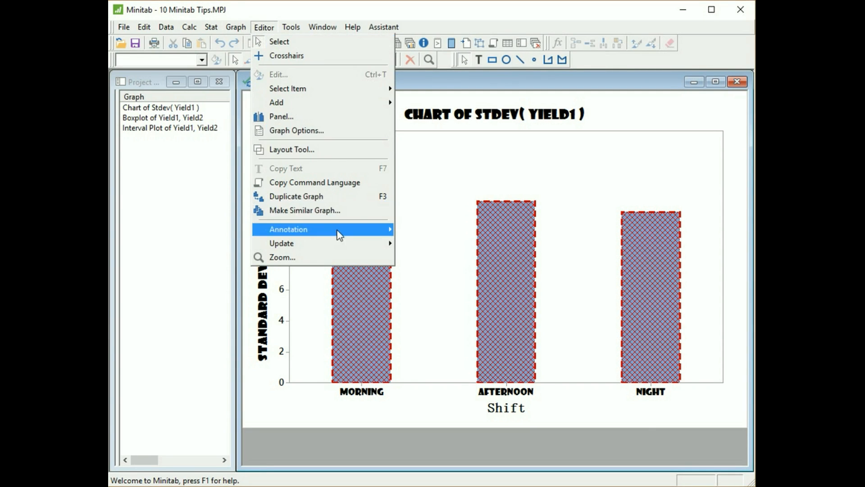
{"action": "left_click", "coordinate": [305, 210]}
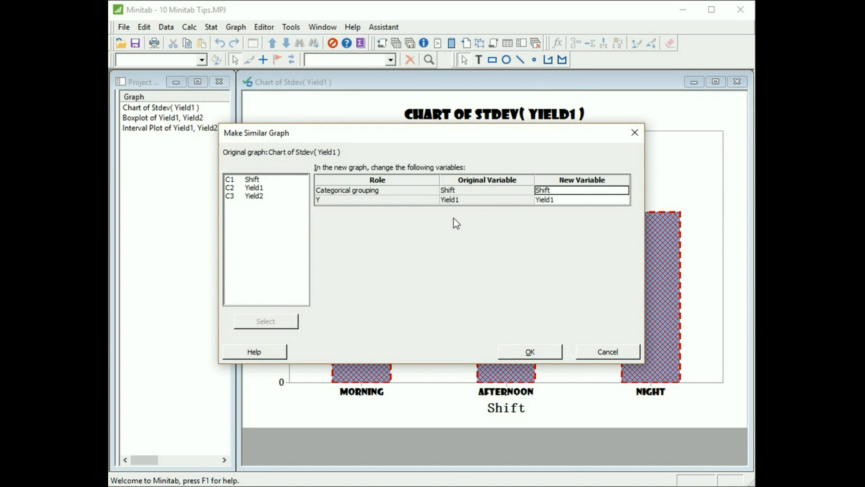
{"action": "mouse_move", "coordinate": [518, 216]}
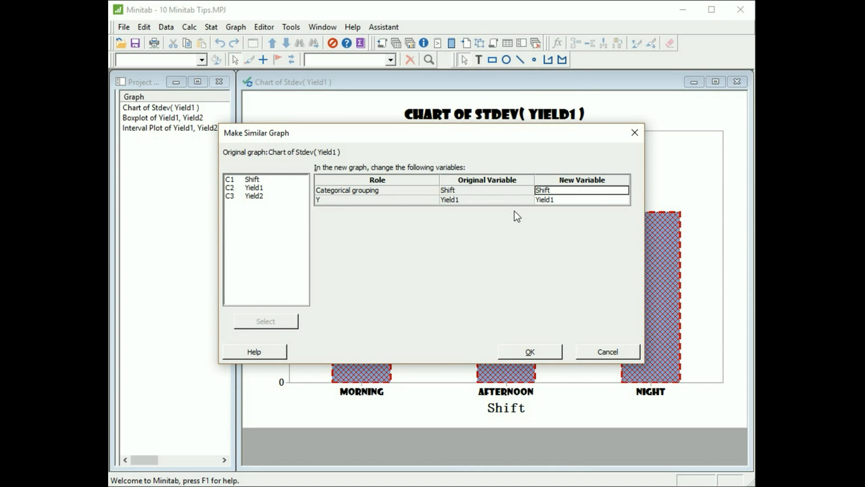
{"action": "mouse_move", "coordinate": [528, 217]}
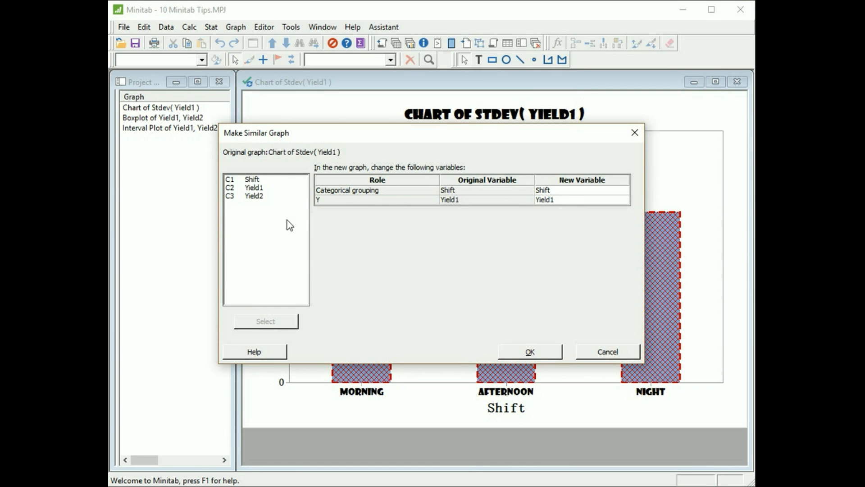
{"action": "left_click", "coordinate": [252, 197]}
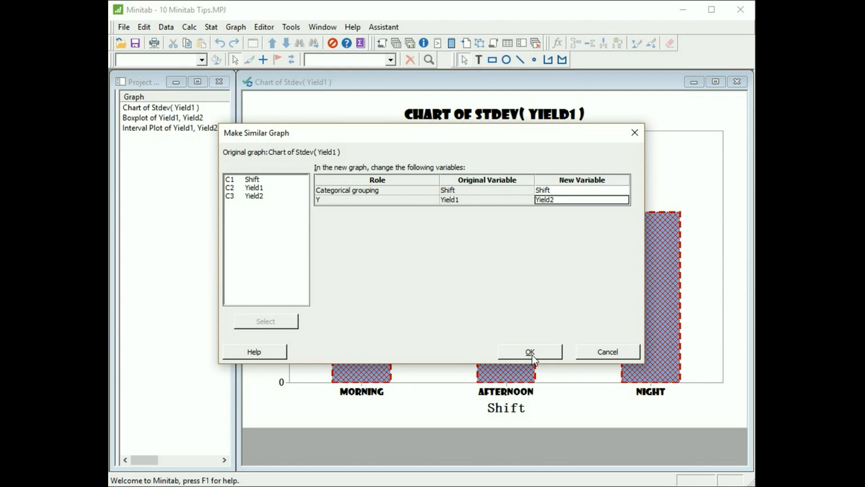
Create the Chart of Stdev(Yield2) and return to the Stdev(Yield1) chart window.
{"action": "left_click", "coordinate": [530, 351]}
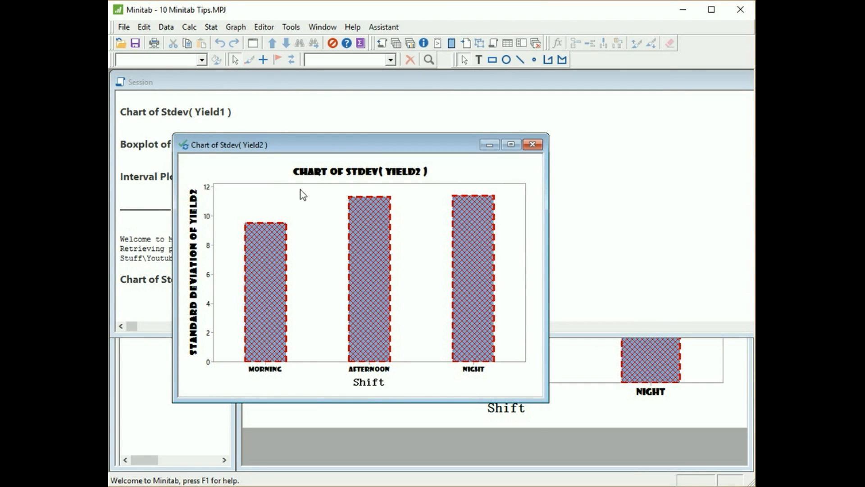
{"action": "mouse_move", "coordinate": [511, 394]}
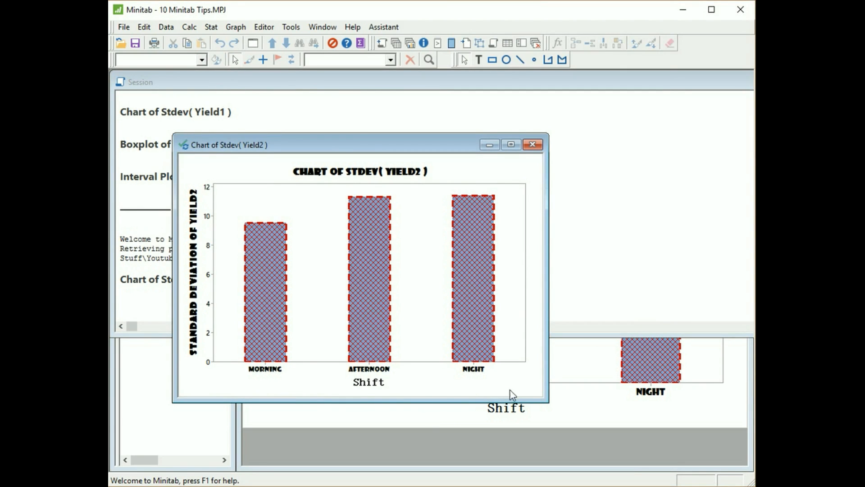
{"action": "mouse_move", "coordinate": [424, 218]}
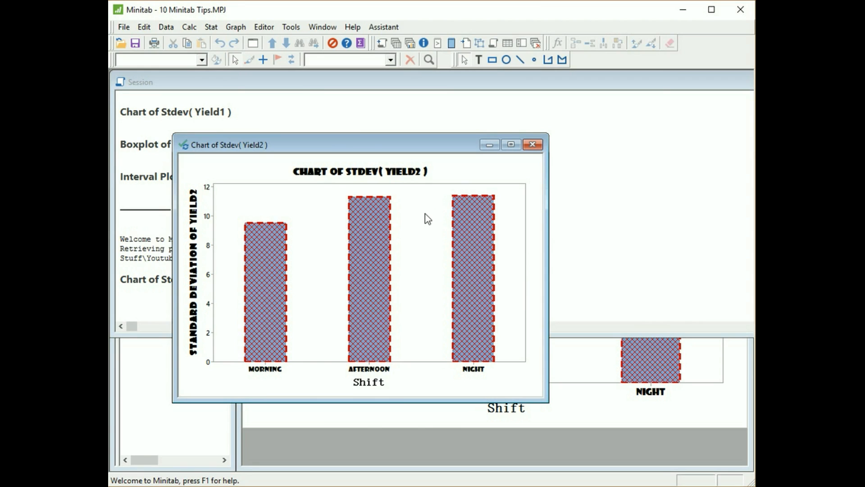
{"action": "left_click", "coordinate": [509, 144]}
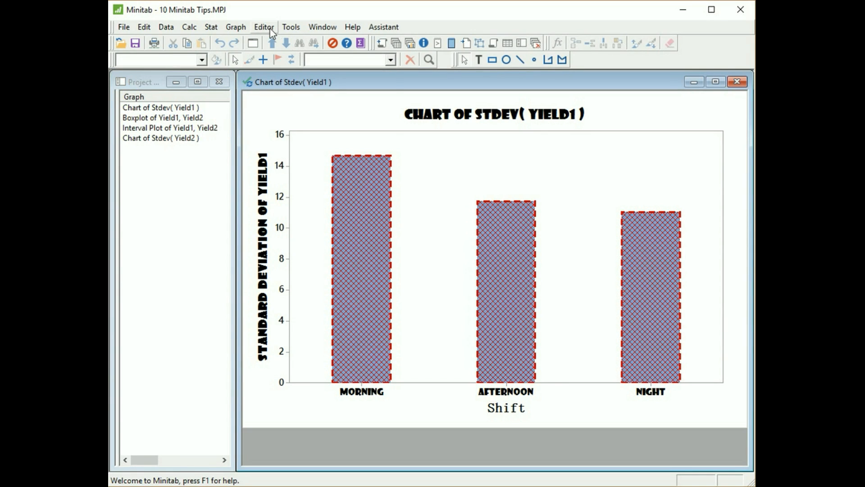
Start the Layout Tool and raise its grid rows and columns, Stdev(Yield1) in the first cell.
{"action": "left_click", "coordinate": [265, 27]}
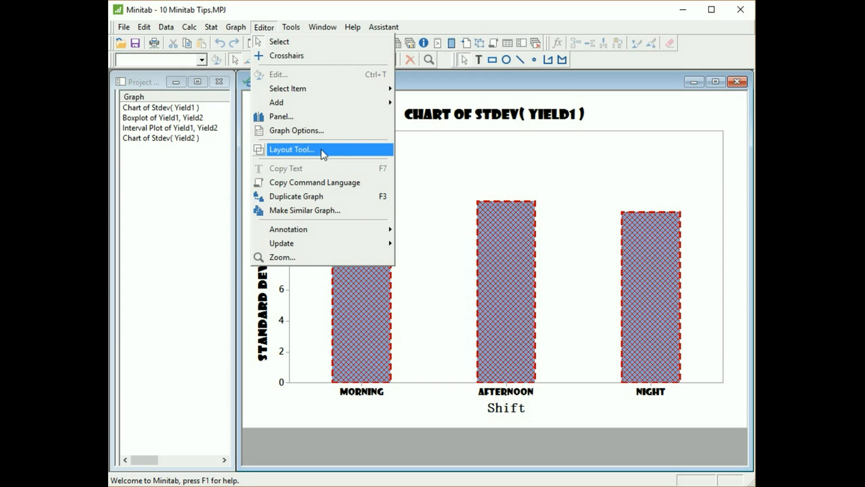
{"action": "left_click", "coordinate": [292, 150]}
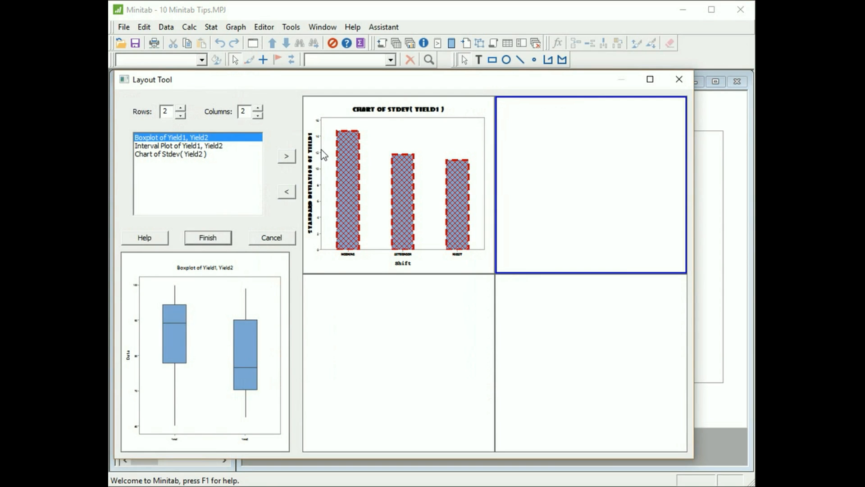
{"action": "mouse_move", "coordinate": [207, 105]}
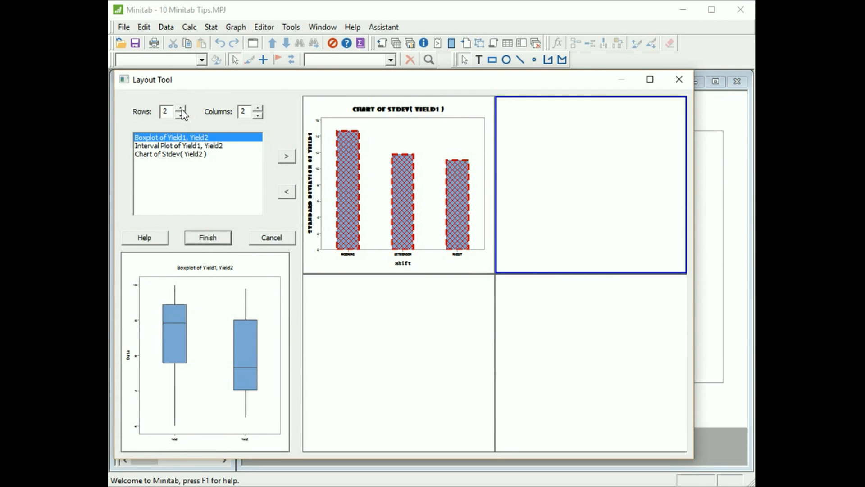
{"action": "left_click", "coordinate": [180, 108]}
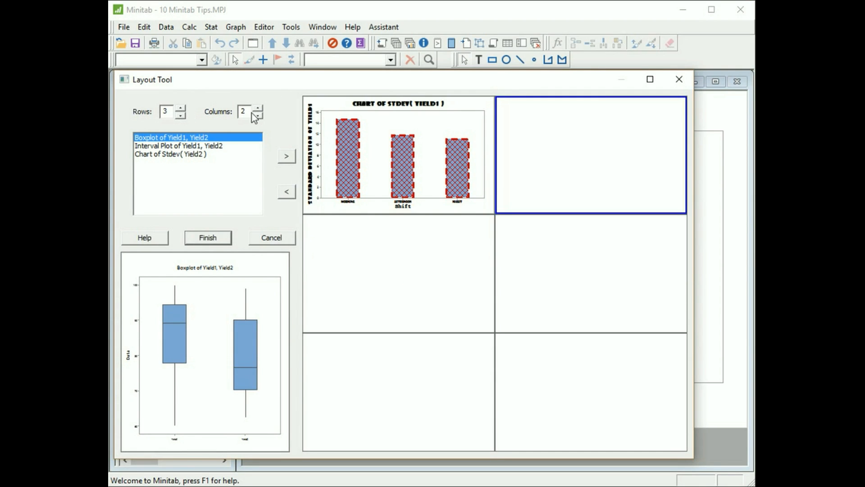
{"action": "left_click", "coordinate": [258, 107]}
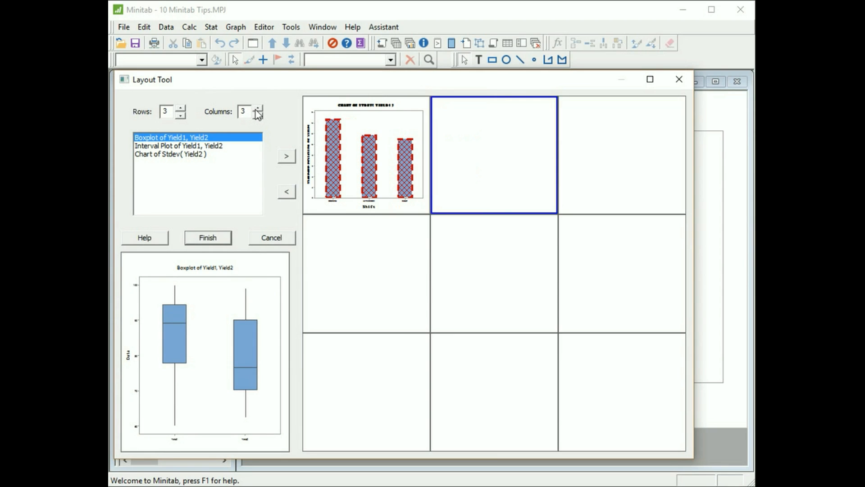
{"action": "mouse_move", "coordinate": [411, 185]}
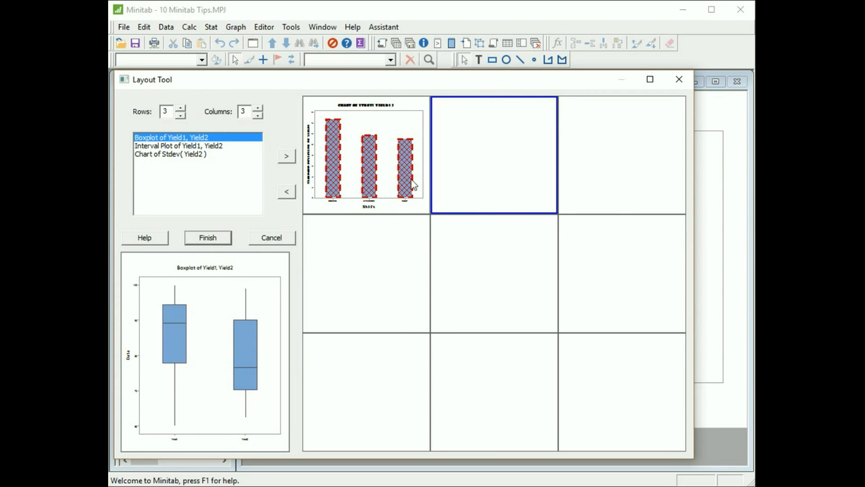
{"action": "mouse_move", "coordinate": [206, 108]}
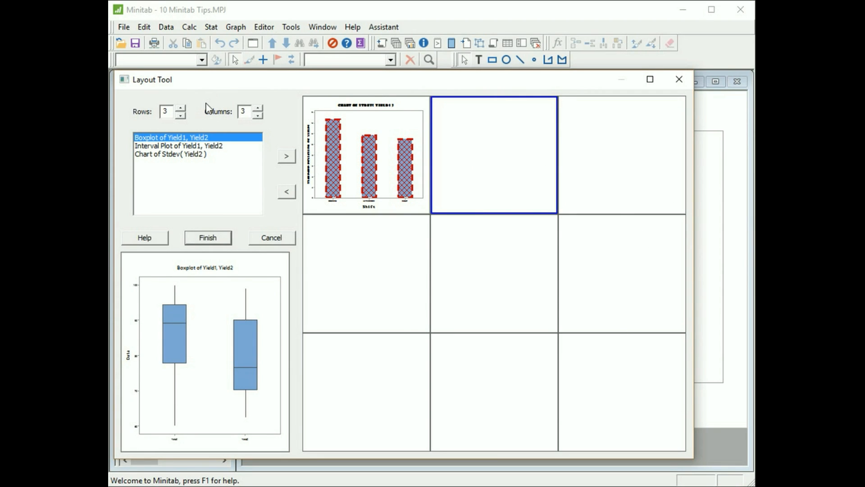
{"action": "mouse_move", "coordinate": [188, 169]}
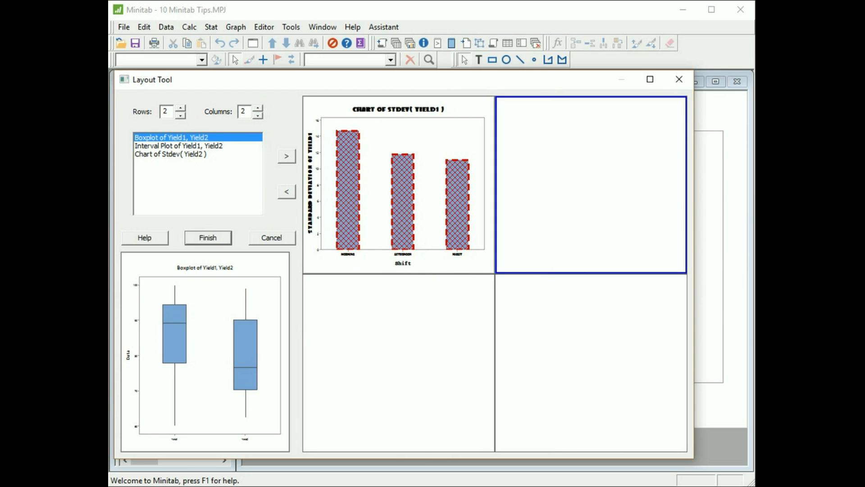
{"action": "mouse_move", "coordinate": [501, 256]}
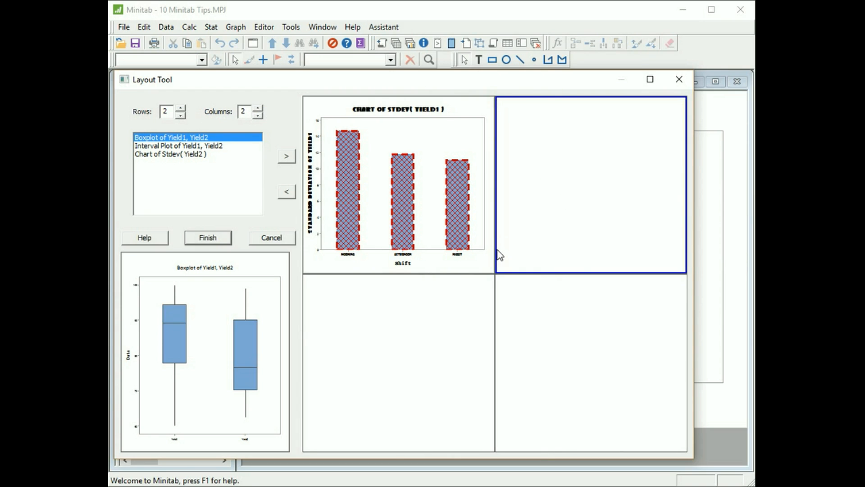
{"action": "mouse_move", "coordinate": [342, 182]}
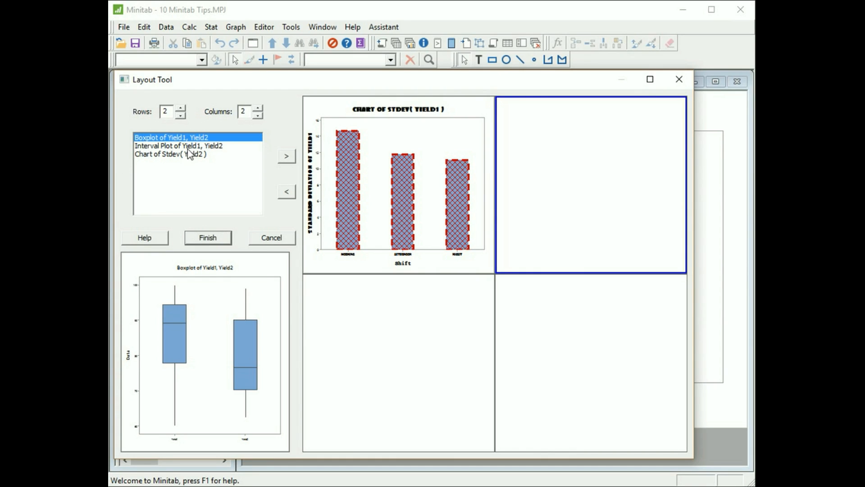
{"action": "mouse_move", "coordinate": [194, 156]}
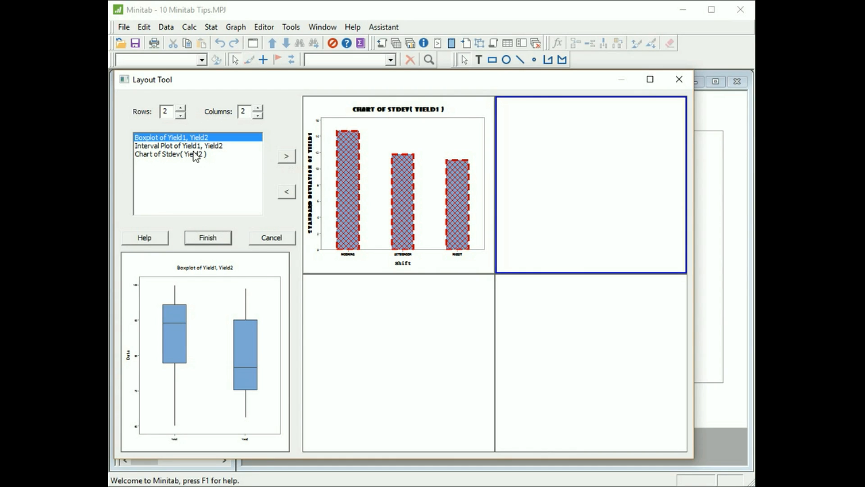
{"action": "mouse_move", "coordinate": [280, 163]}
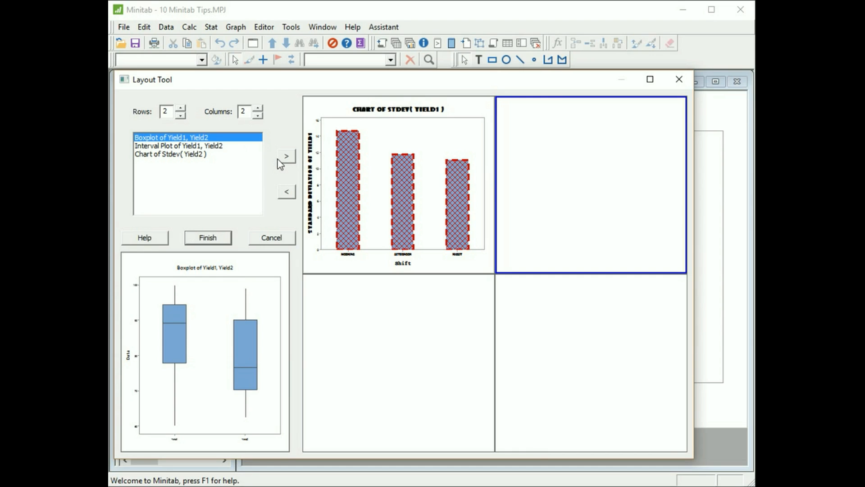
Place the boxplot top-right, keep Stdev(Yield1) top-left, and add interval plot and Stdev(Yield2) below.
{"action": "left_click", "coordinate": [286, 156]}
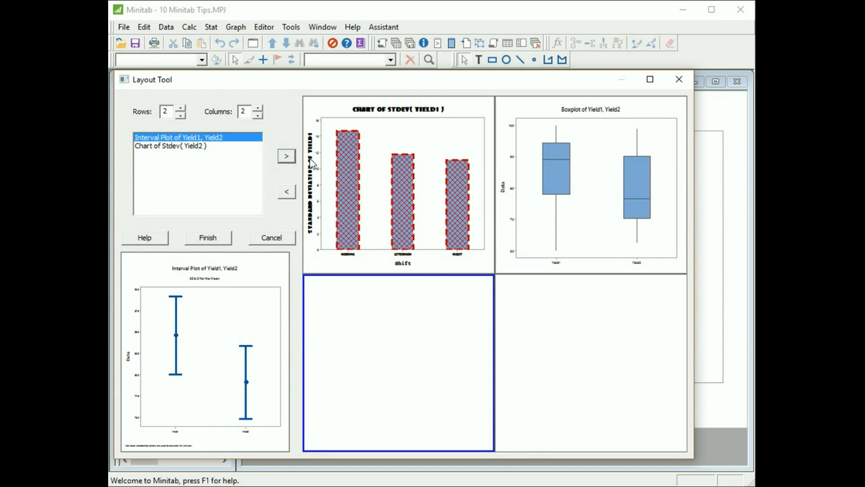
{"action": "mouse_move", "coordinate": [369, 197]}
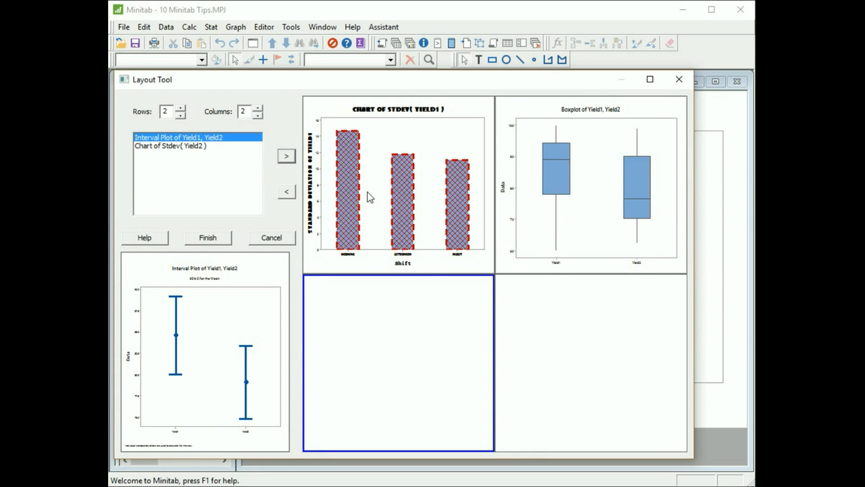
{"action": "left_click", "coordinate": [397, 187]}
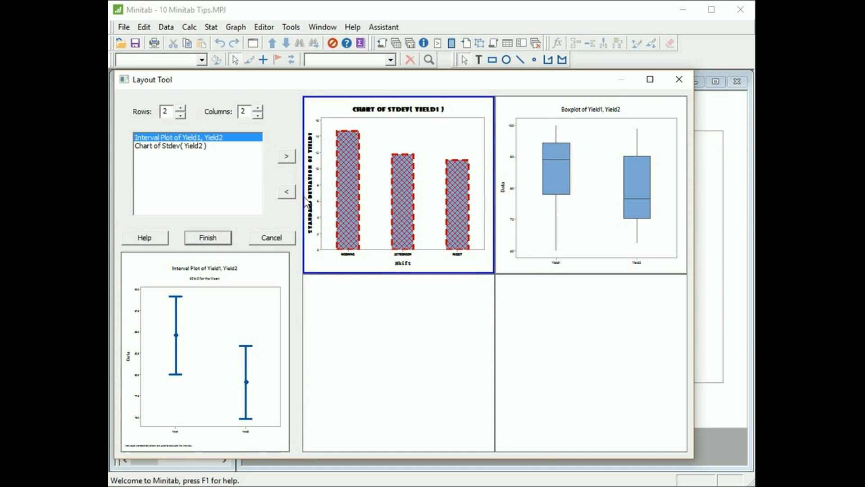
{"action": "left_click", "coordinate": [286, 191]}
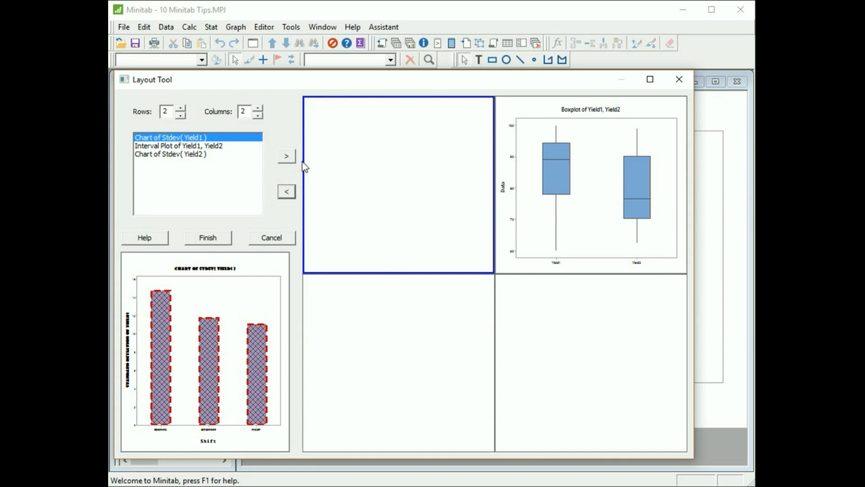
{"action": "left_click", "coordinate": [287, 155]}
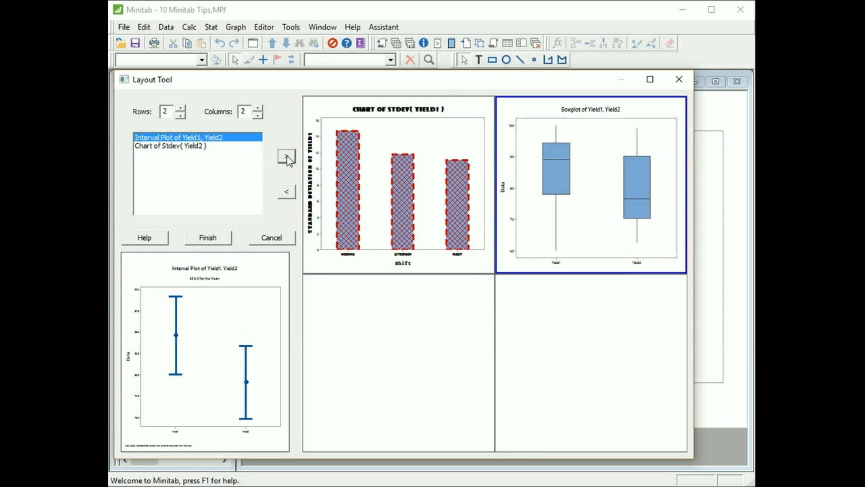
{"action": "left_click", "coordinate": [399, 366]}
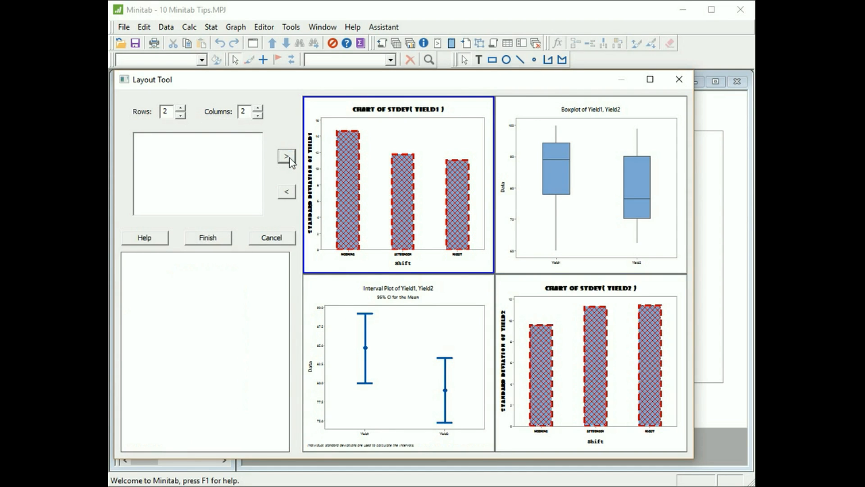
{"action": "mouse_move", "coordinate": [216, 242]}
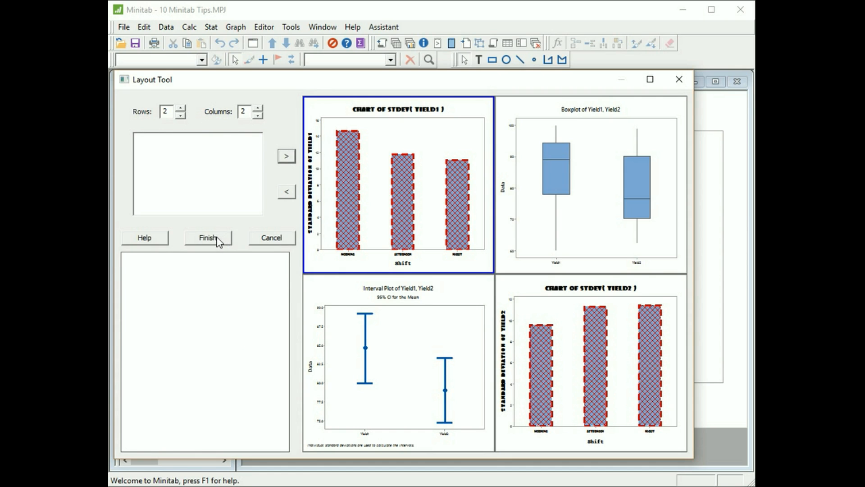
Finish the four-graph layout, maximize it, and edit the boxplot's boxes and X-scale label font.
{"action": "left_click", "coordinate": [208, 238]}
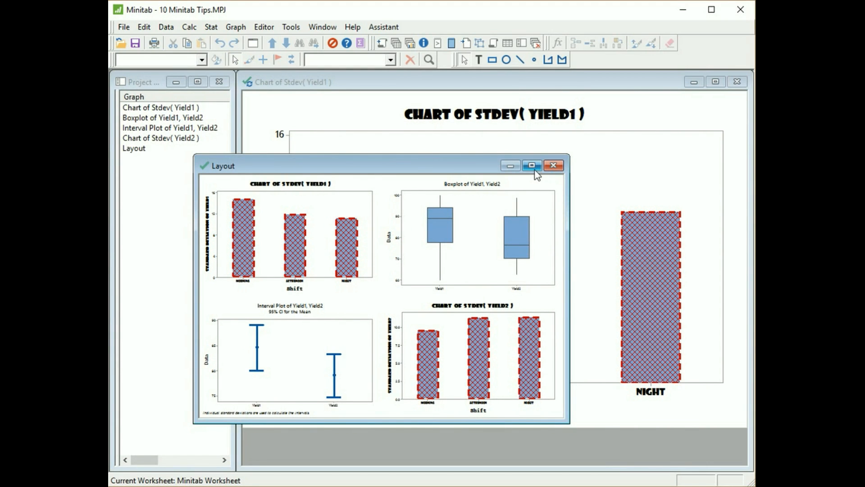
{"action": "left_click", "coordinate": [531, 166]}
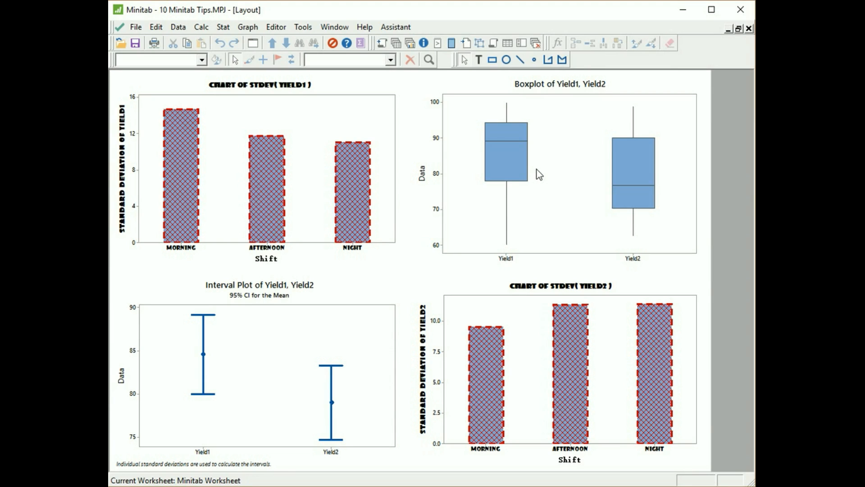
{"action": "mouse_move", "coordinate": [509, 168]}
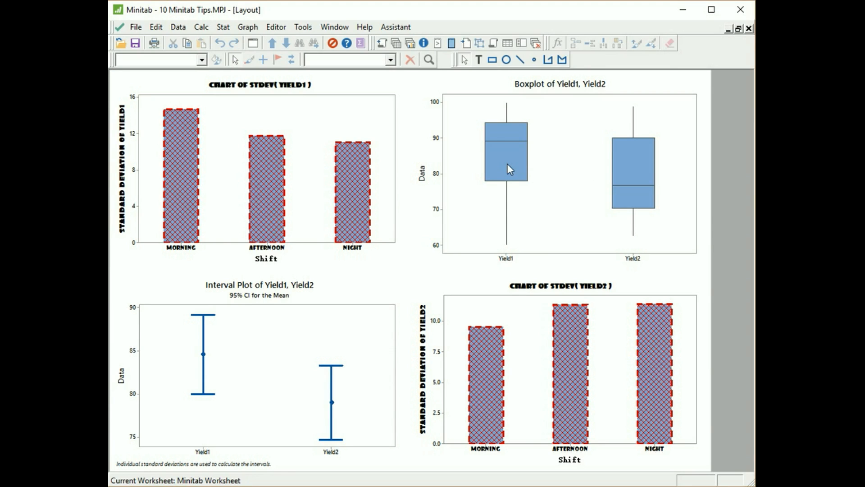
{"action": "double_click", "coordinate": [503, 162]}
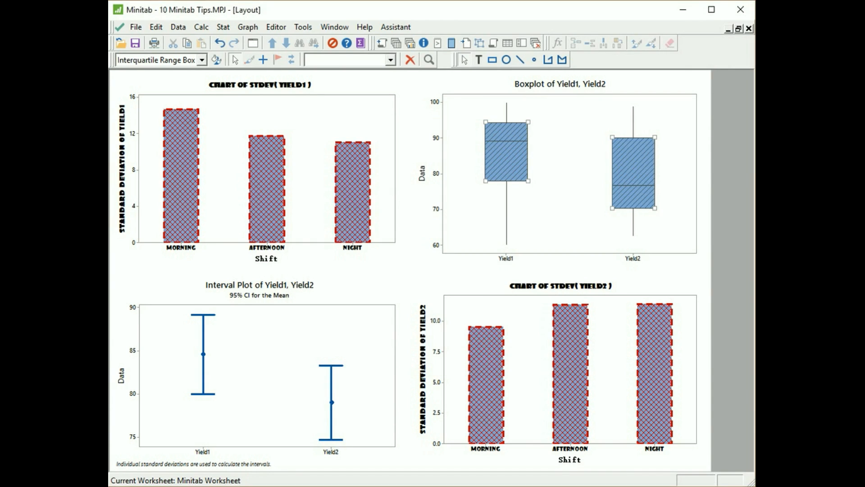
{"action": "mouse_move", "coordinate": [512, 265]}
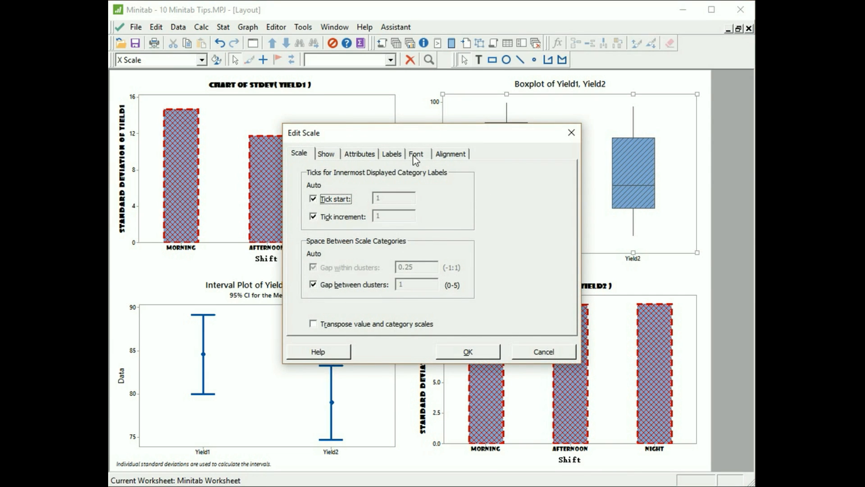
{"action": "left_click", "coordinate": [417, 153]}
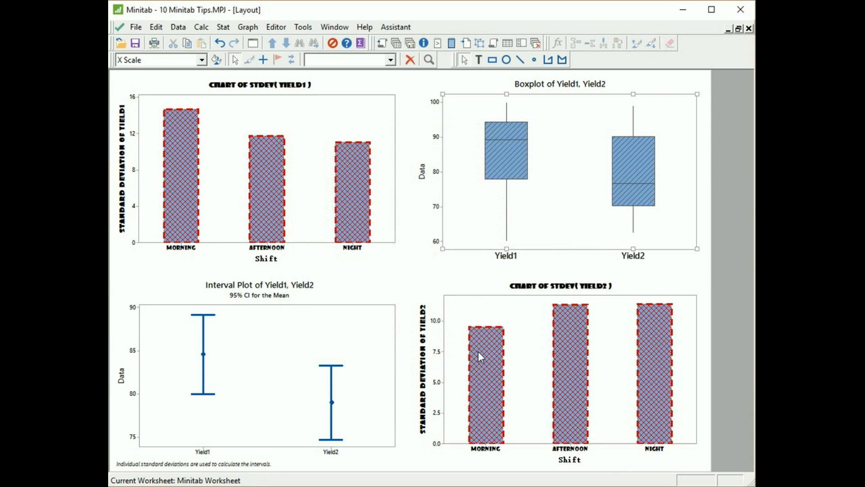
{"action": "mouse_move", "coordinate": [479, 357]}
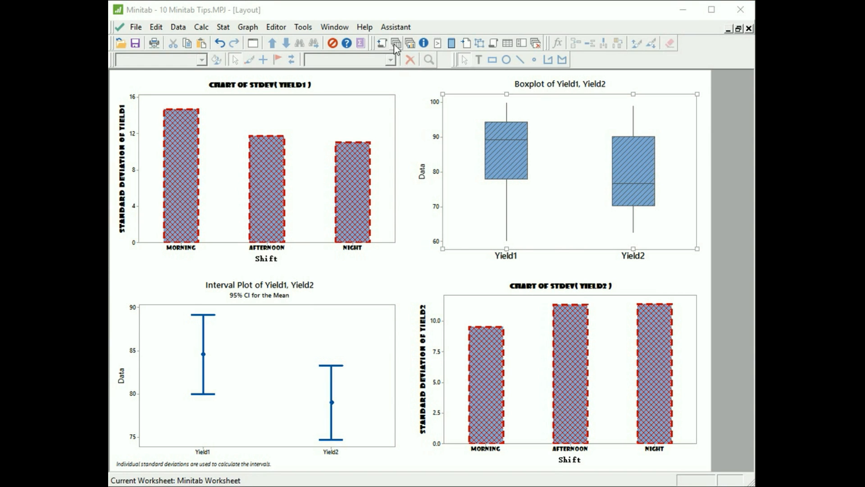
{"action": "mouse_move", "coordinate": [396, 41]}
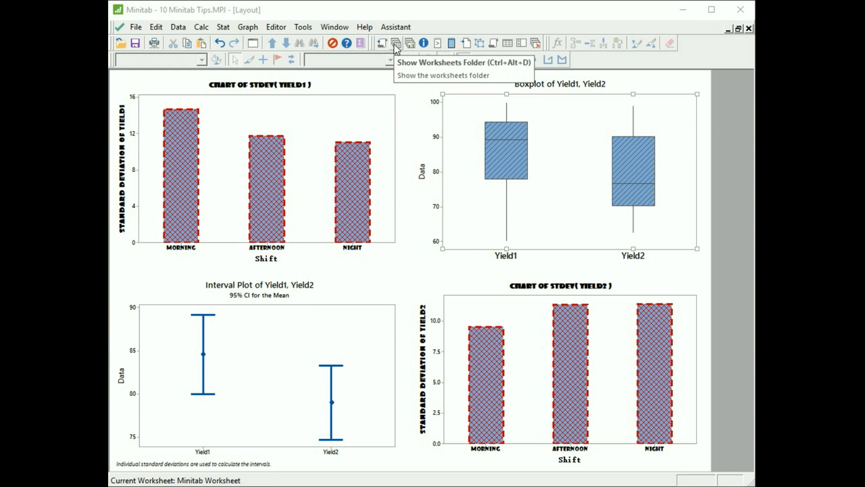
Bring Worksheet 1 back into view and go to the Data menu.
{"action": "left_click", "coordinate": [393, 43]}
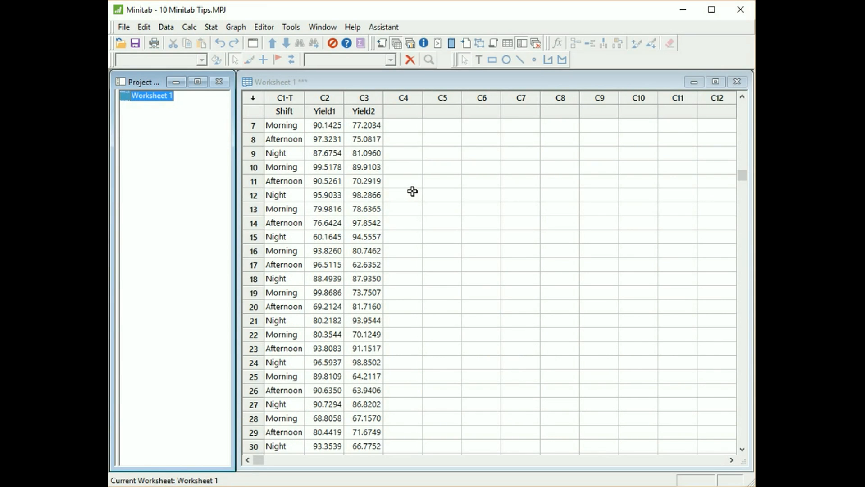
{"action": "mouse_move", "coordinate": [394, 157]}
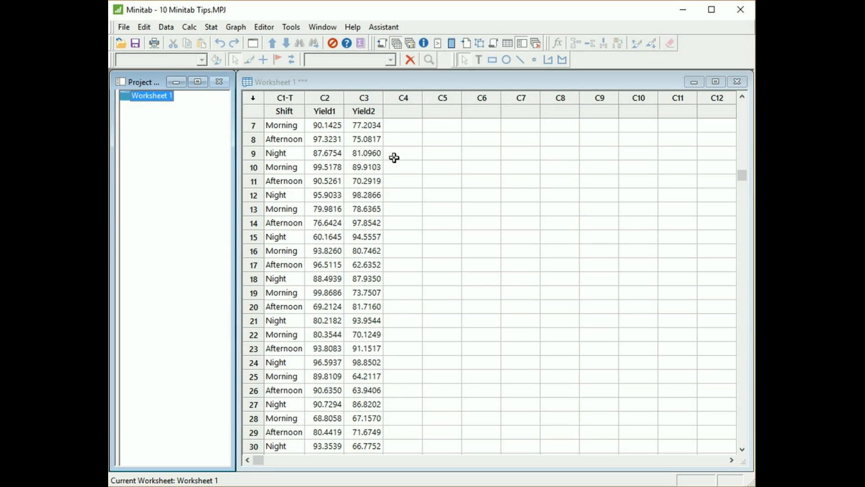
{"action": "left_click", "coordinate": [166, 27]}
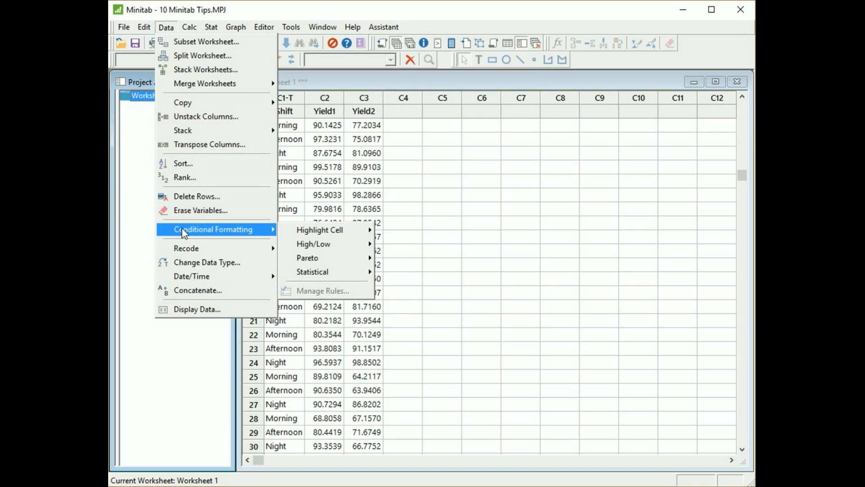
{"action": "mouse_move", "coordinate": [190, 233]}
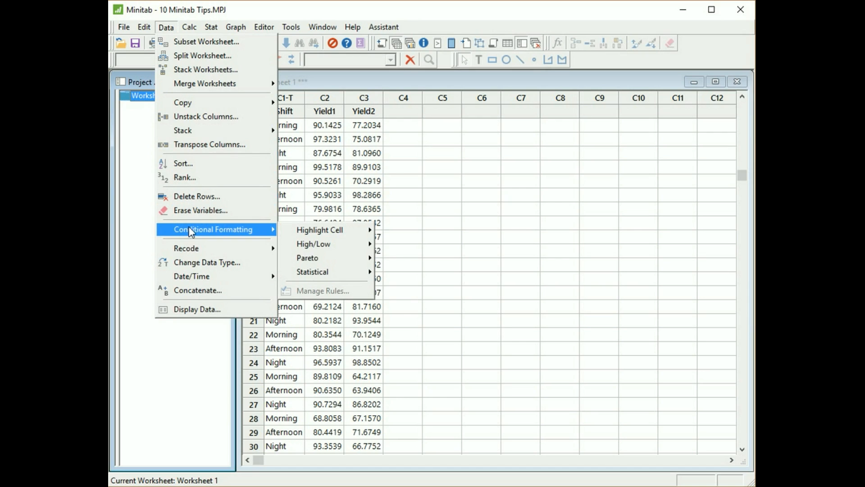
{"action": "mouse_move", "coordinate": [319, 230]}
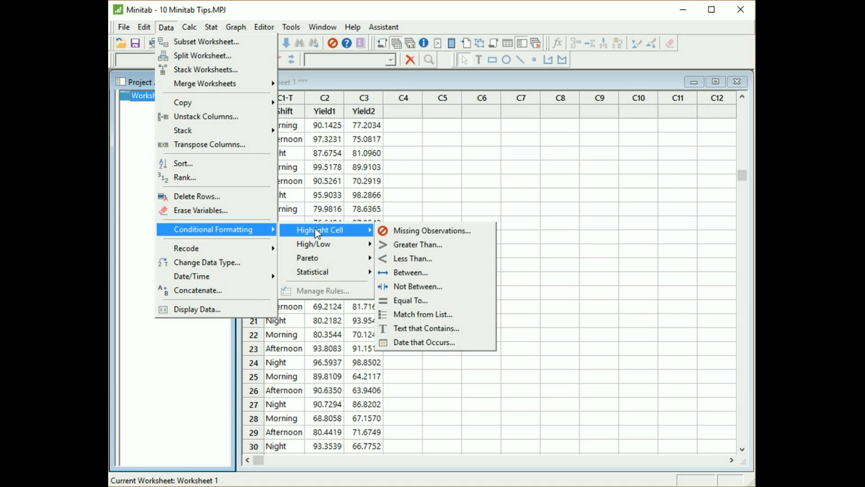
Fill a Greater Than highlight rule: Yield1 values above 95 styled Red.
{"action": "left_click", "coordinate": [417, 245]}
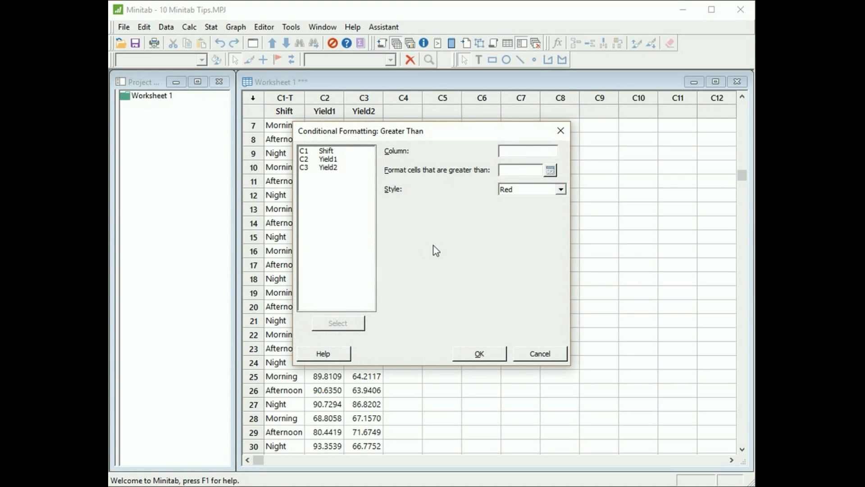
{"action": "mouse_move", "coordinate": [328, 162]}
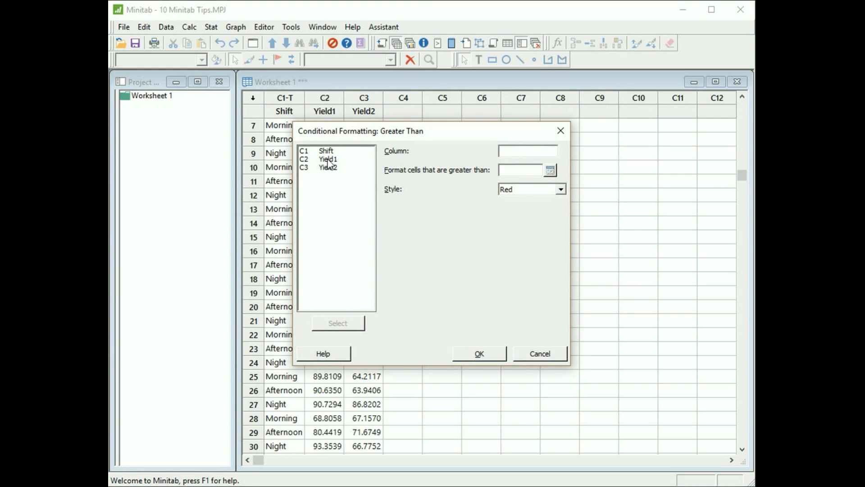
{"action": "double_click", "coordinate": [328, 158]}
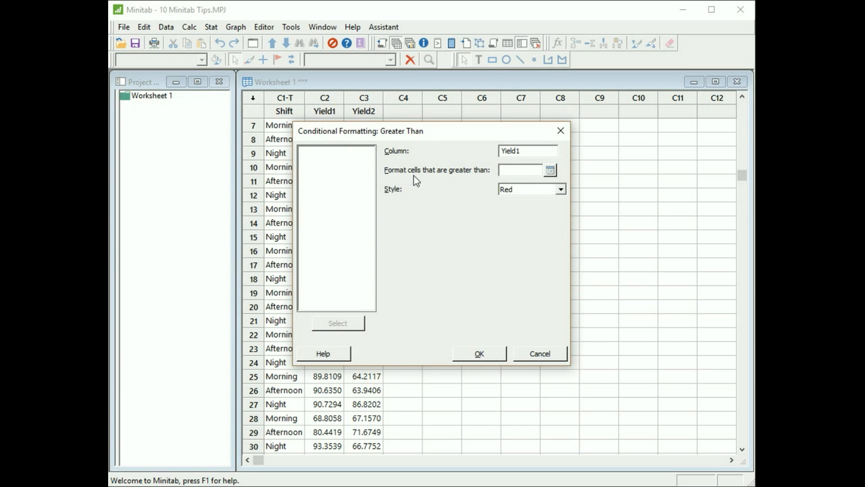
{"action": "type", "text": "9"}
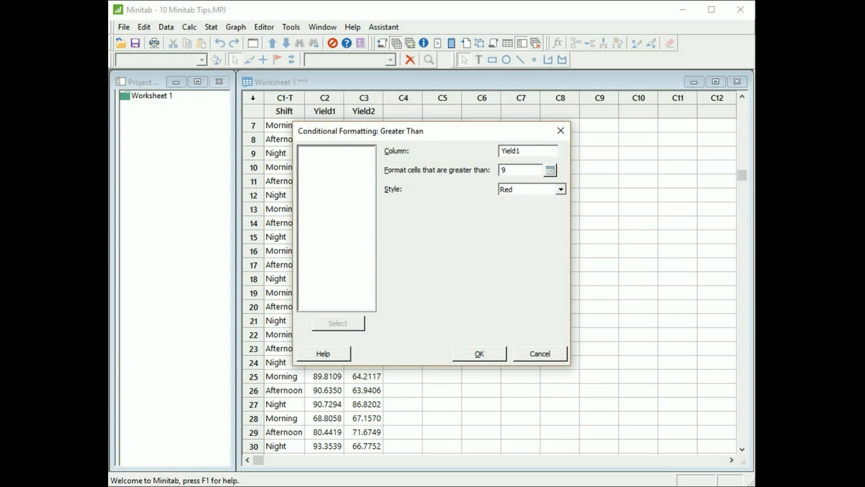
{"action": "type", "text": "95"}
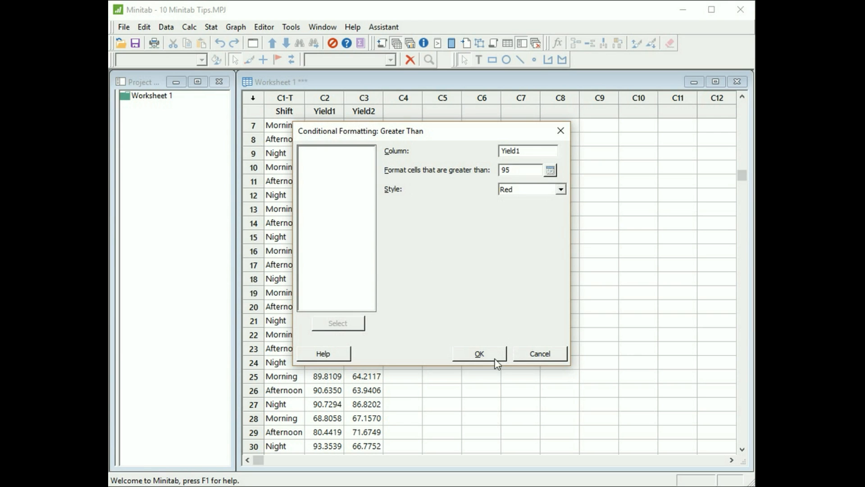
Apply the rule so Yield1 cells above 95 show red in the worksheet.
{"action": "left_click", "coordinate": [481, 353]}
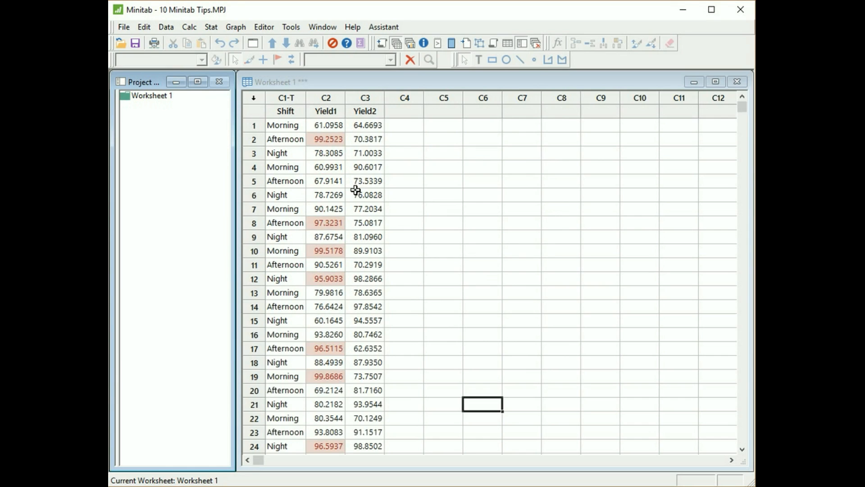
{"action": "mouse_move", "coordinate": [377, 347]}
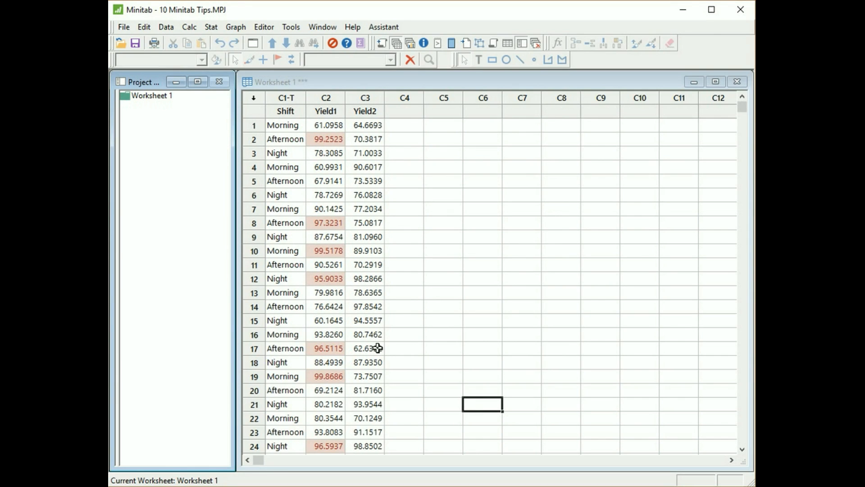